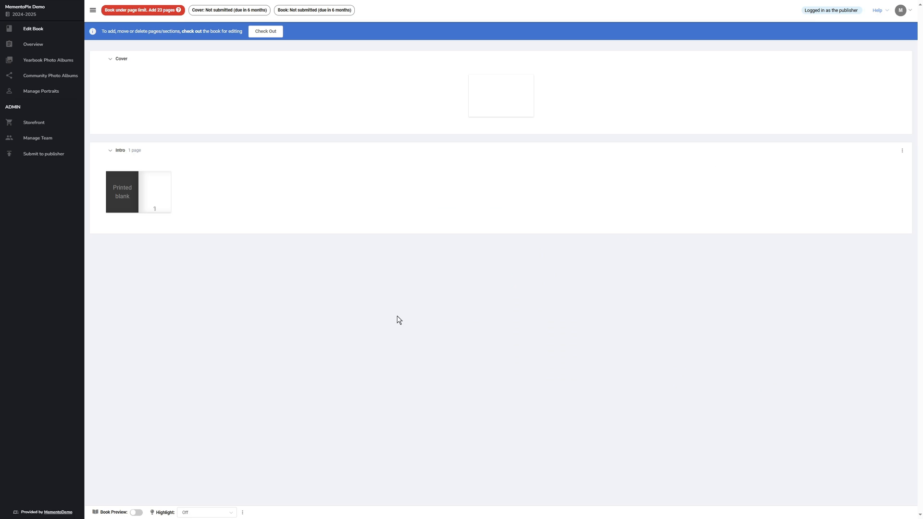
mouse_move(51, 25)
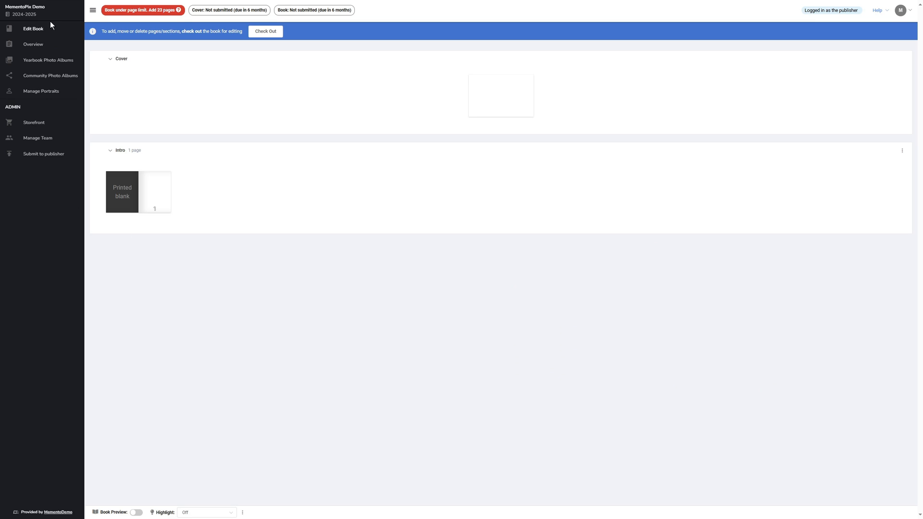
mouse_move(296, 153)
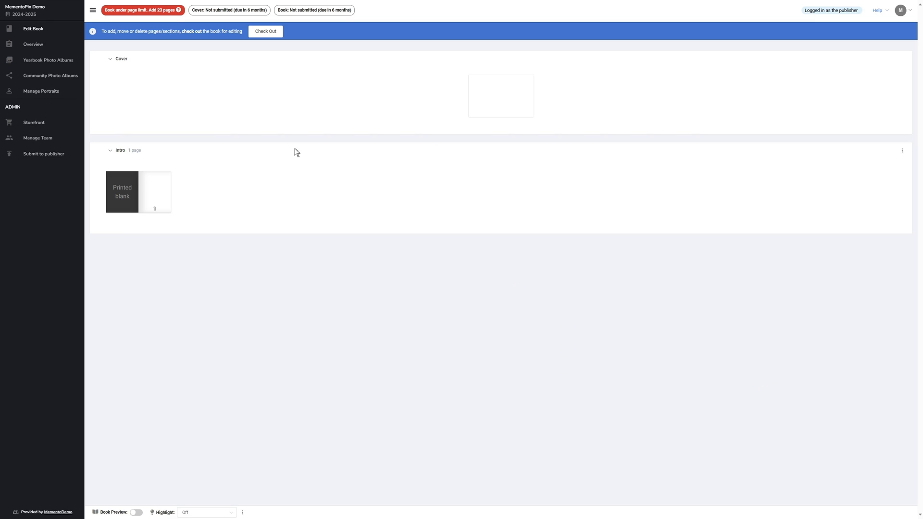
mouse_move(249, 92)
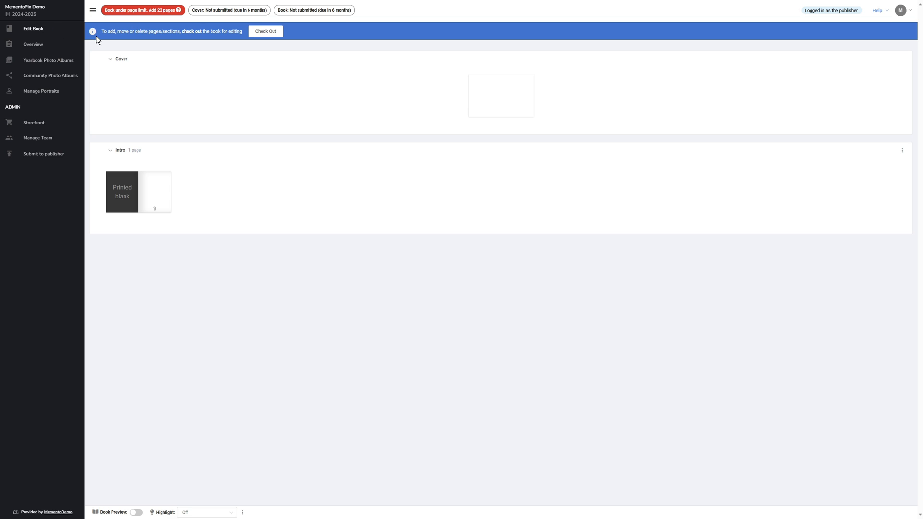
mouse_move(187, 96)
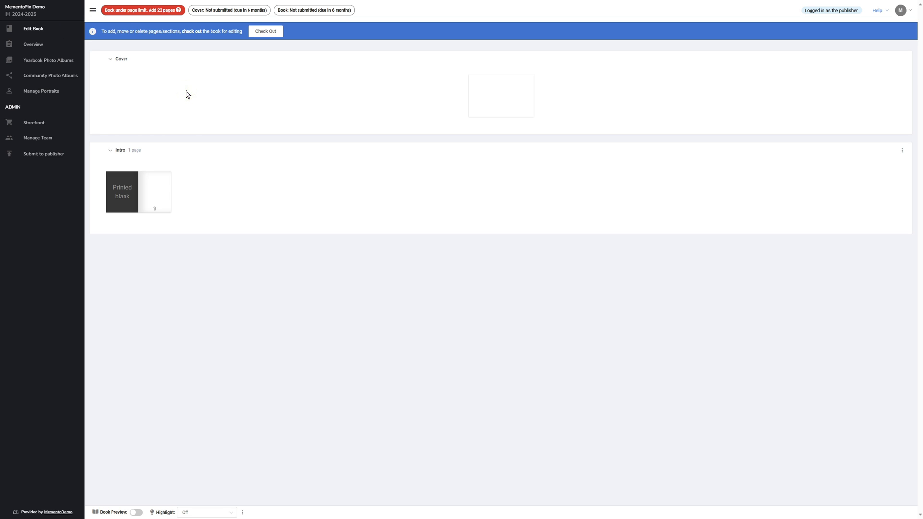
mouse_move(122, 154)
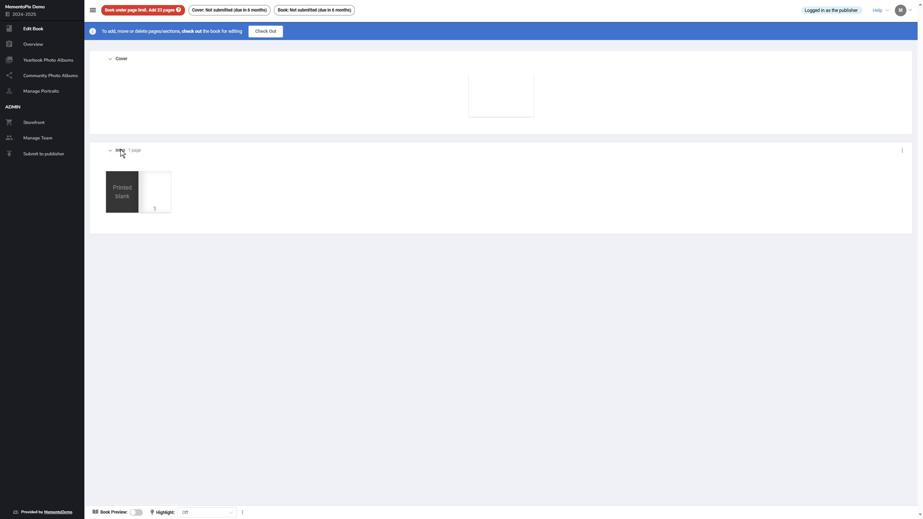
mouse_move(144, 44)
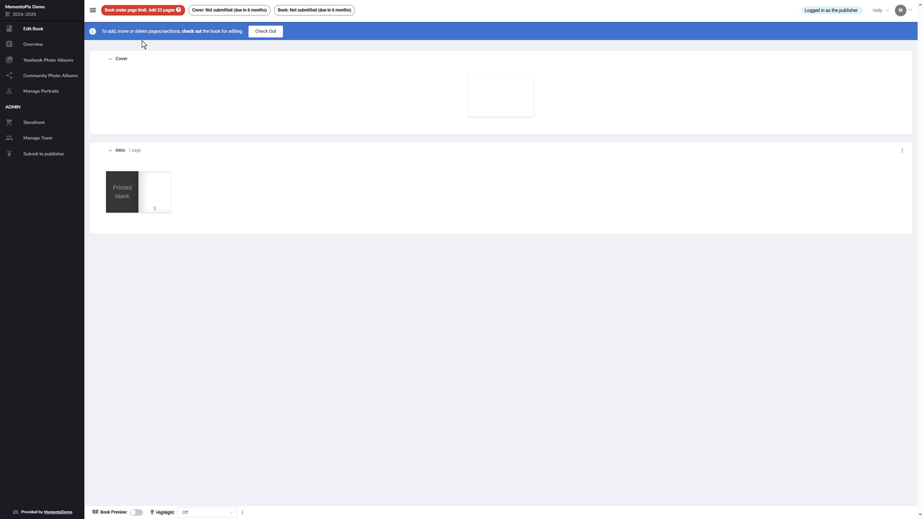
mouse_move(141, 23)
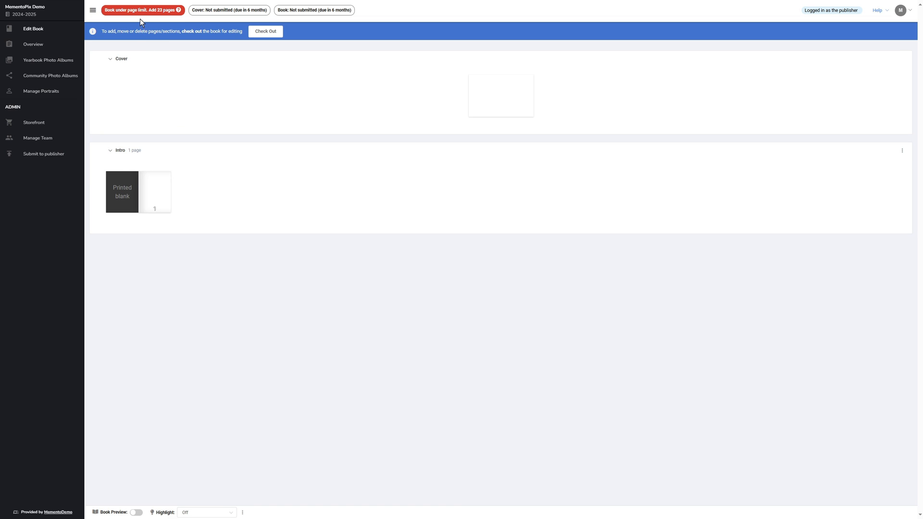
mouse_move(229, 23)
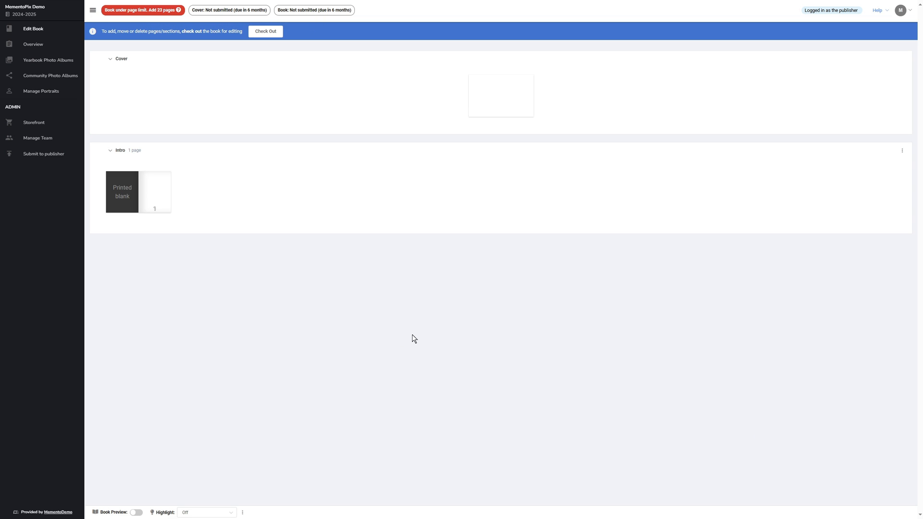
mouse_move(303, 109)
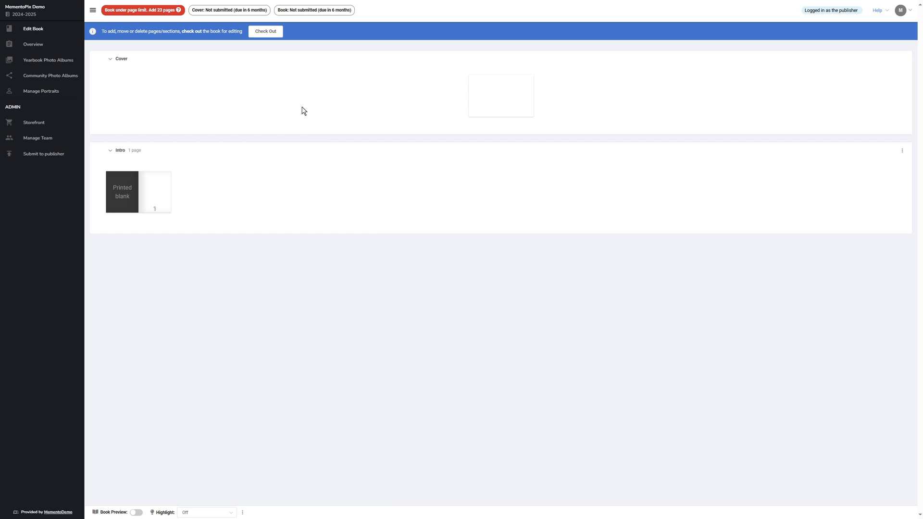
Check out the book and add a new section named Sport
left_click(265, 31)
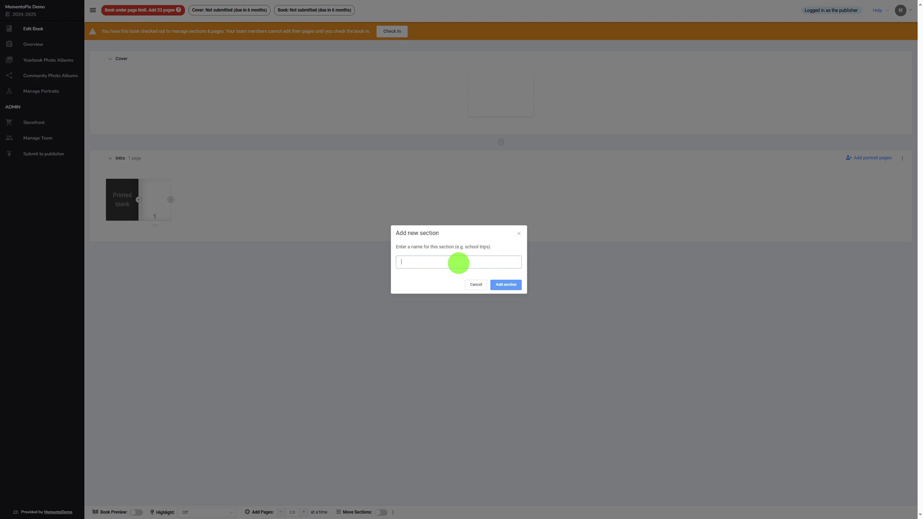
type("Sport")
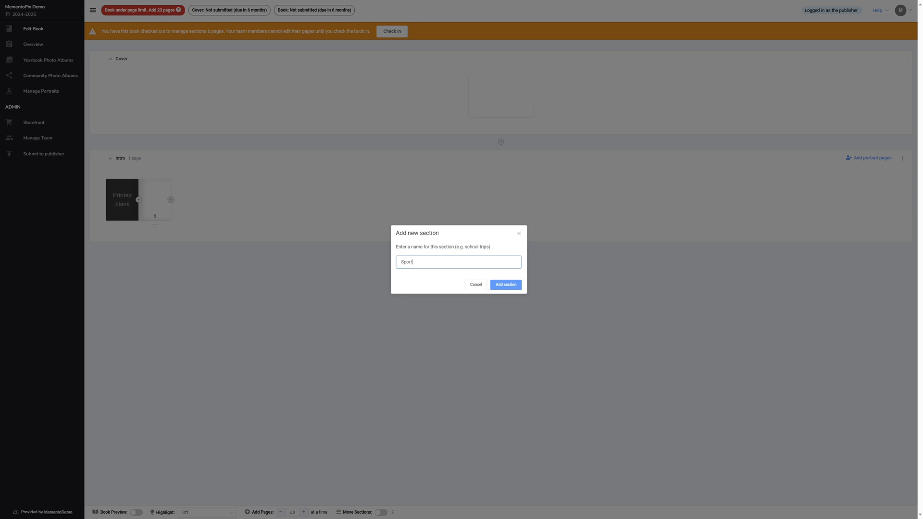
left_click(505, 284)
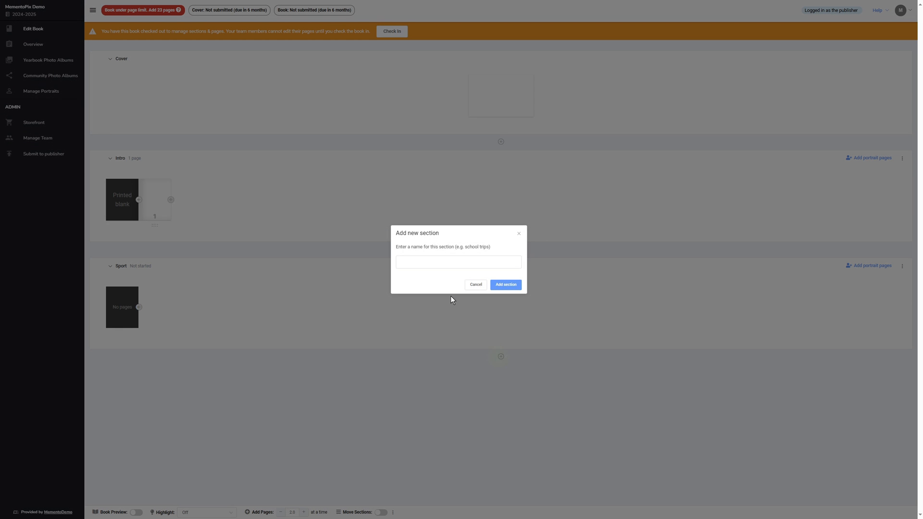
Add a second new section named Grade 6 Portraits
type("Grade 6 Portrai")
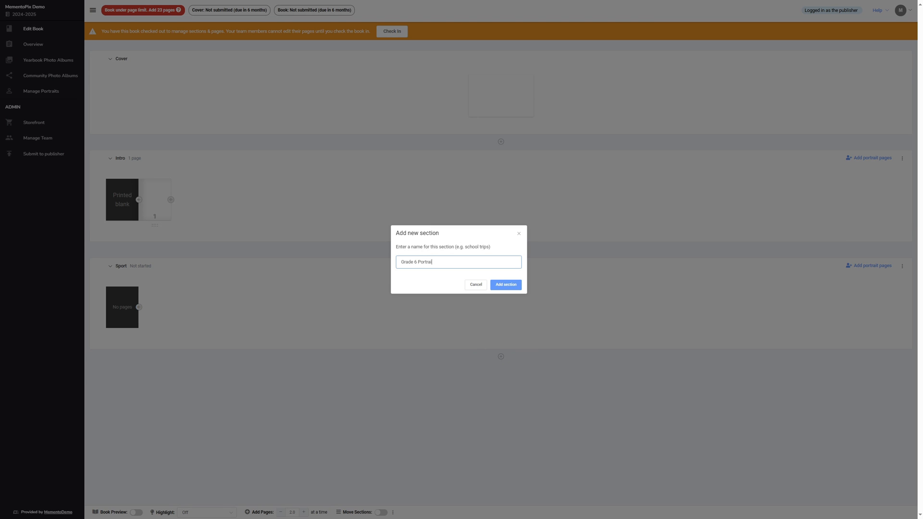
left_click(505, 284)
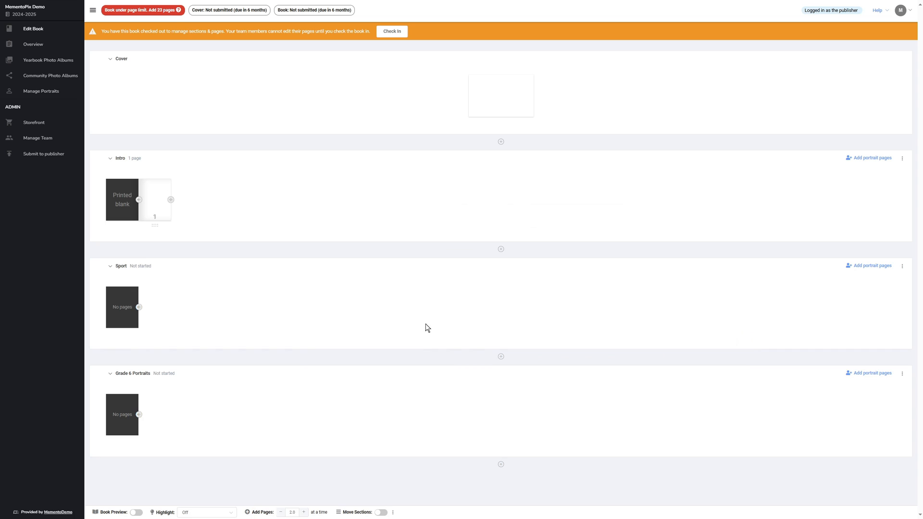
mouse_move(290, 283)
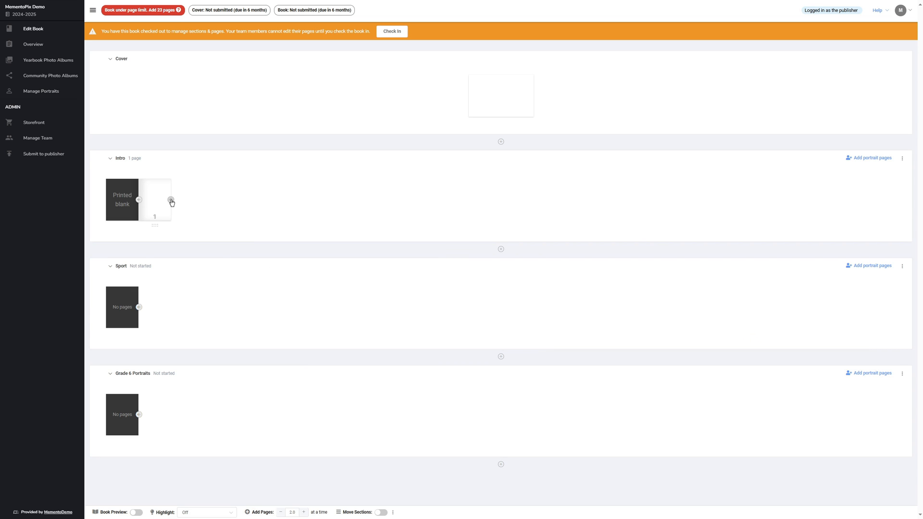
Add pages so Intro holds 3 pages and the empty Sport section holds 6
left_click(172, 200)
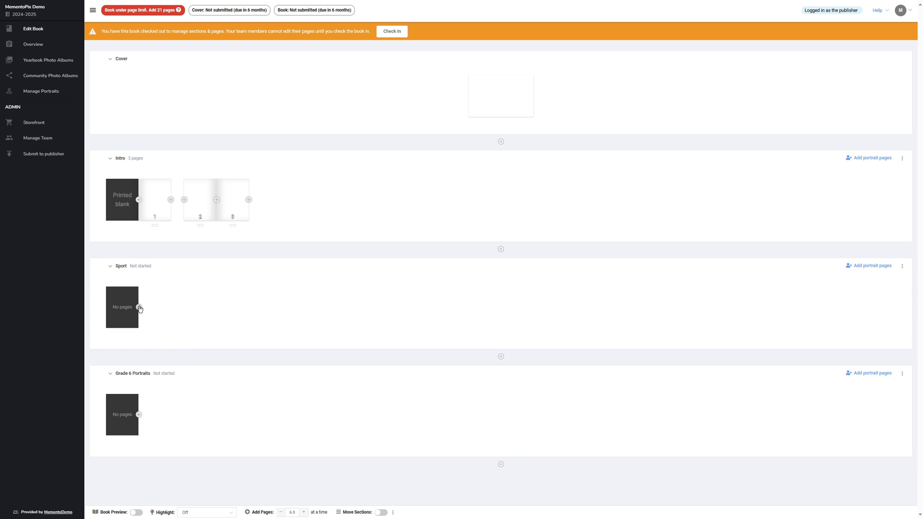
left_click(139, 308)
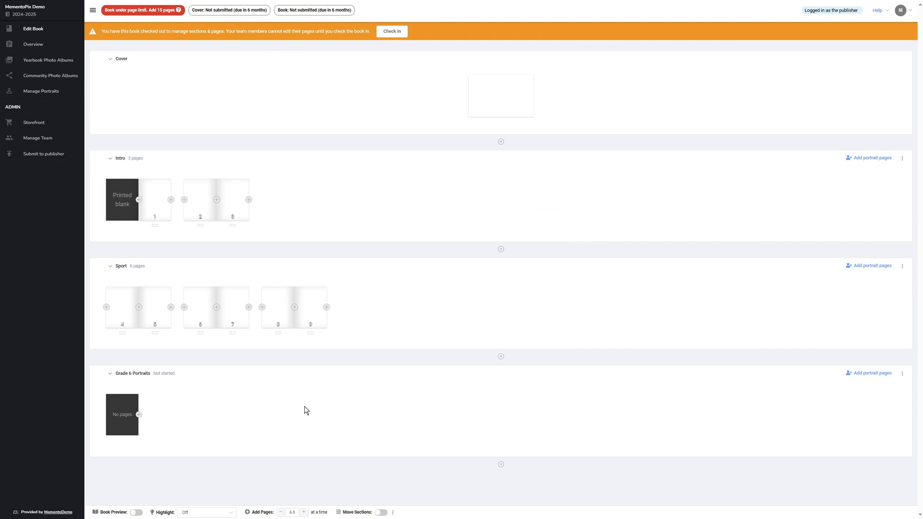
mouse_move(163, 383)
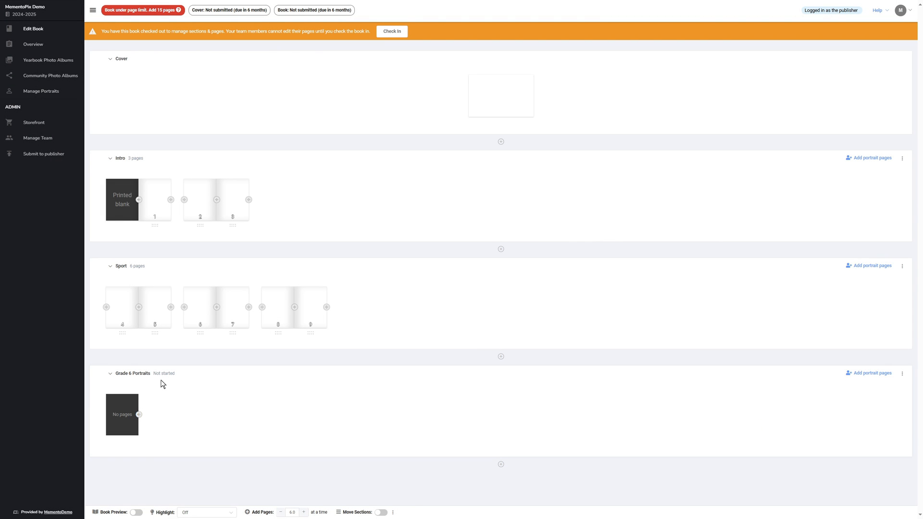
left_click(139, 373)
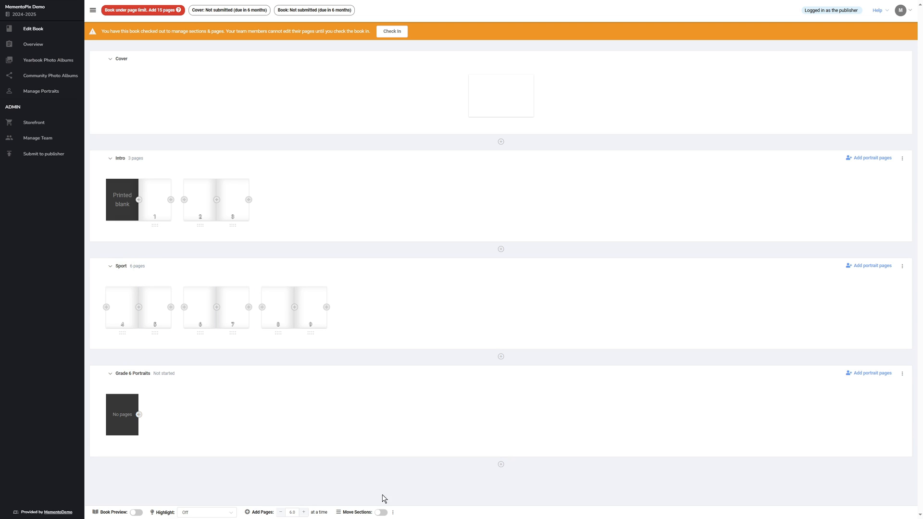
Enable section reordering to place Grade 6 Portraits before Sport, then go to Manage Team
left_click(381, 513)
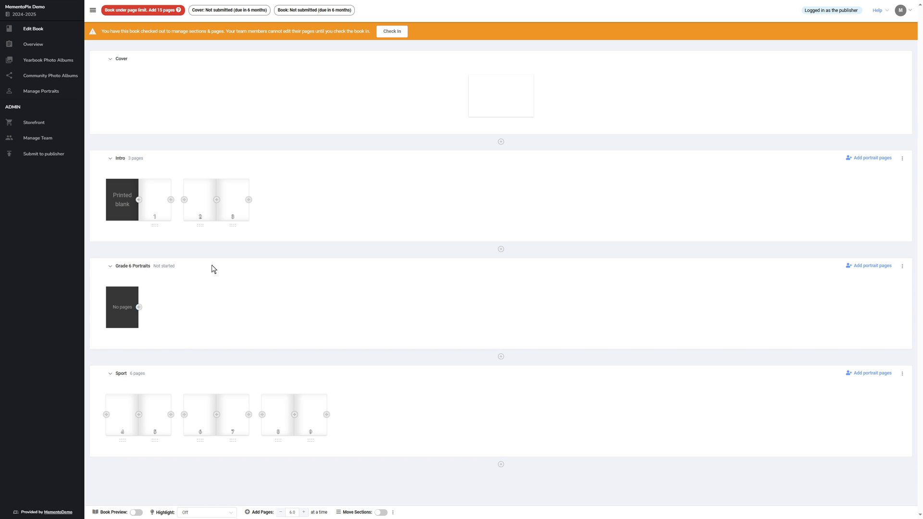
mouse_move(268, 251)
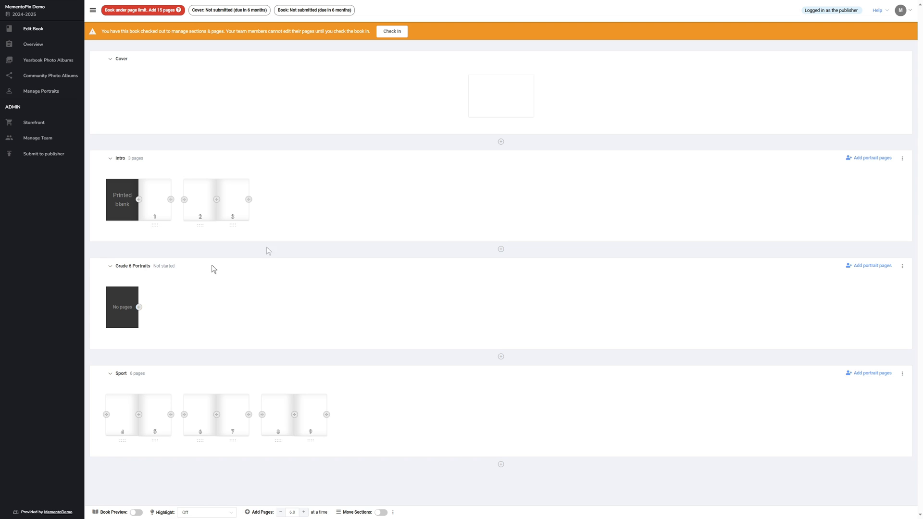
left_click(38, 138)
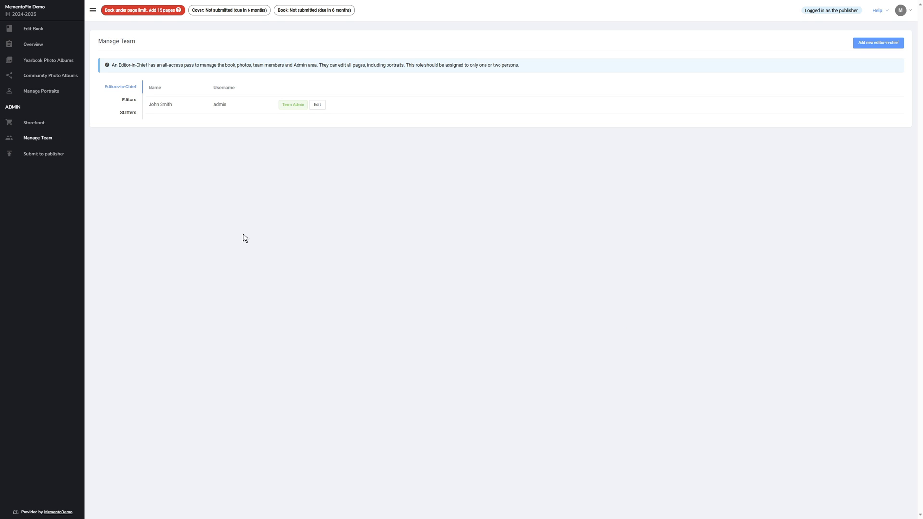
Browse the team roles: Editors-in-Chief with one admin, then empty Editors and Staffers
left_click(119, 86)
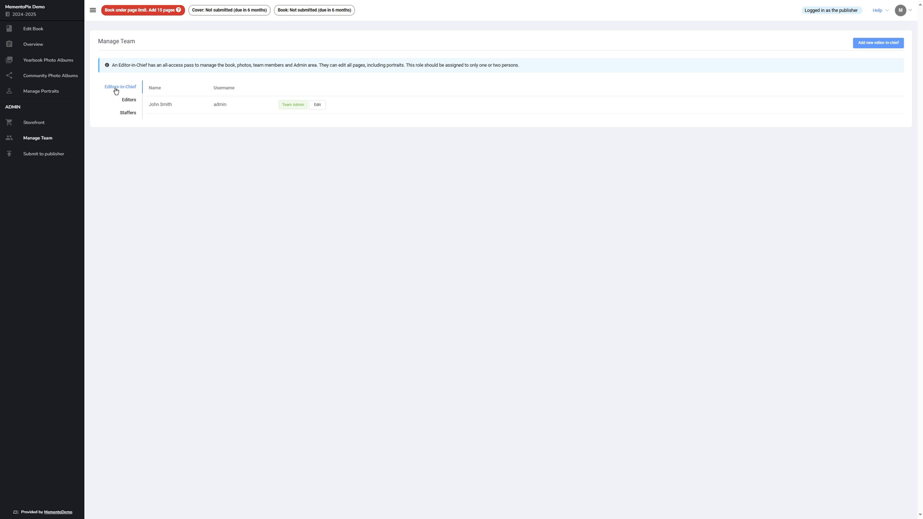
left_click(127, 99)
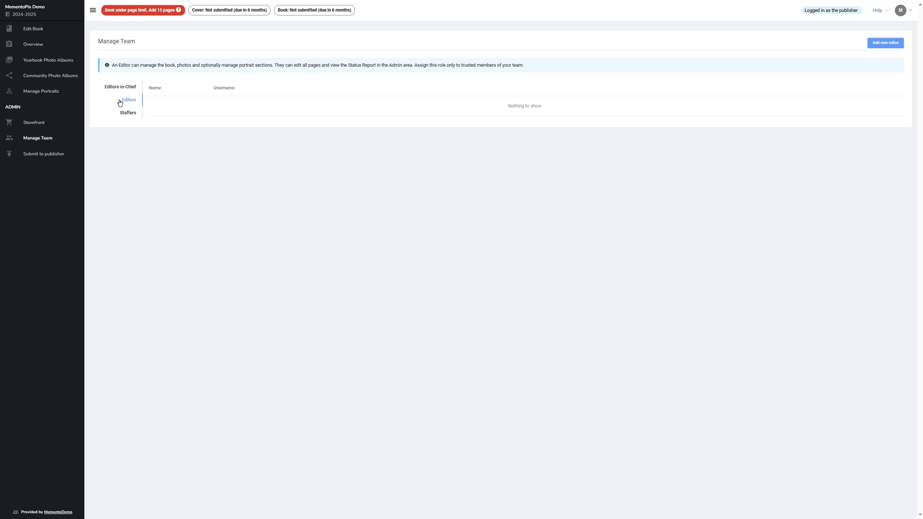
left_click(127, 113)
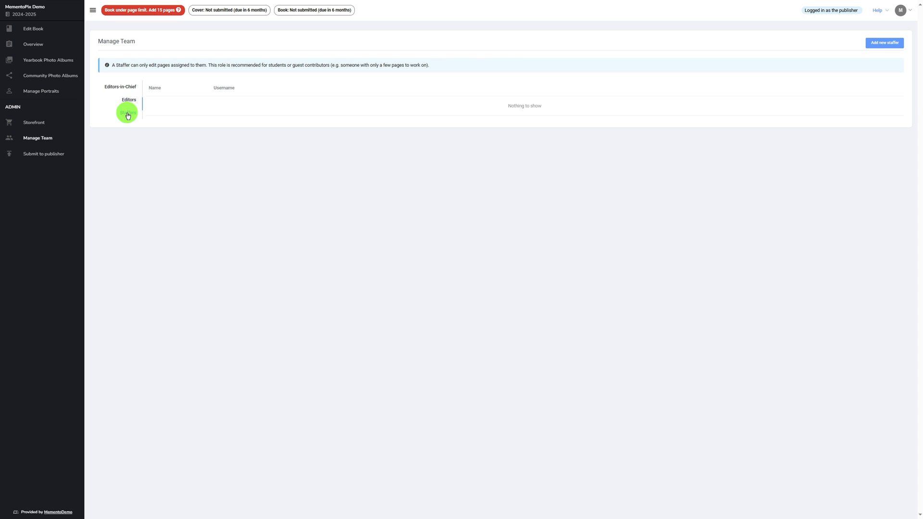
left_click(128, 112)
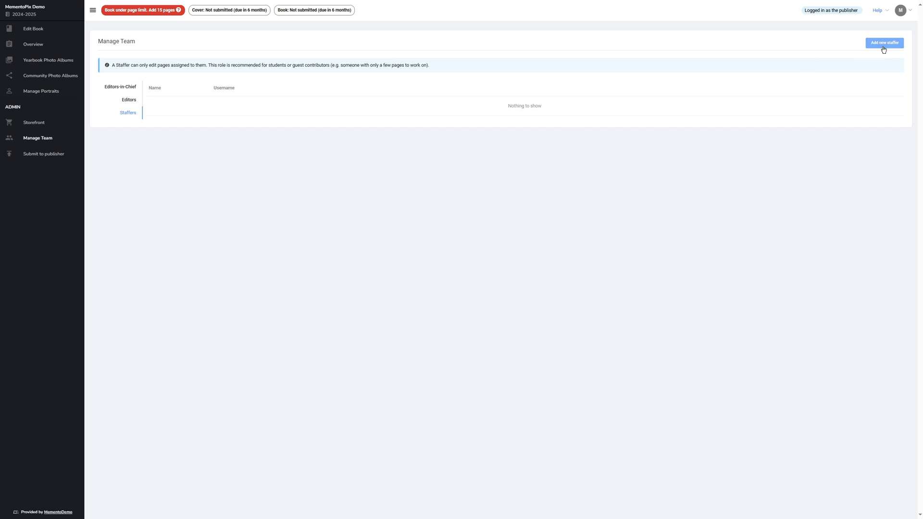
left_click(884, 43)
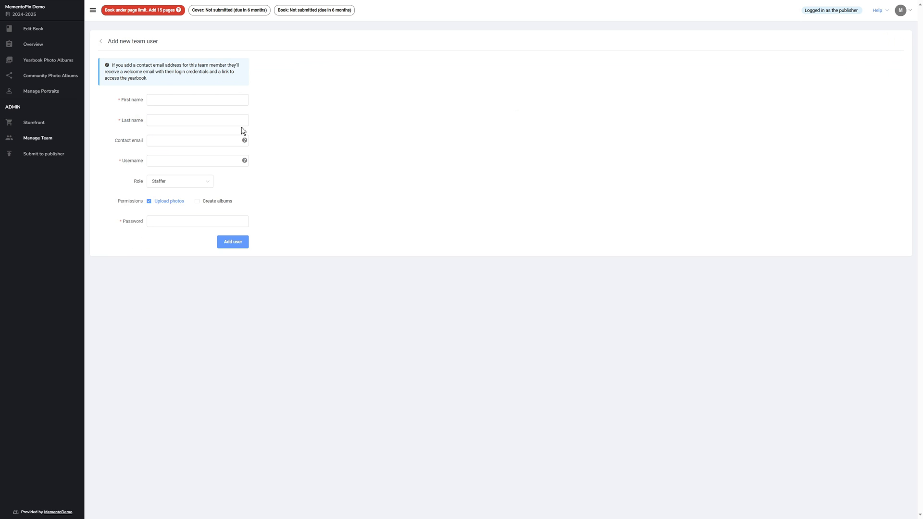
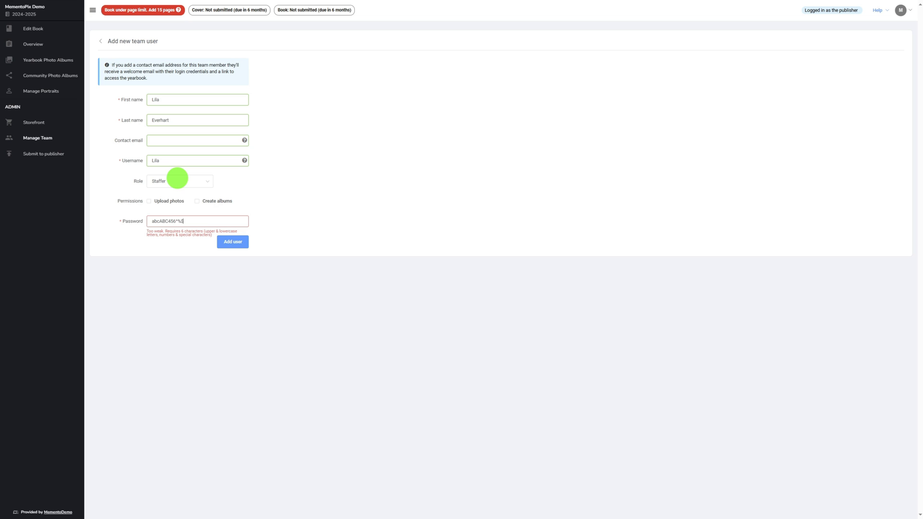
left_click(232, 241)
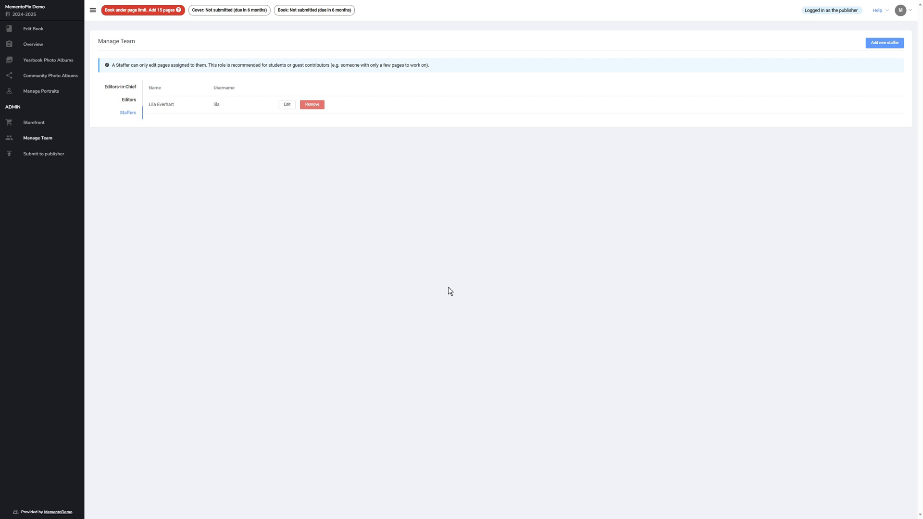
mouse_move(459, 285)
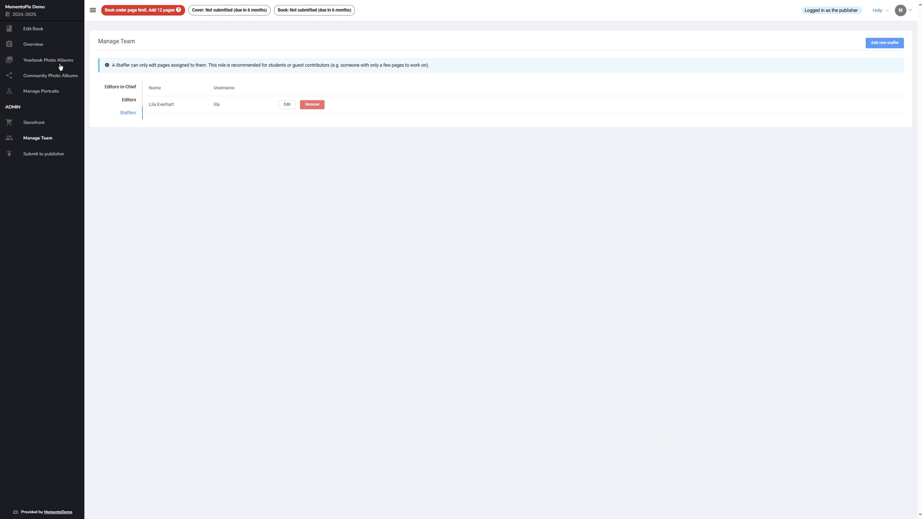
Create a yearbook photo album named Students and open it
left_click(47, 60)
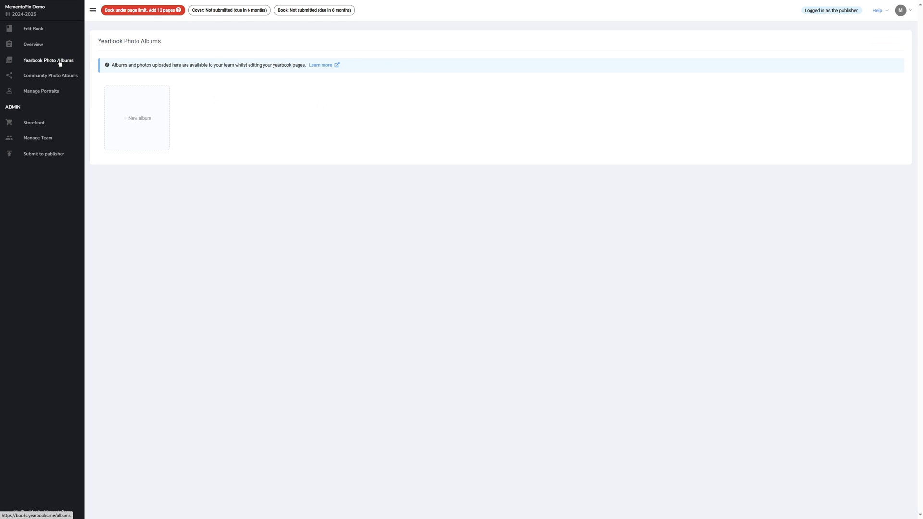
left_click(137, 118)
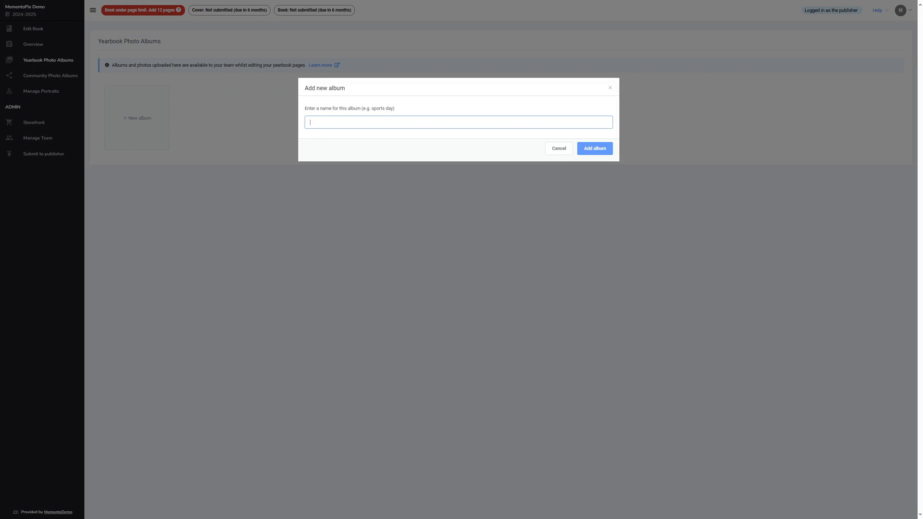
type("Students")
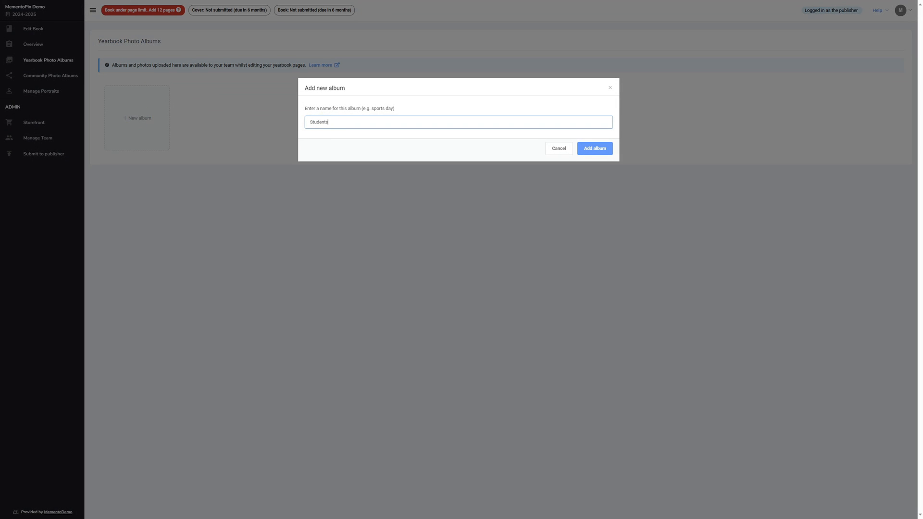
left_click(594, 148)
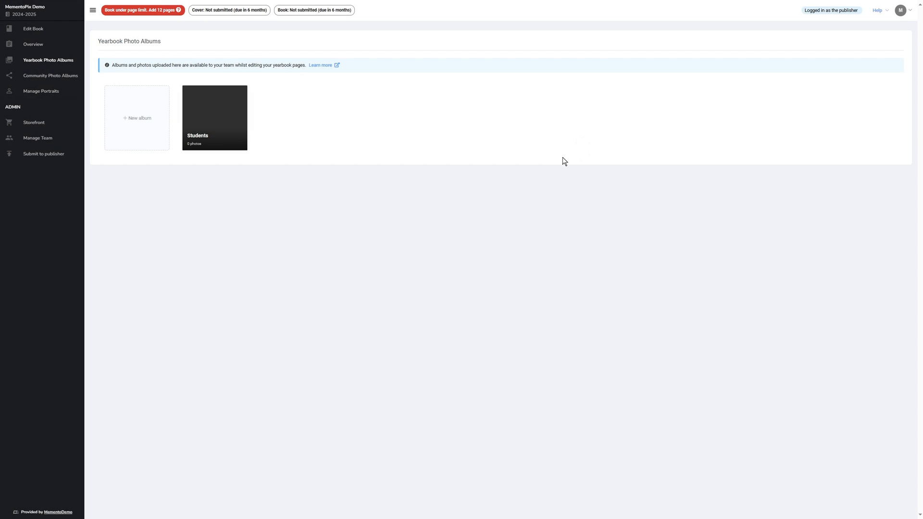
left_click(214, 118)
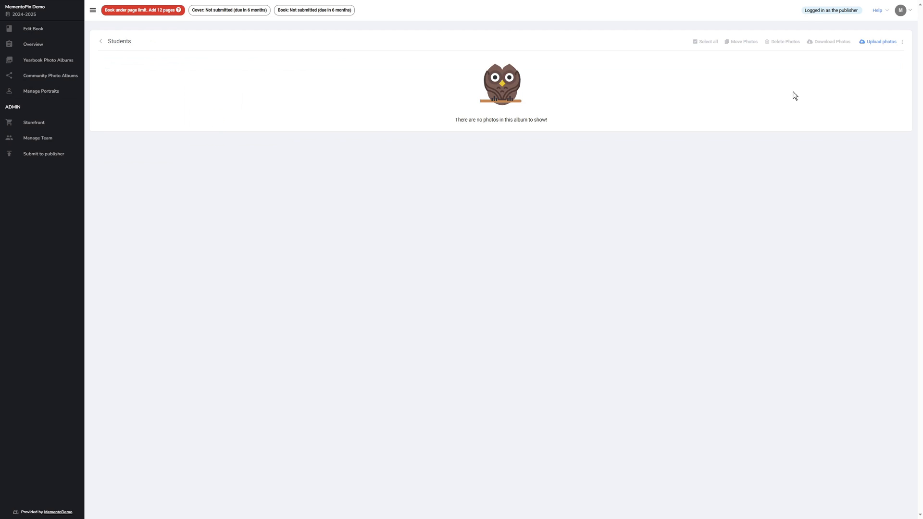
Upload all student stock photos into the Students album, then go to Community Photo Albums
left_click(880, 41)
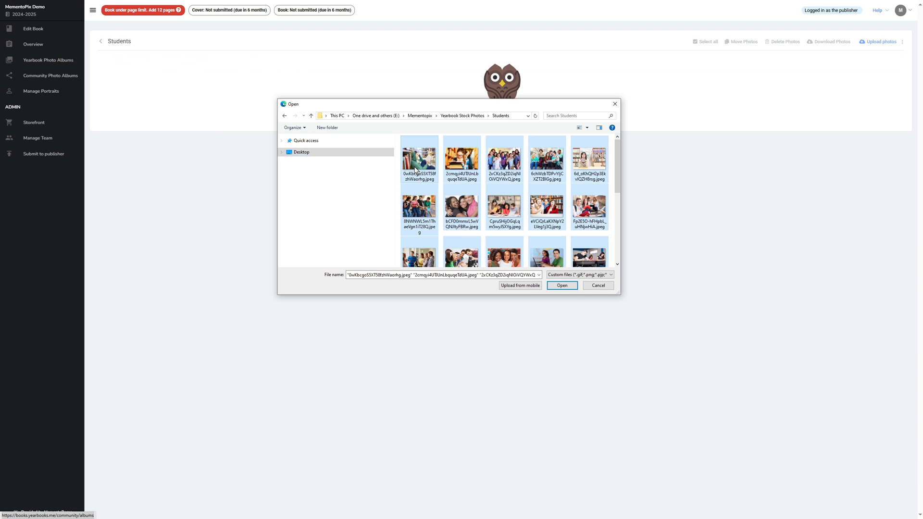
left_click(560, 285)
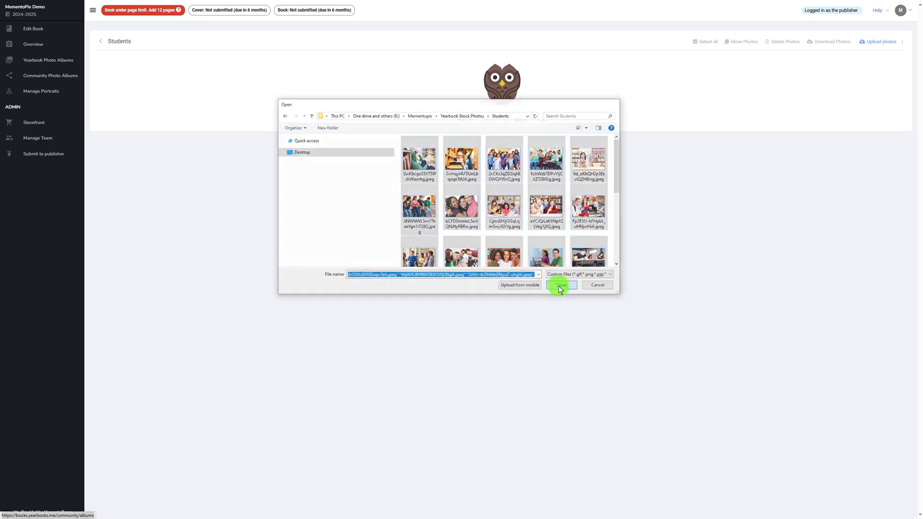
left_click(562, 284)
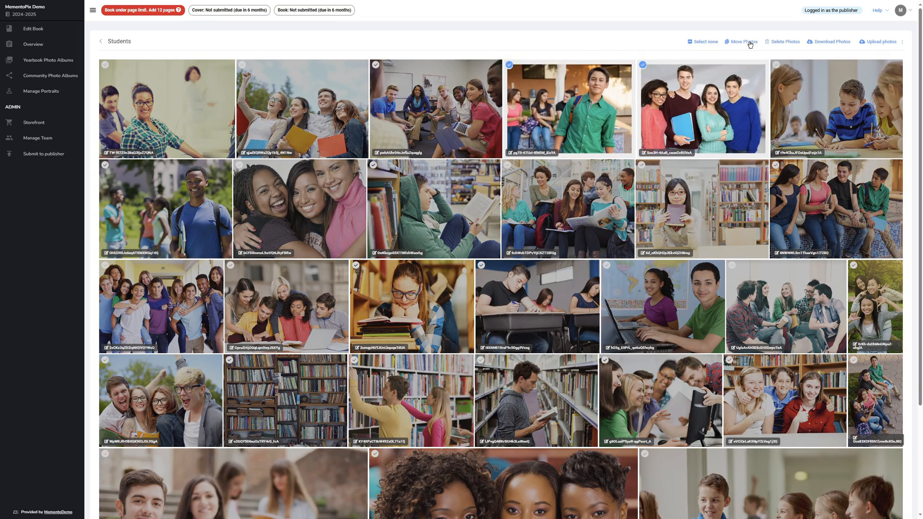
mouse_move(750, 58)
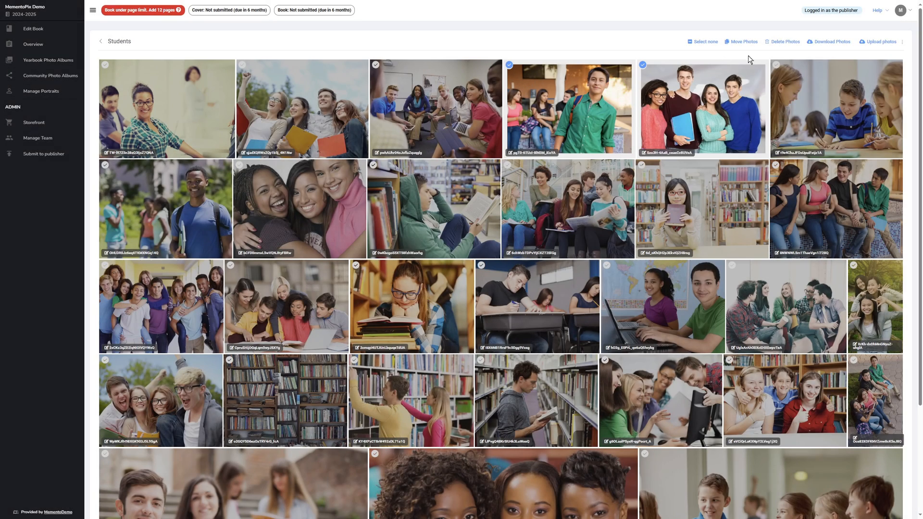
mouse_move(829, 53)
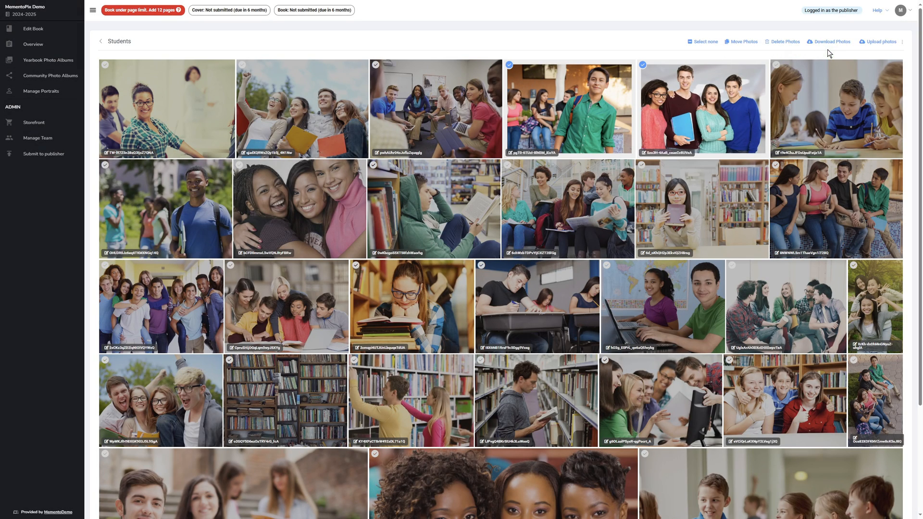
left_click(50, 75)
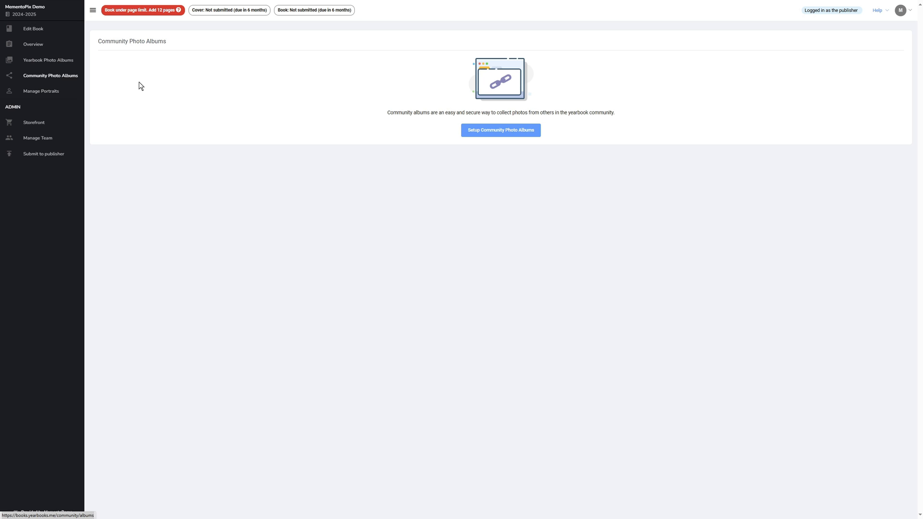
Set up community photo albums with a strong guest upload password
left_click(500, 130)
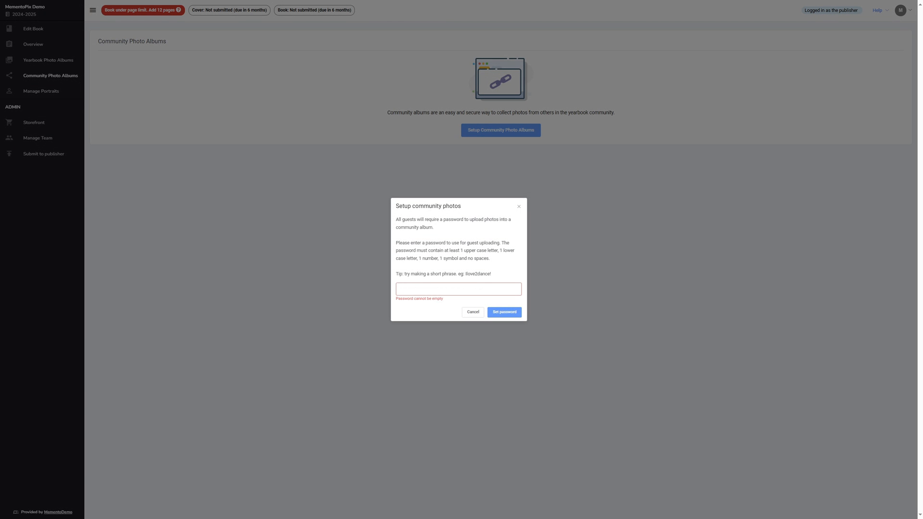
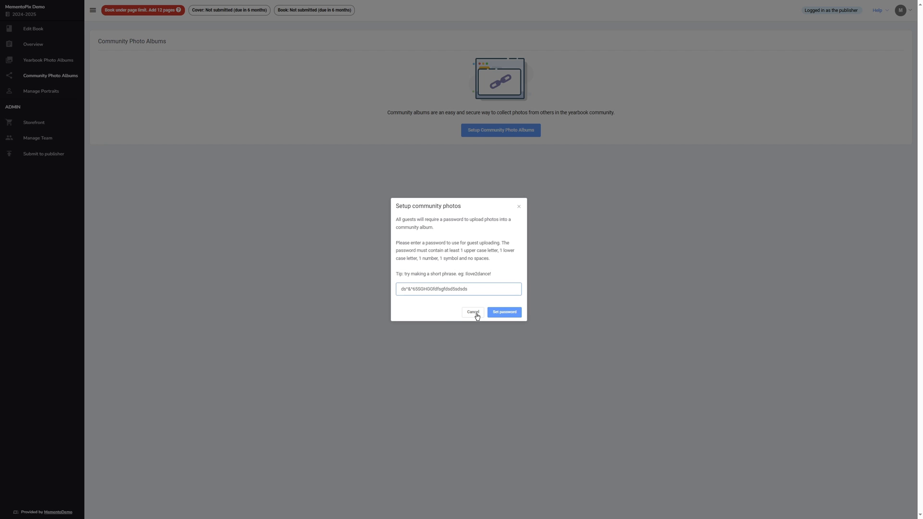
left_click(503, 312)
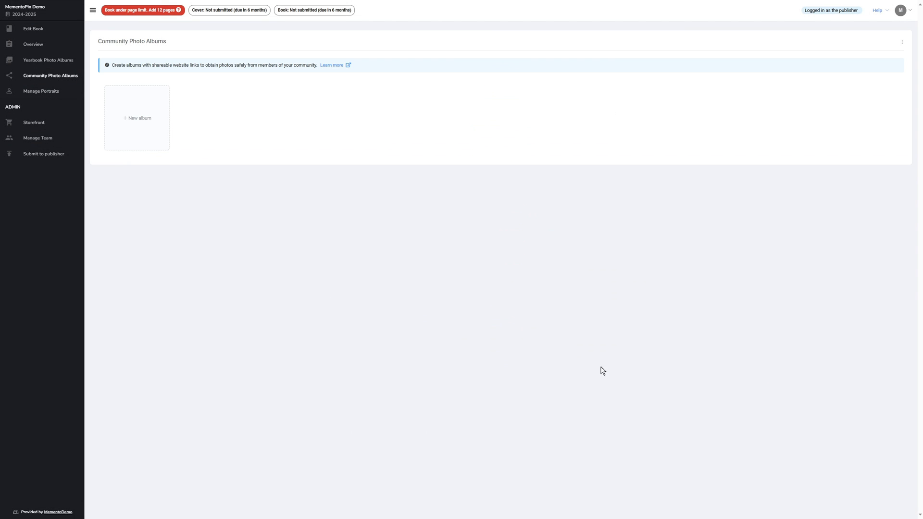
Create a community album named Football with a matching yearbook album
left_click(137, 118)
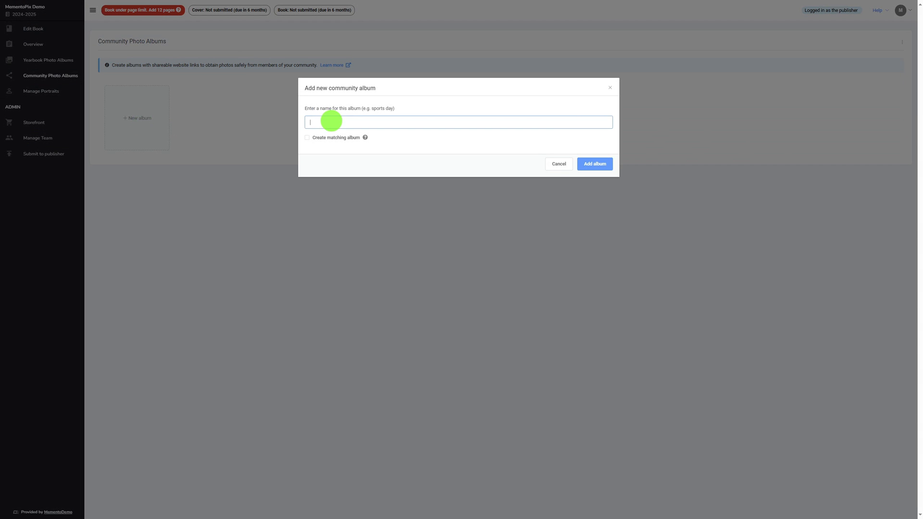
type("Football")
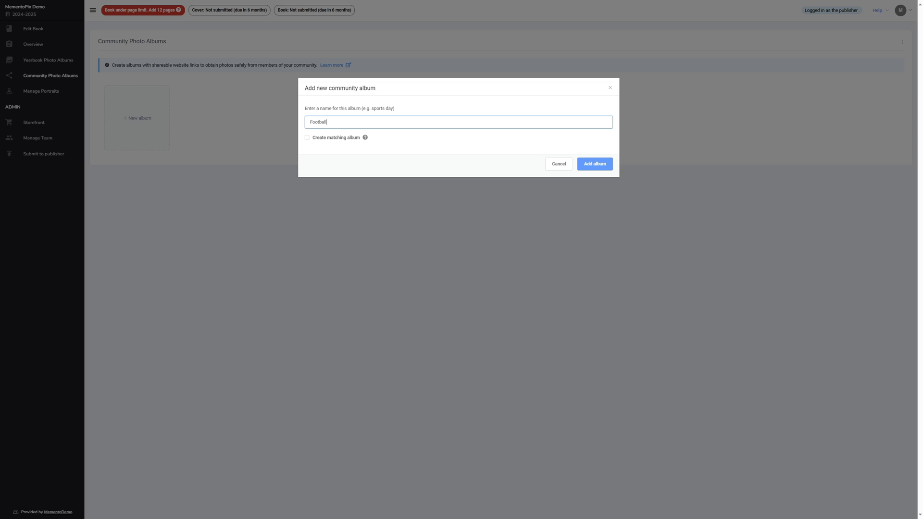
left_click(307, 138)
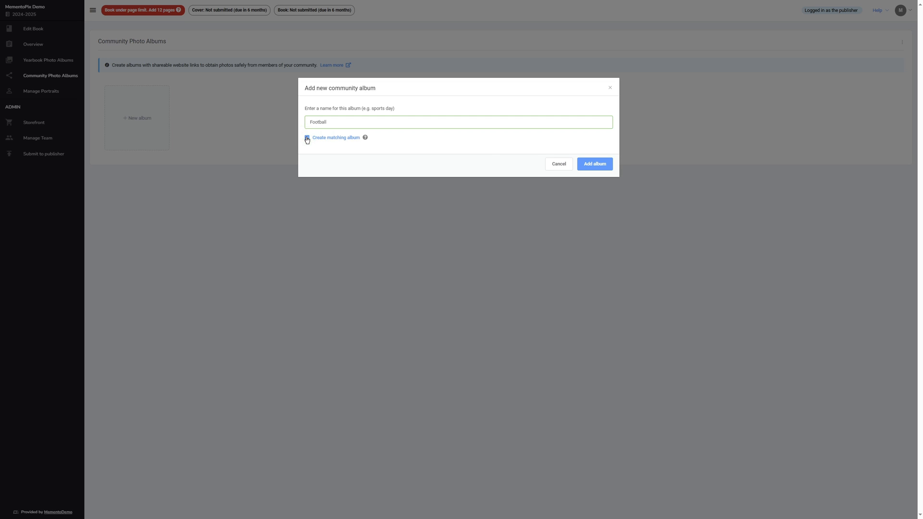
left_click(306, 137)
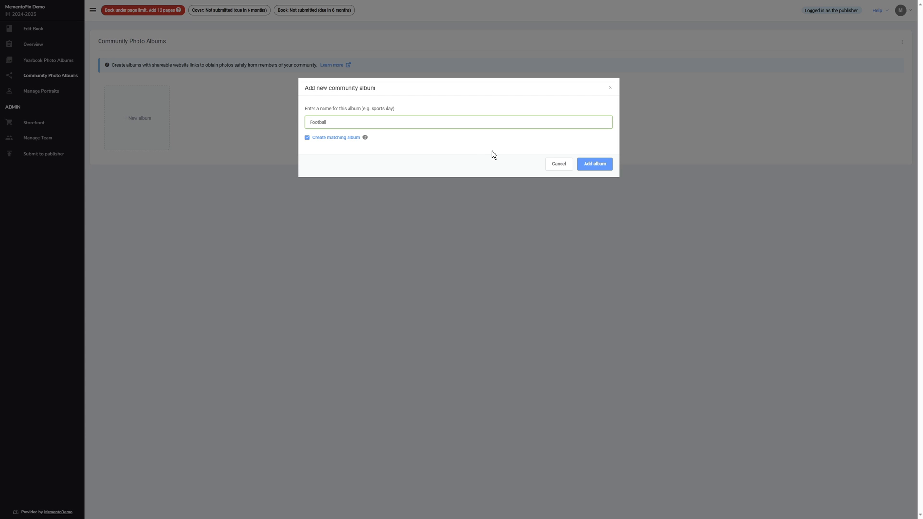
mouse_move(490, 155)
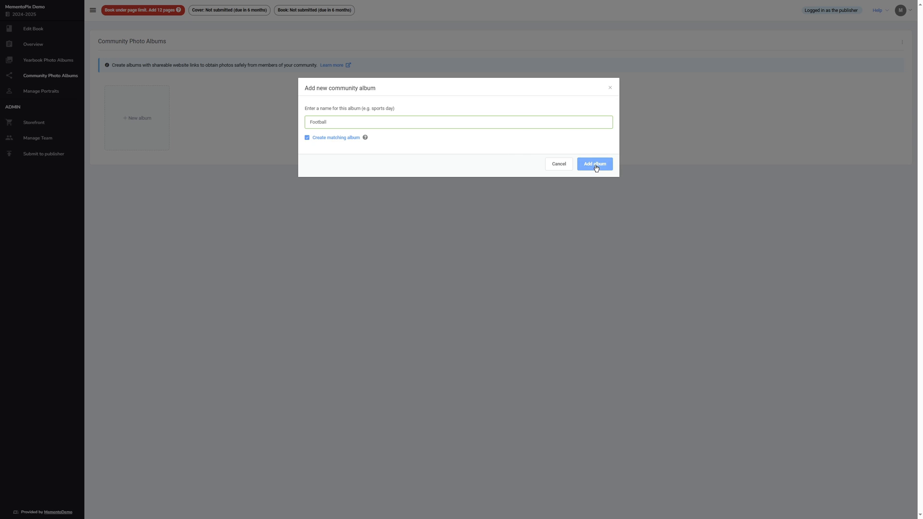
left_click(594, 163)
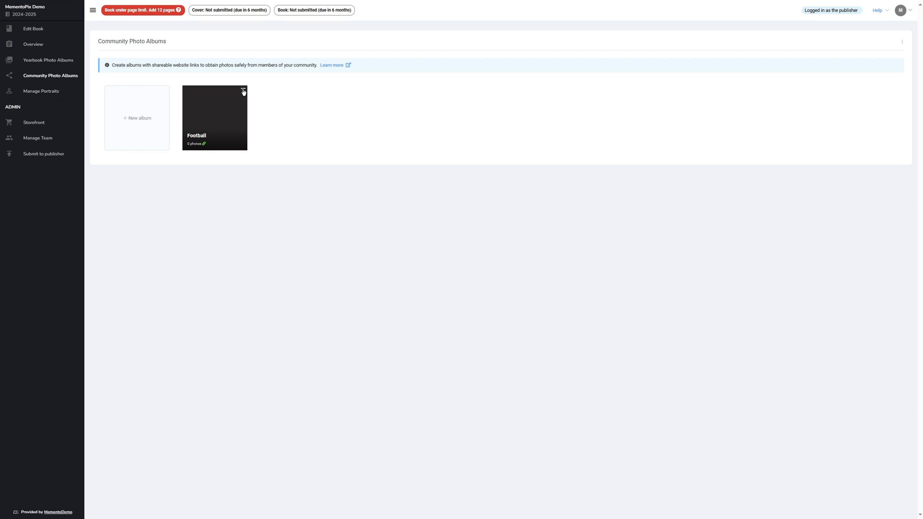
Get and copy the Football album's shareable upload link from its options menu
left_click(242, 90)
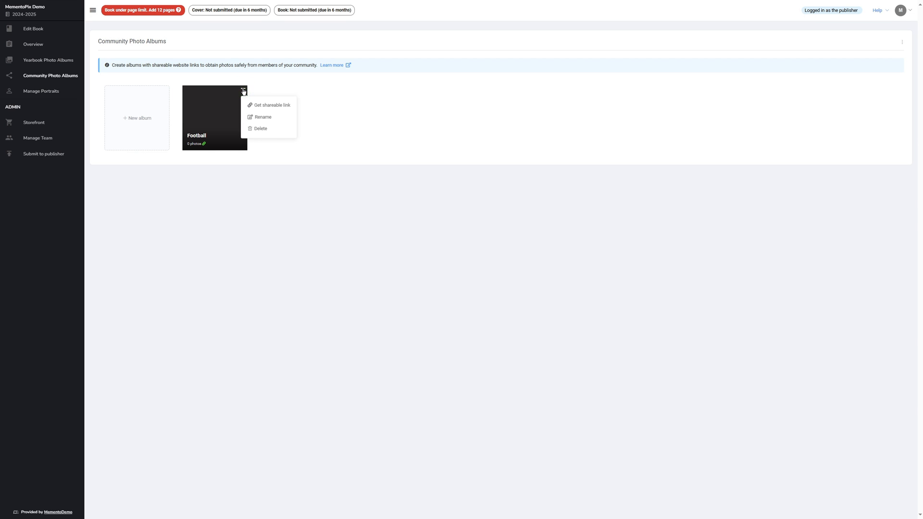
left_click(271, 105)
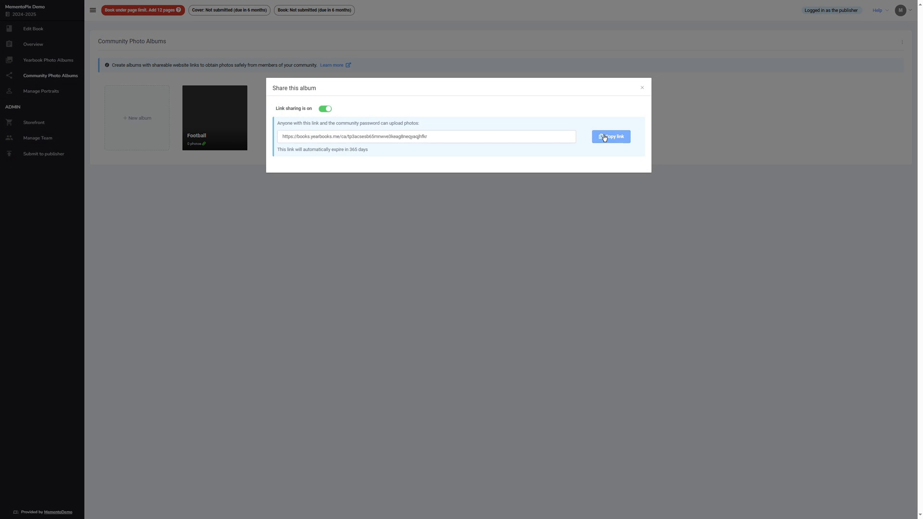
left_click(610, 136)
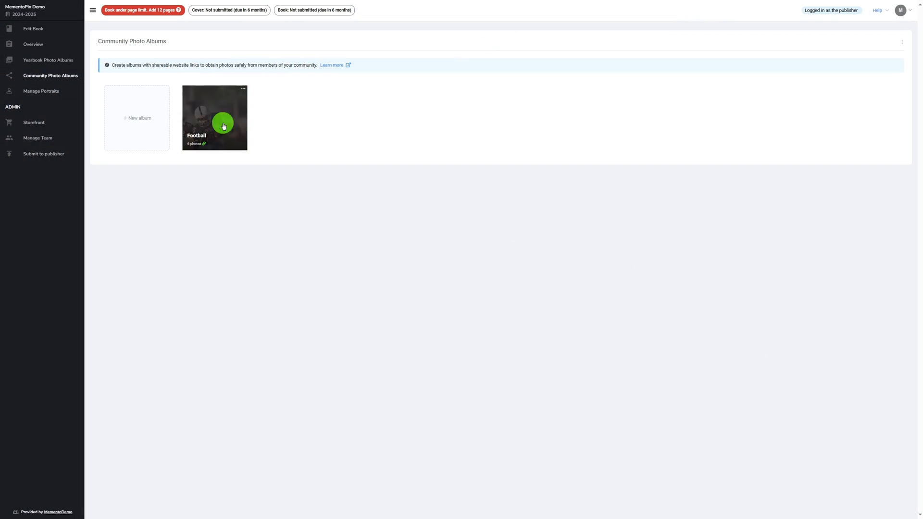
Move all photos from the Football community album into the Football yearbook album
left_click(215, 117)
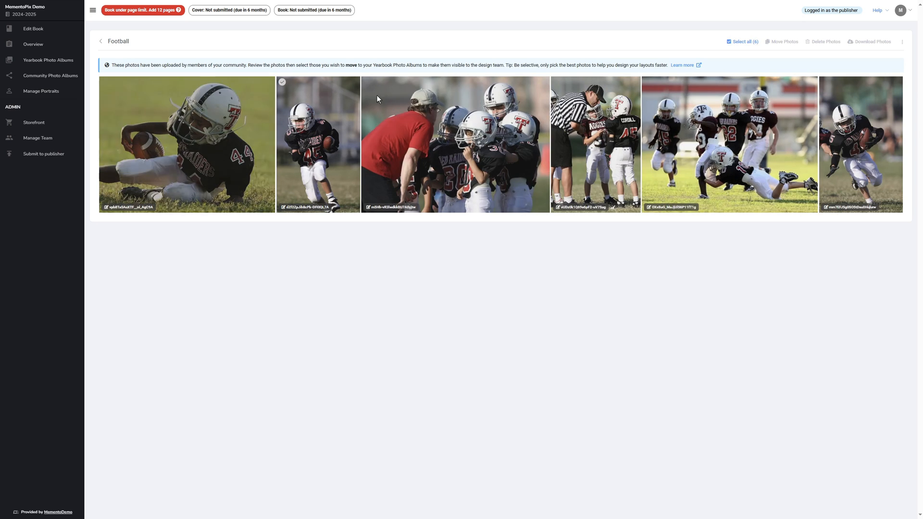
left_click(744, 42)
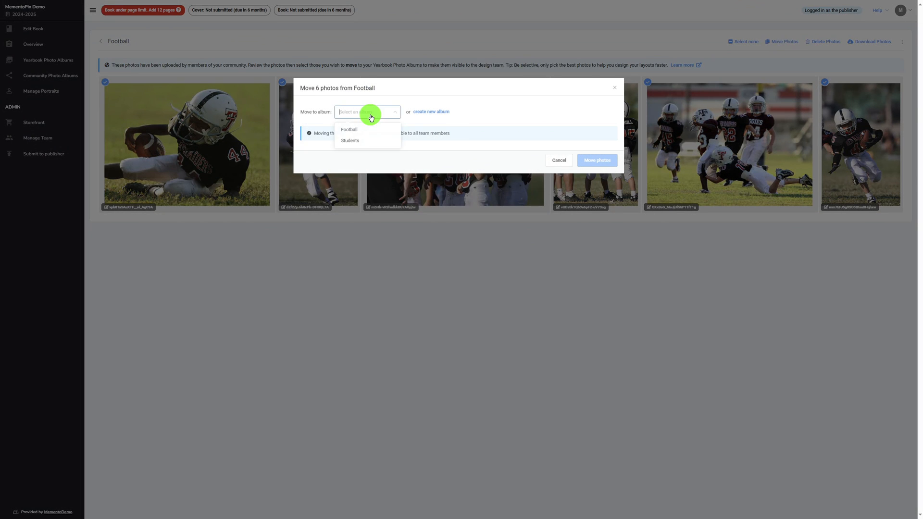
left_click(348, 129)
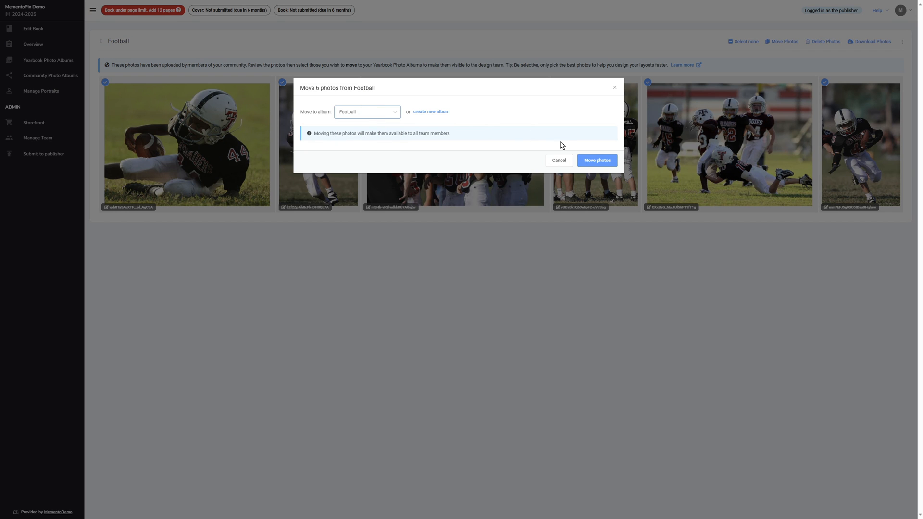
left_click(596, 160)
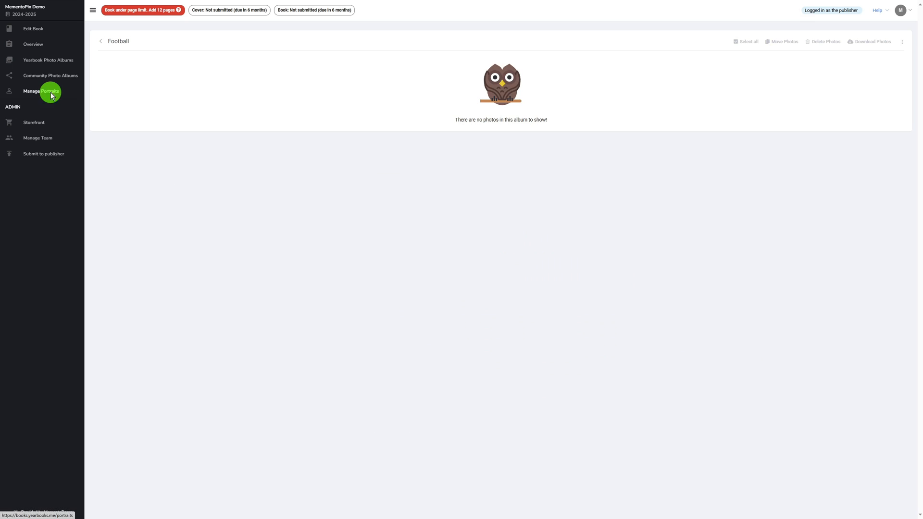
Check out the book in Manage Portraits and start an Import people
left_click(41, 91)
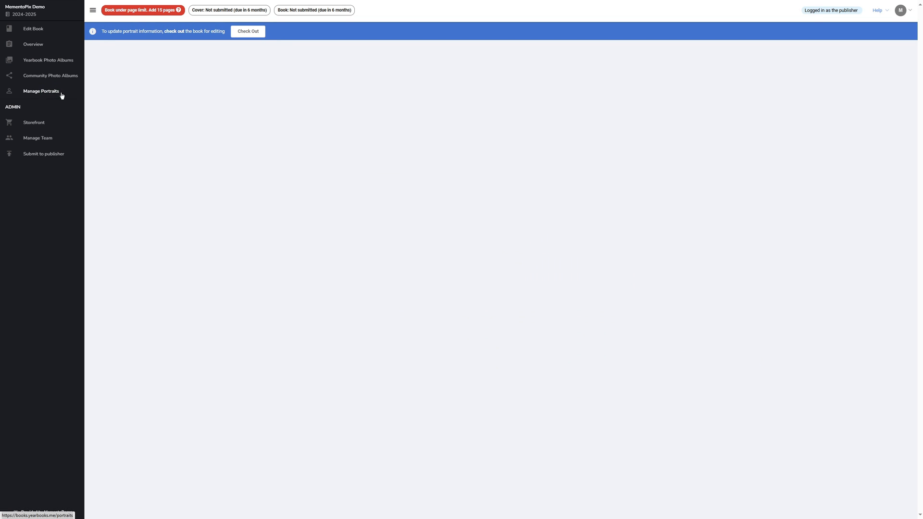
mouse_move(245, 84)
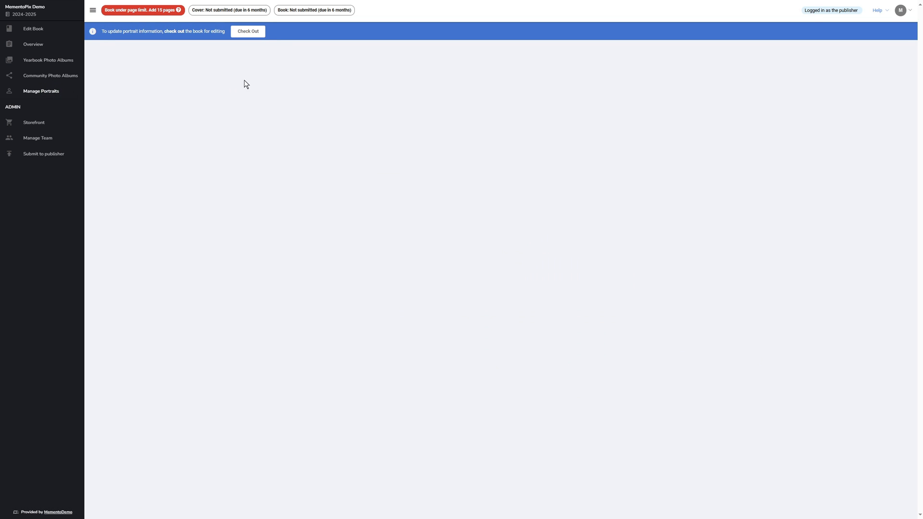
left_click(248, 30)
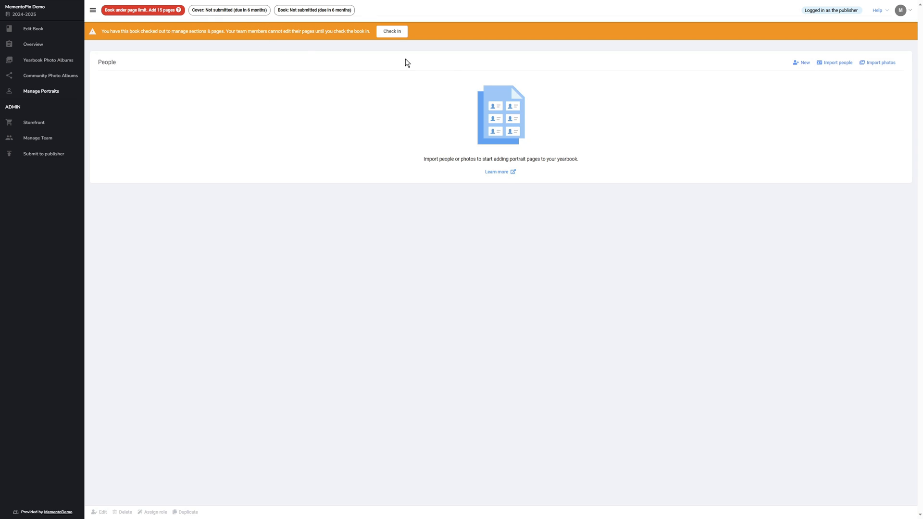
left_click(835, 62)
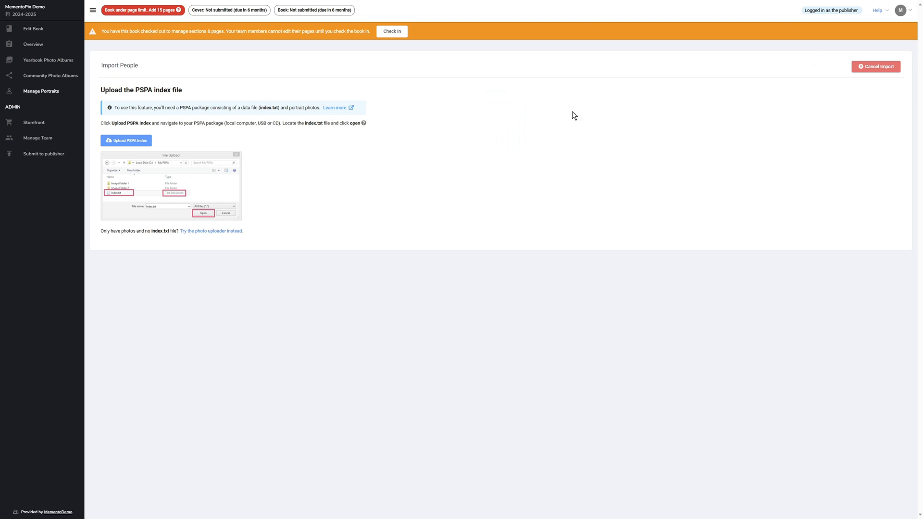
Upload index.txt as the PSPA index file
left_click(126, 140)
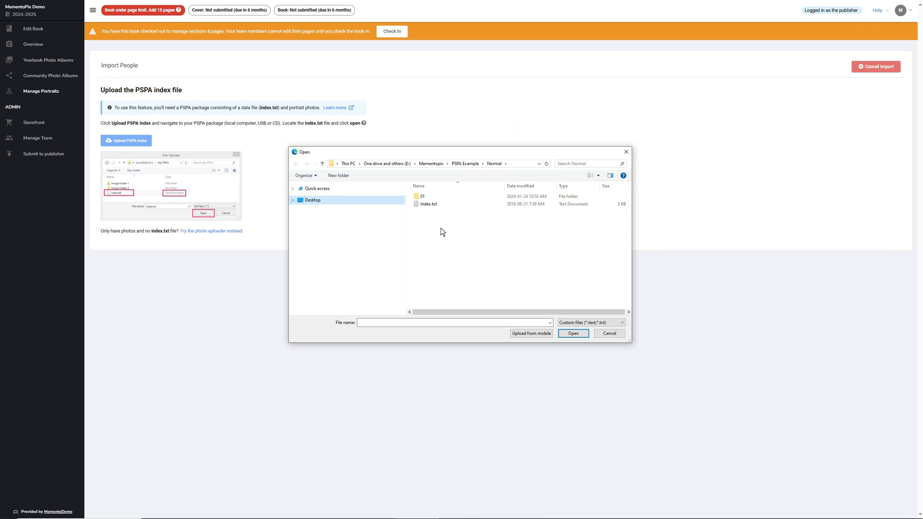
left_click(428, 203)
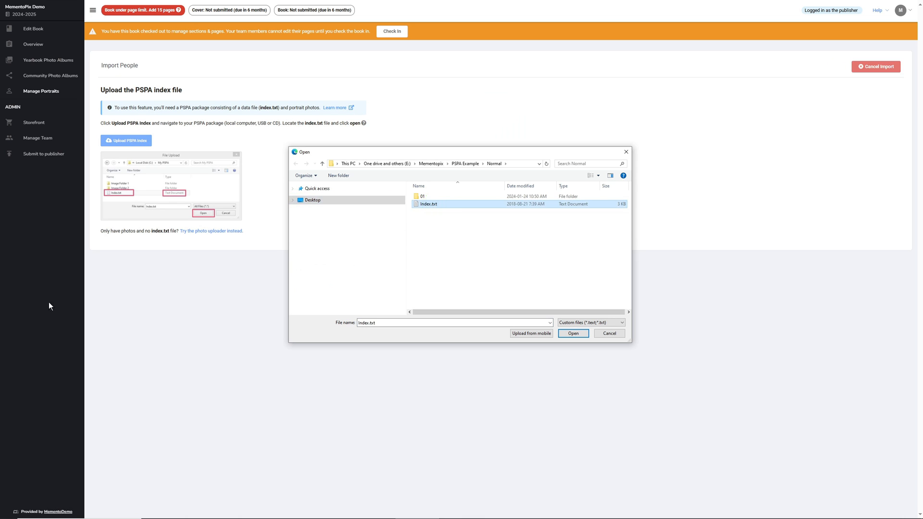
left_click(572, 334)
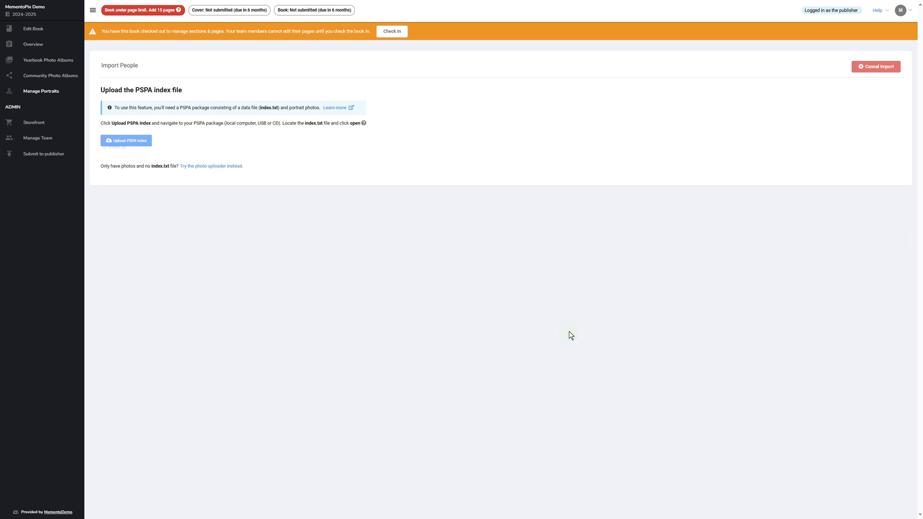
Review the Image Folder and Teacher Name column labels, keeping them unchanged
left_click(125, 140)
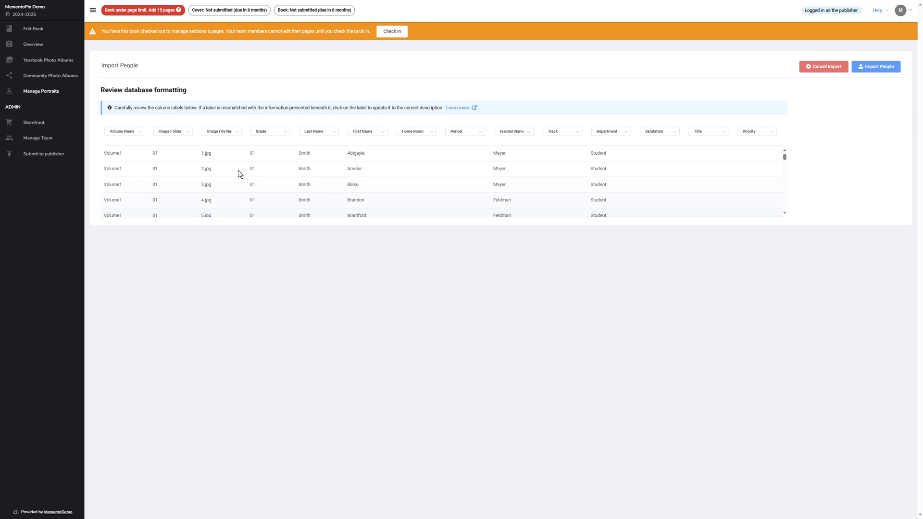
left_click(124, 131)
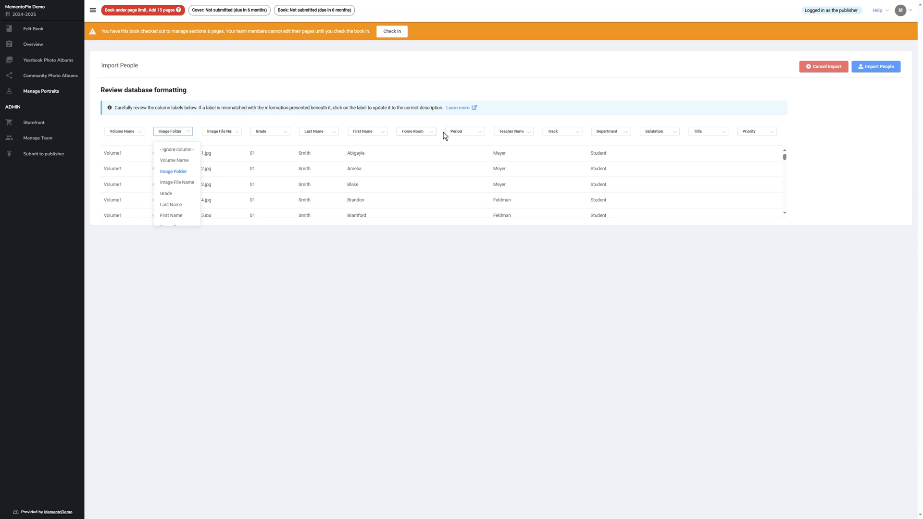
left_click(512, 131)
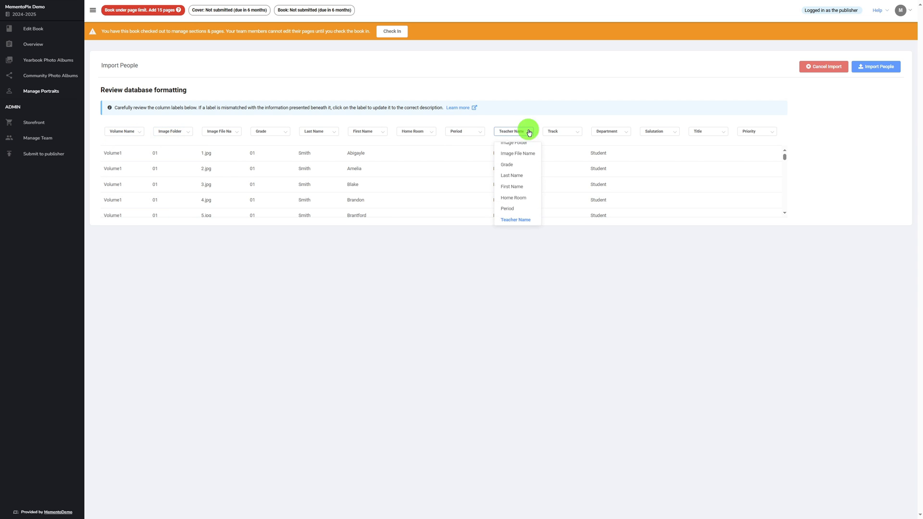
left_click(515, 219)
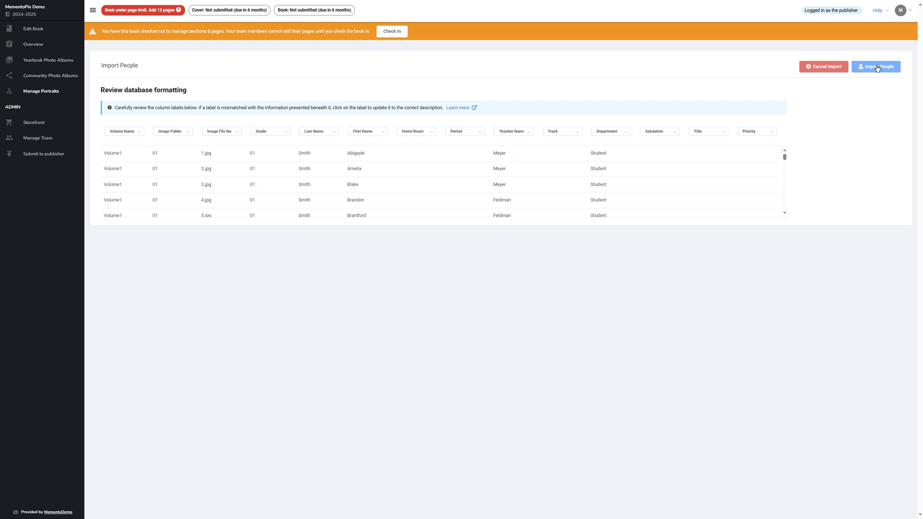
Import the people records so 231 people are listed, and dismiss the photo tip
left_click(876, 67)
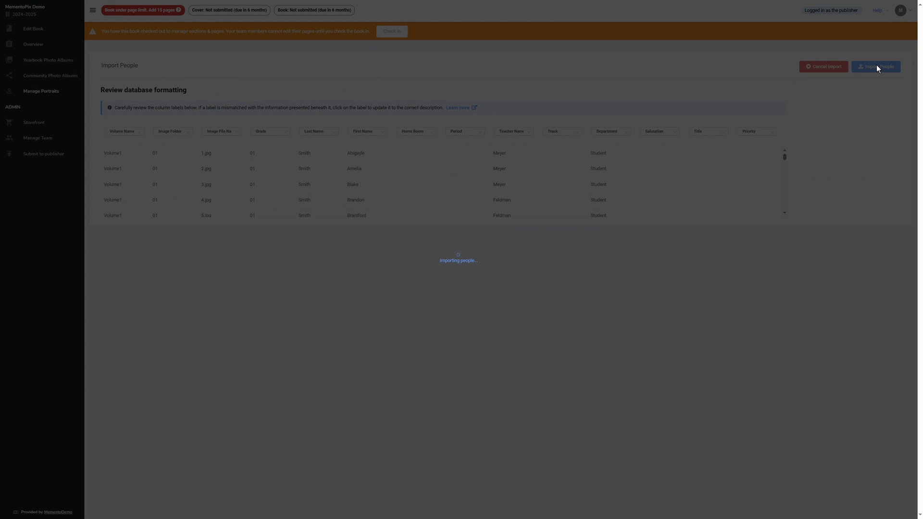
left_click(875, 67)
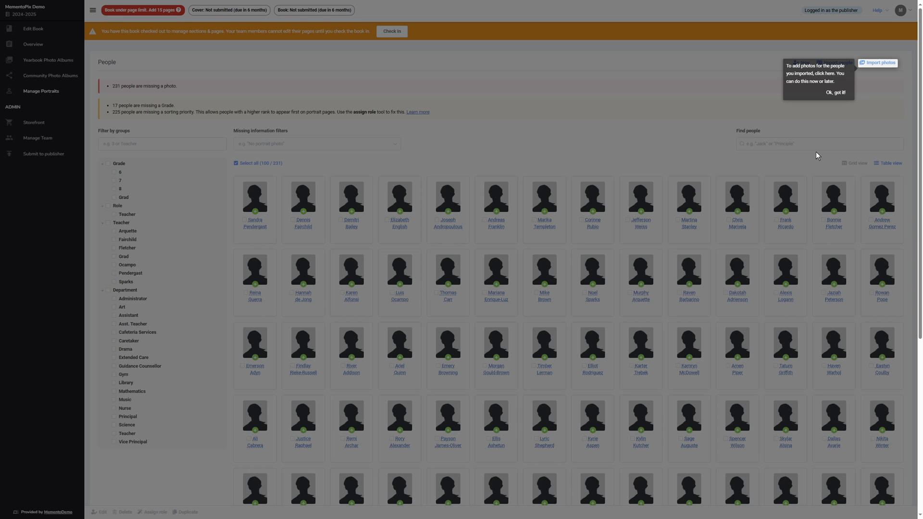
left_click(835, 92)
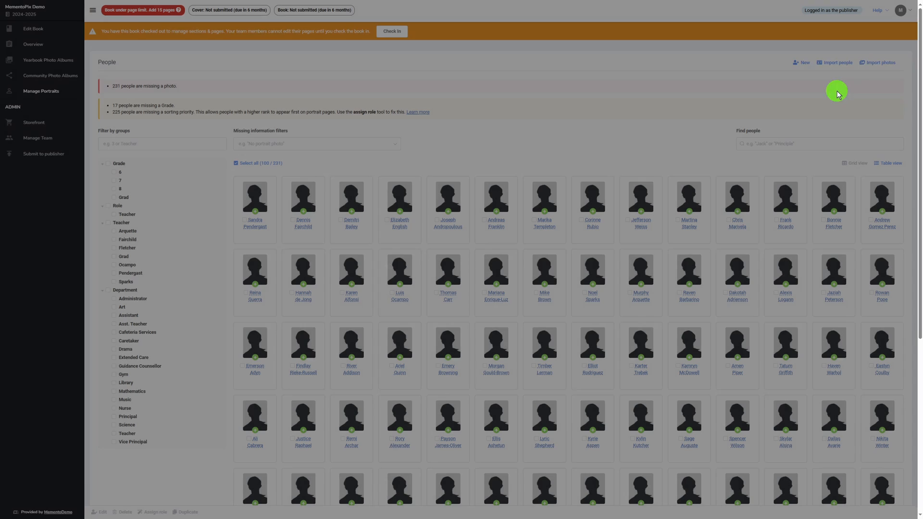
Upload all portrait images from folder 1 so the people show their photos
left_click(878, 62)
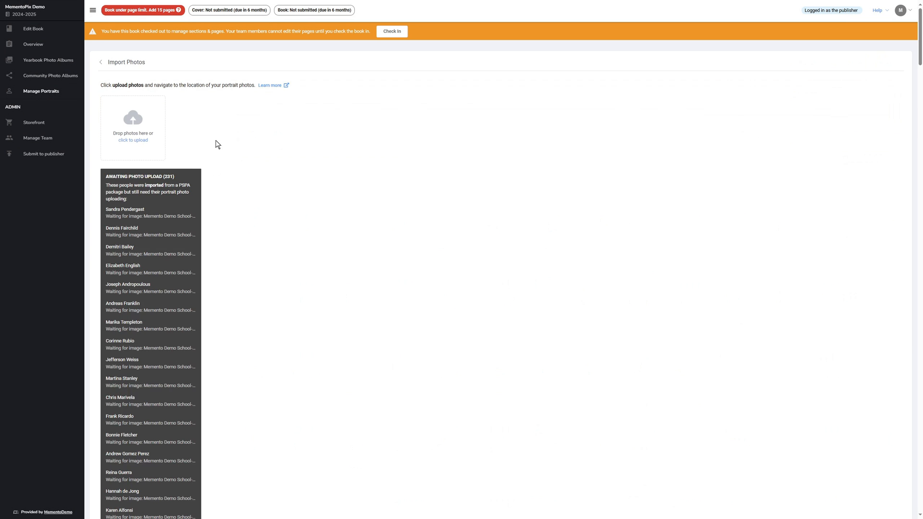
mouse_move(136, 122)
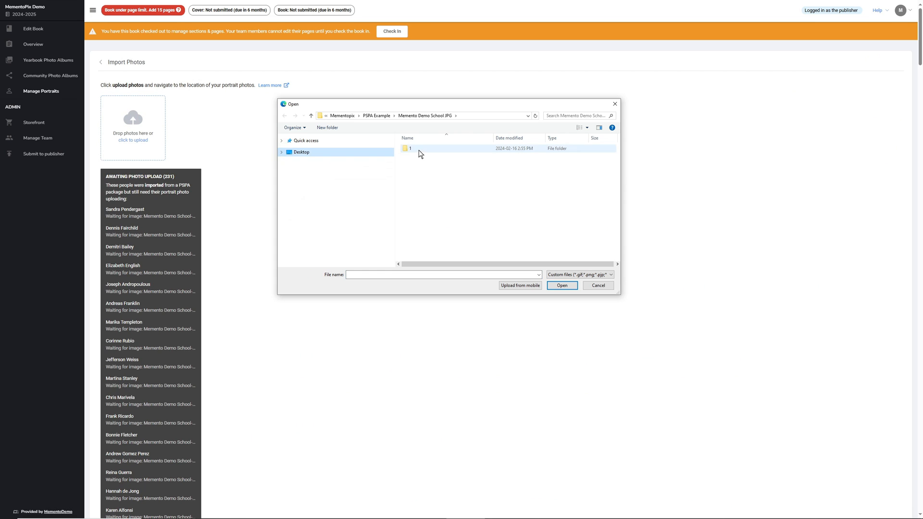
double_click(409, 148)
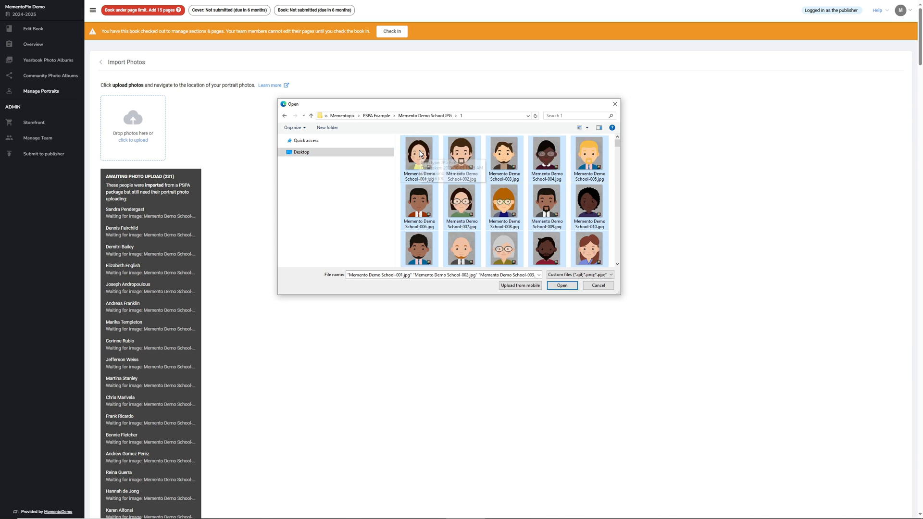
mouse_move(419, 152)
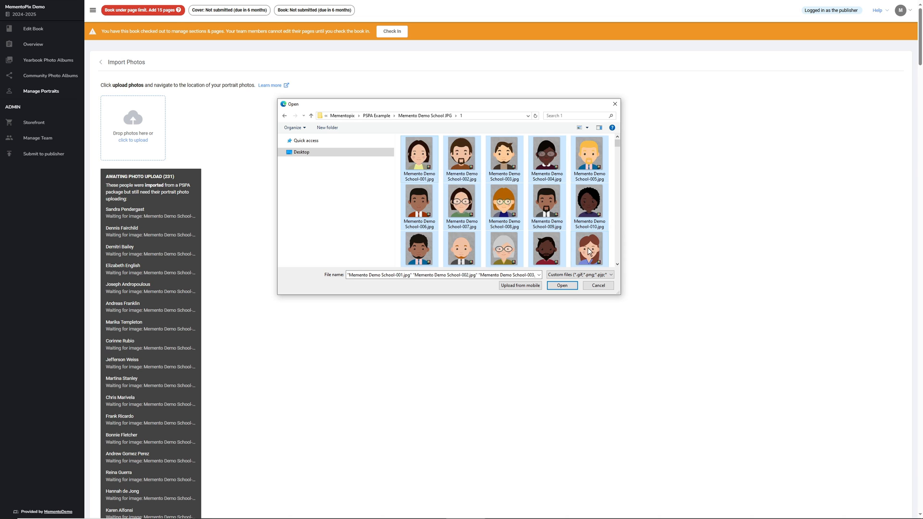
left_click(560, 286)
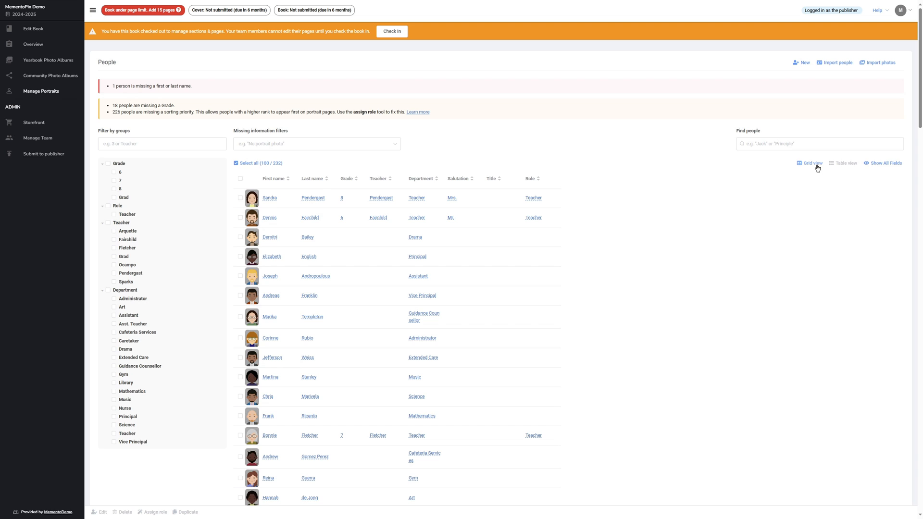
Switch the people list to Grid view of portrait tiles
left_click(810, 163)
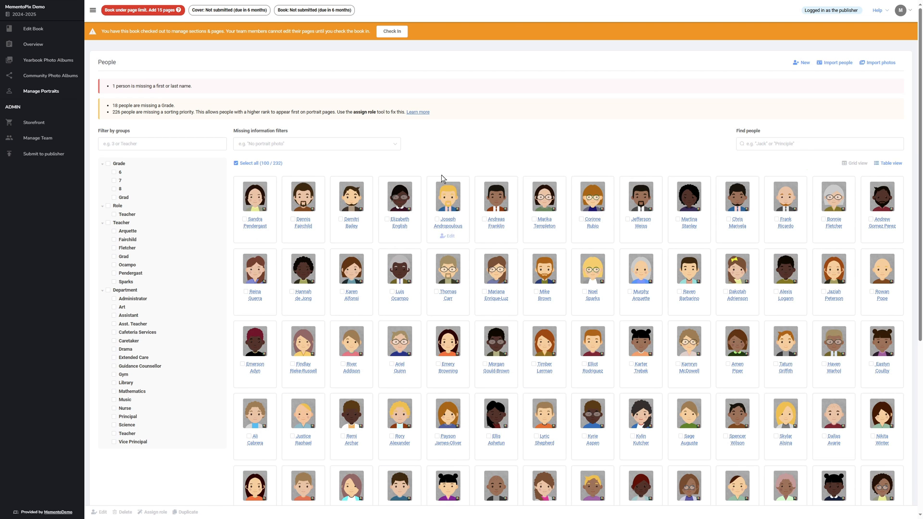
mouse_move(432, 144)
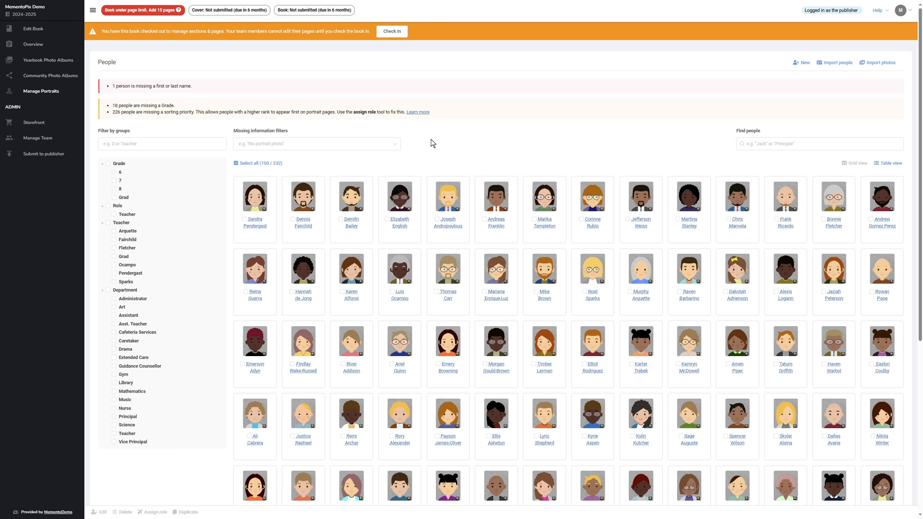
mouse_move(40, 39)
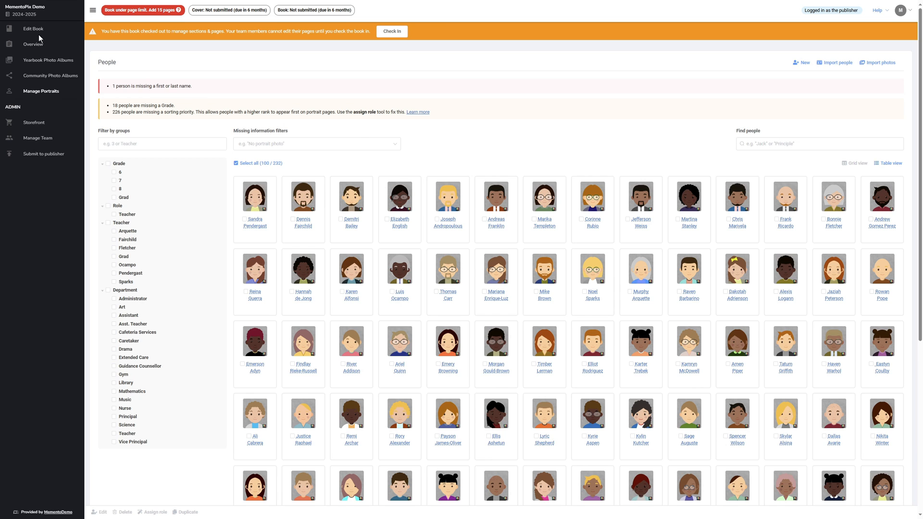
Start the Add portrait pages wizard for the Grade 6 Portraits section
left_click(33, 28)
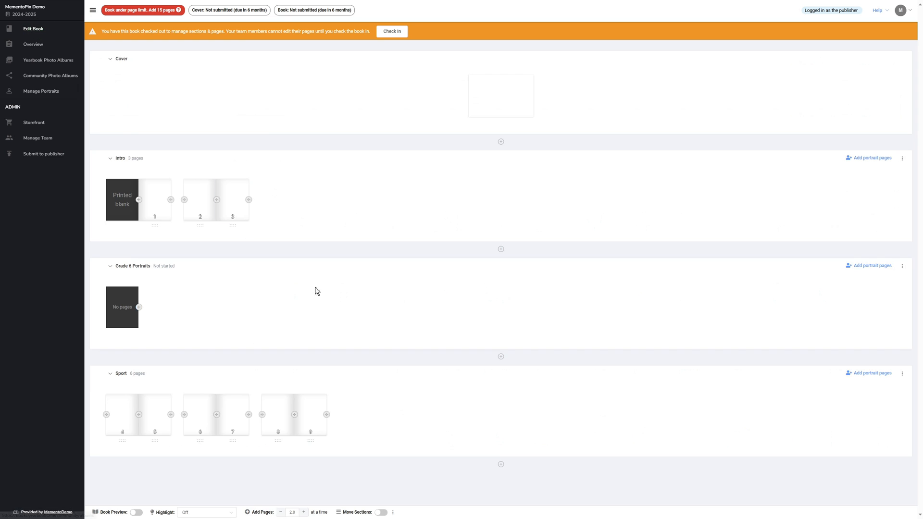
left_click(871, 265)
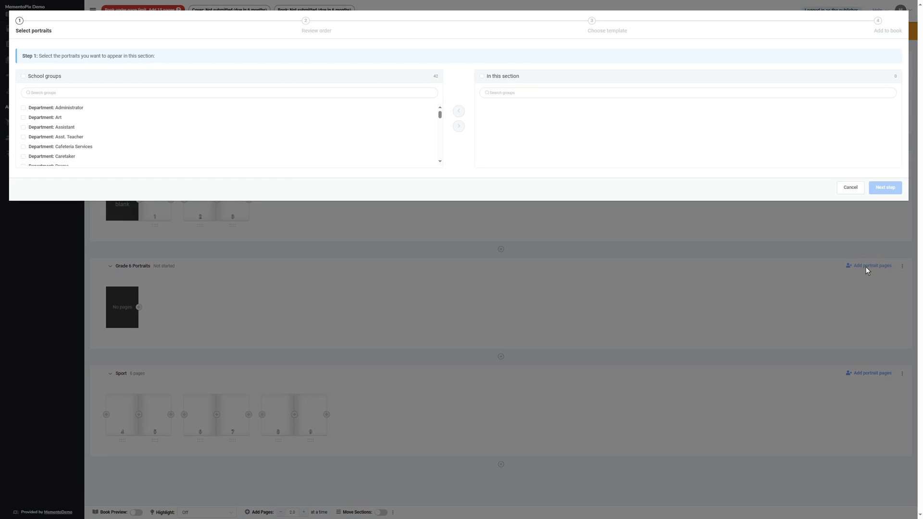
scroll("down", 3)
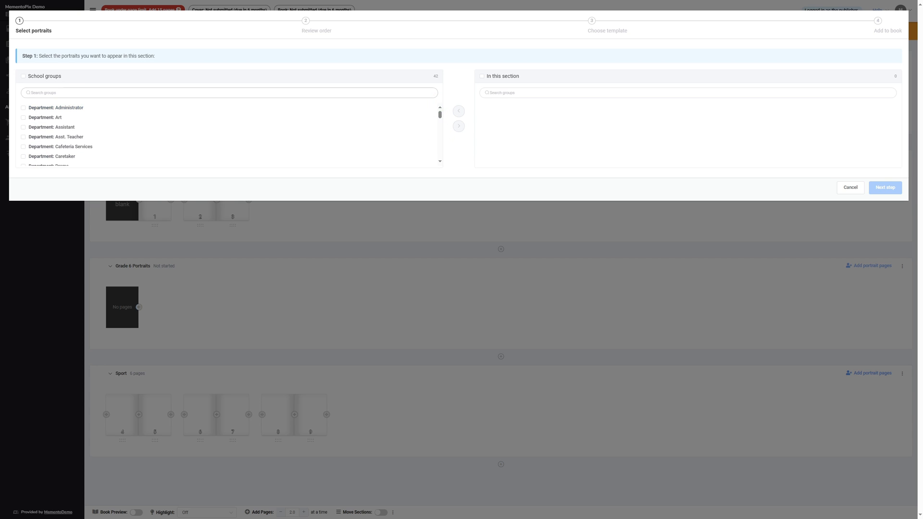
Search groups for 6 and add the Arquette, Fairchild and Sparks teacher groups to the section
left_click(230, 92)
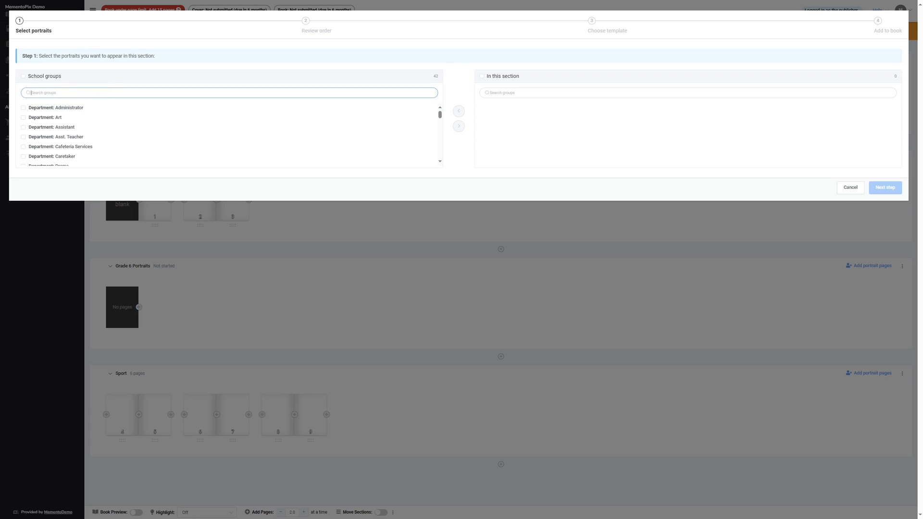
type("6")
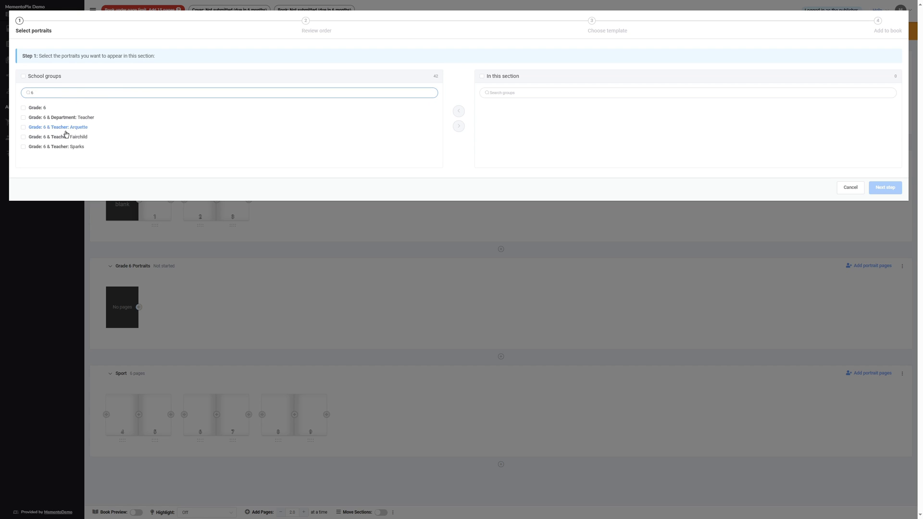
left_click(23, 146)
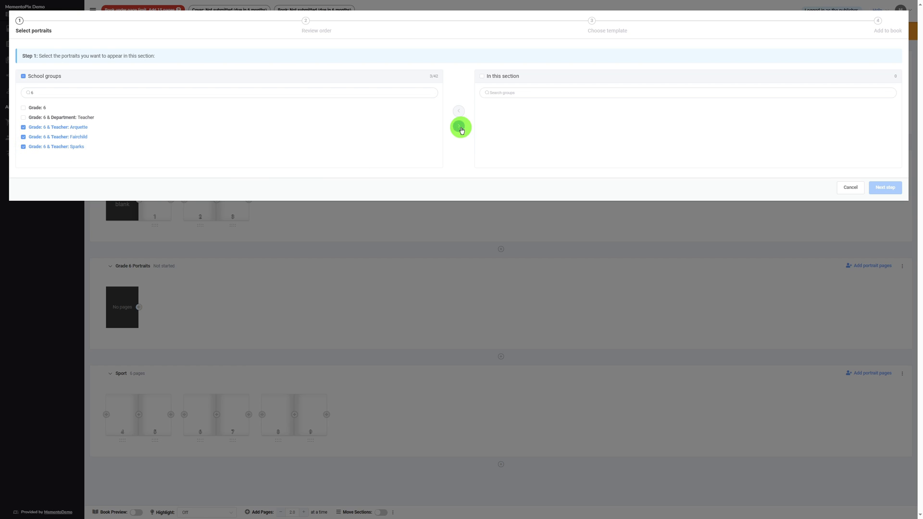
left_click(458, 126)
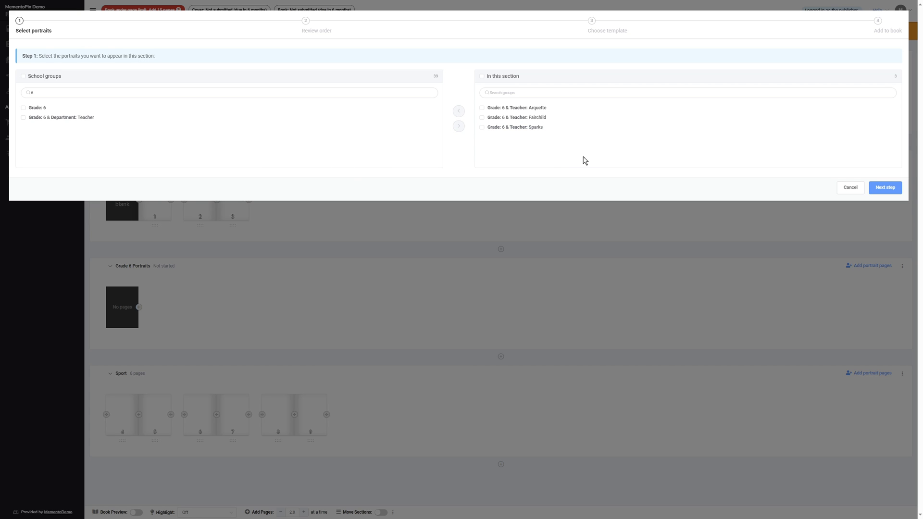
mouse_move(605, 158)
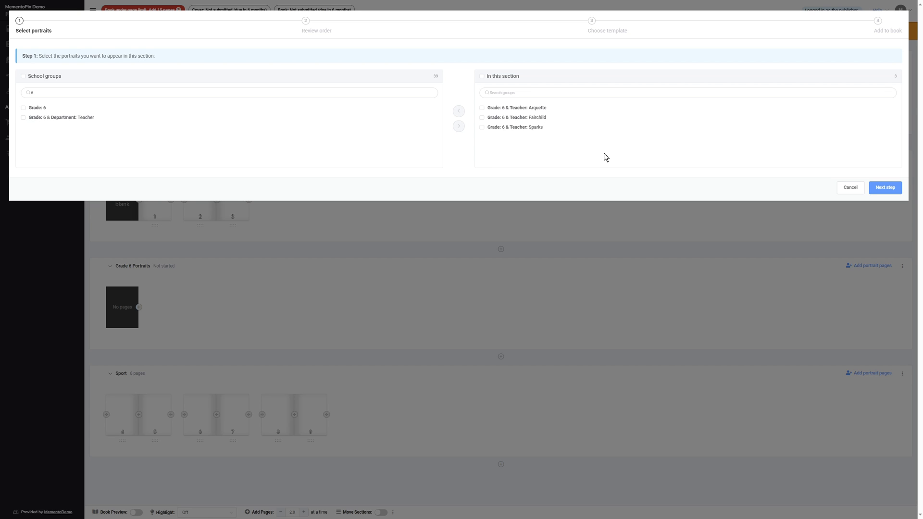
Order the groups Sparks, Arquette, Fairchild and continue to the template step
left_click(885, 188)
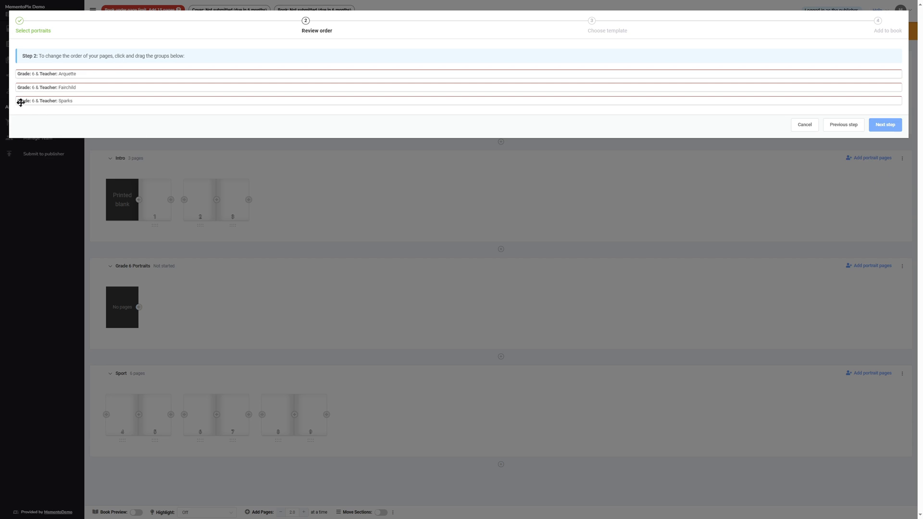
left_click_drag(20, 101, 20, 74)
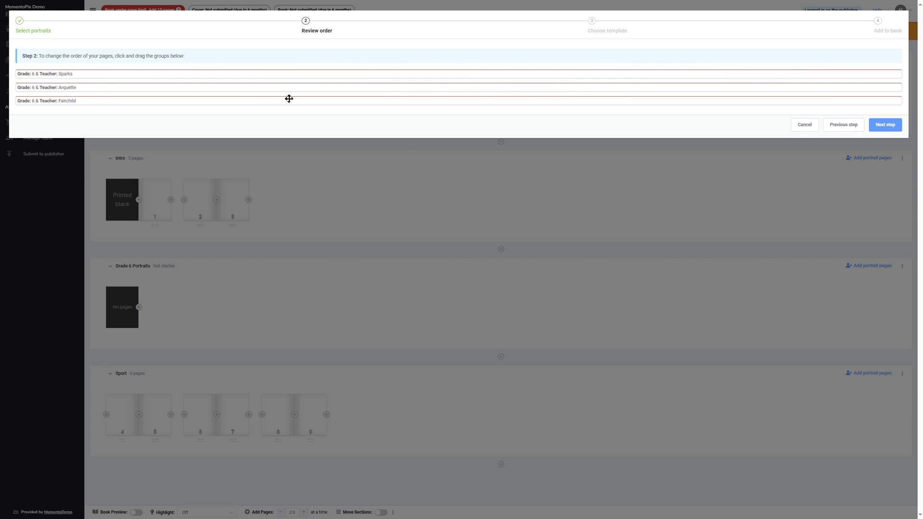
left_click(884, 124)
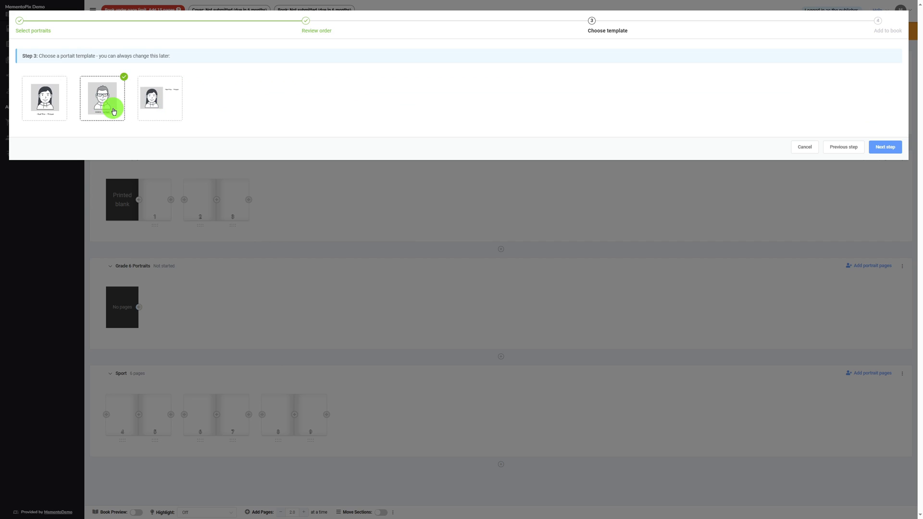
Choose the first portrait template and continue to the final confirmation step
left_click(45, 98)
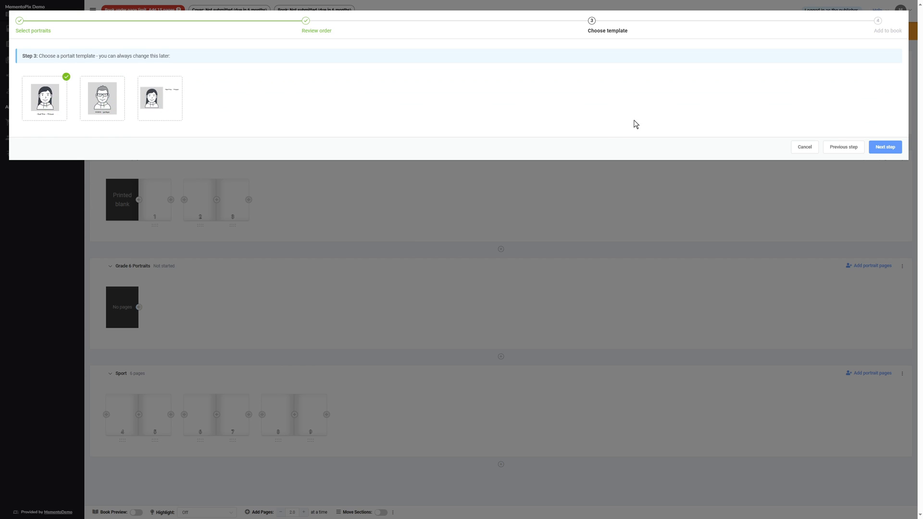
mouse_move(873, 132)
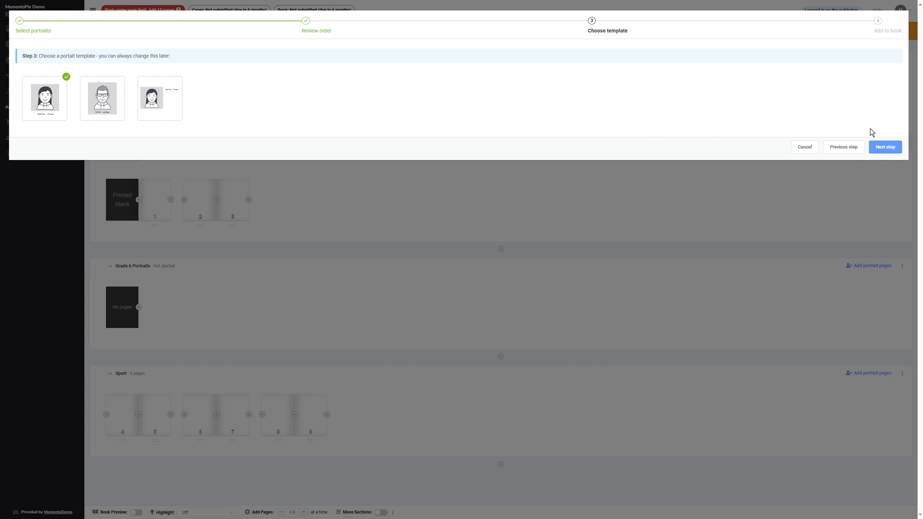
left_click(884, 146)
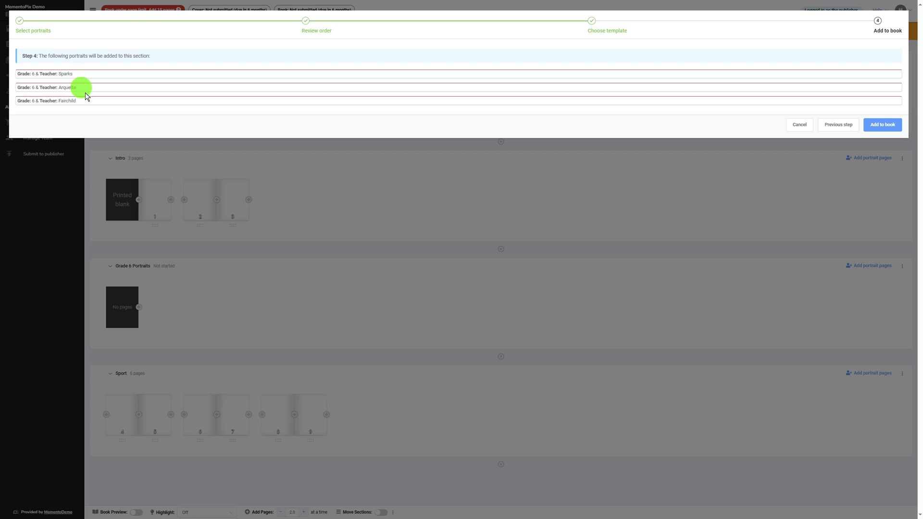
Add the three teacher portrait pages to the book, giving Grade 6 Portraits 3 pages
left_click(881, 124)
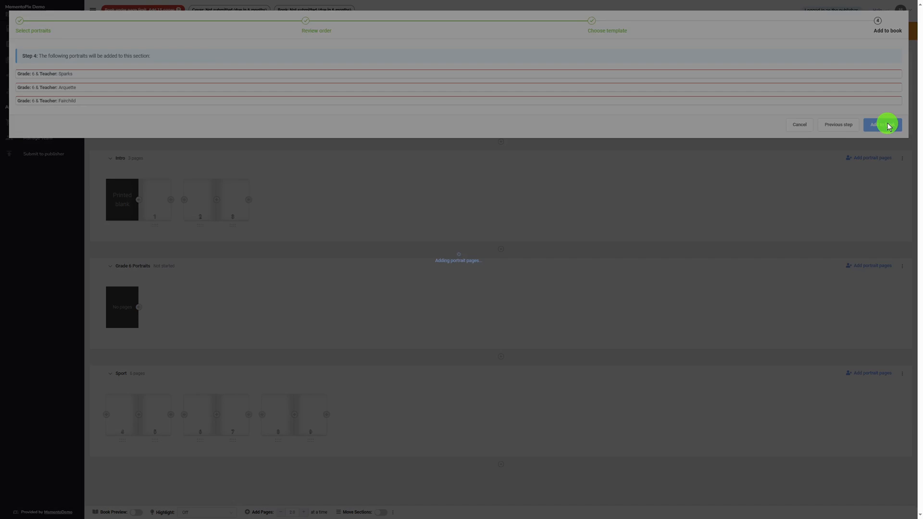
left_click(882, 124)
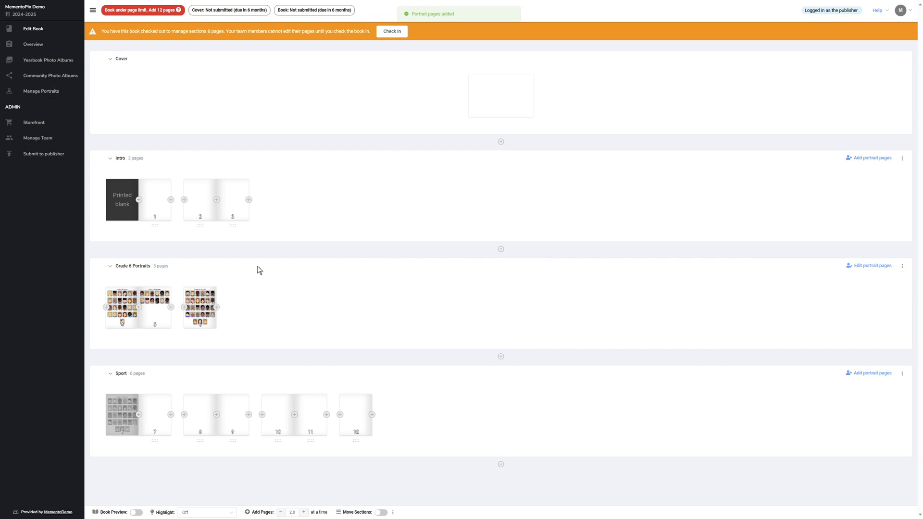
mouse_move(191, 342)
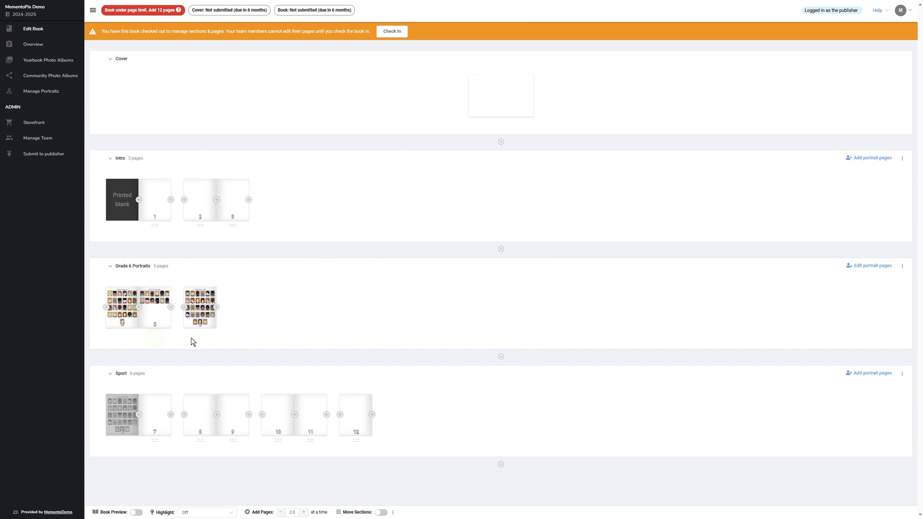
mouse_move(434, 276)
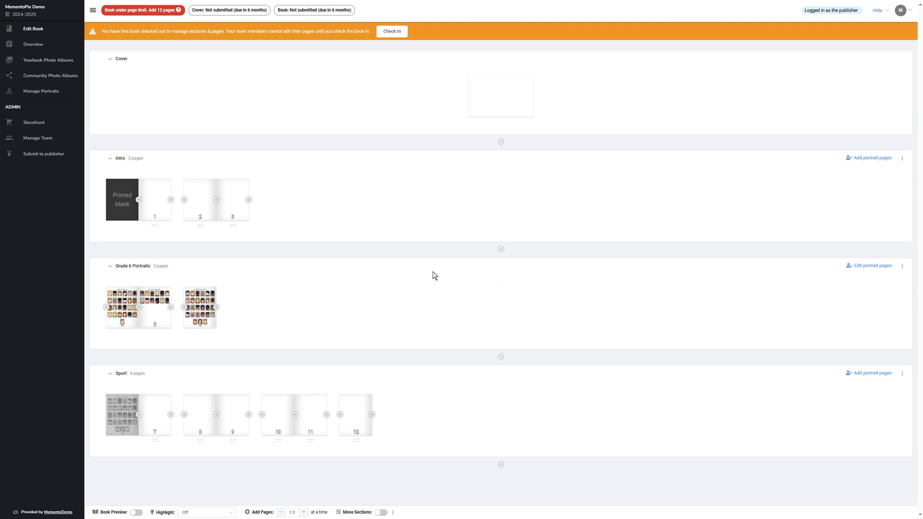
mouse_move(225, 363)
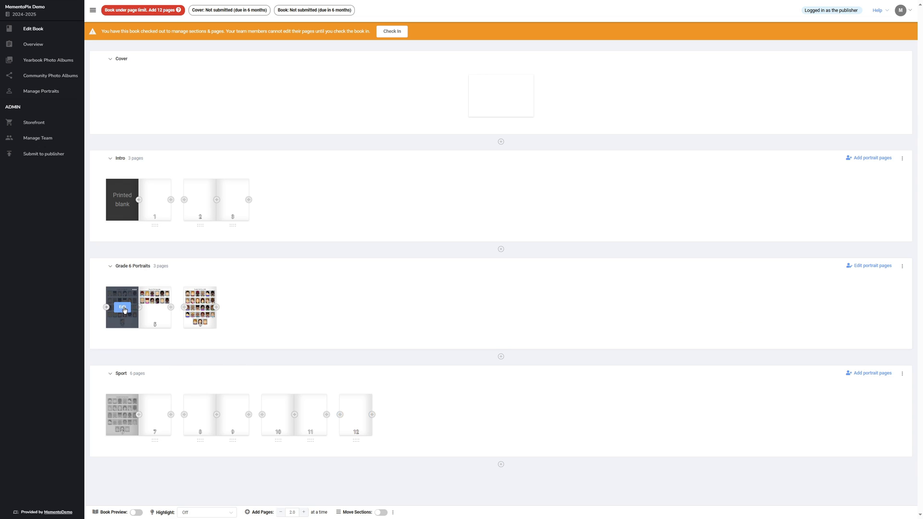
Open the Grade 6 Sparks portrait spread in the editor and check out its Portraits panel
double_click(122, 307)
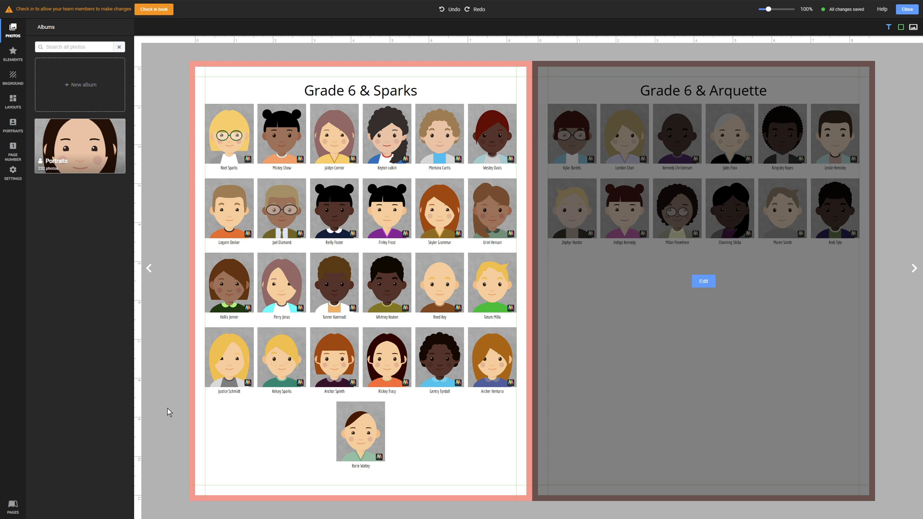
left_click(13, 124)
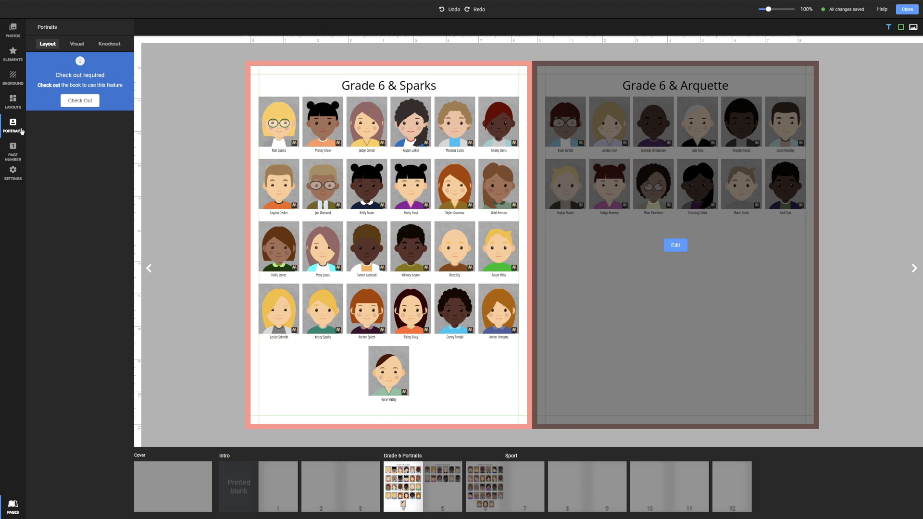
left_click(80, 100)
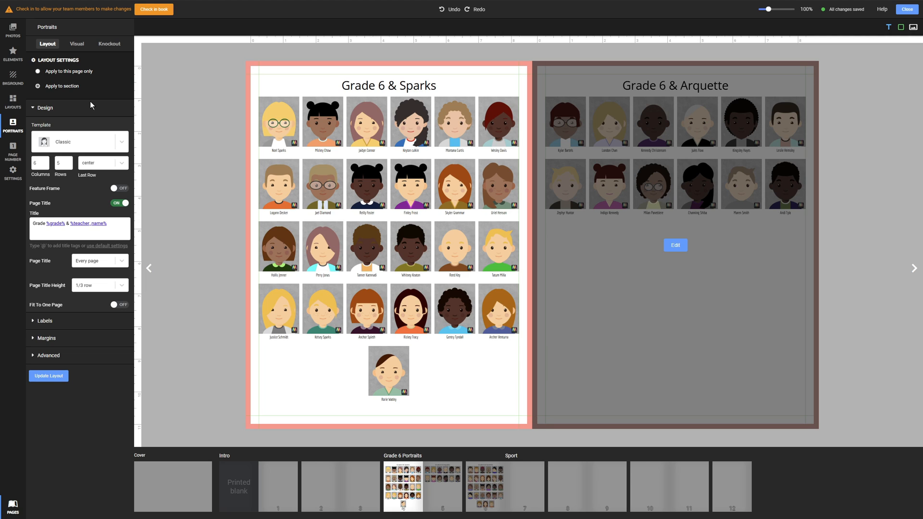
Toggle the layout scope between Apply to section and Apply to this page only
left_click(47, 85)
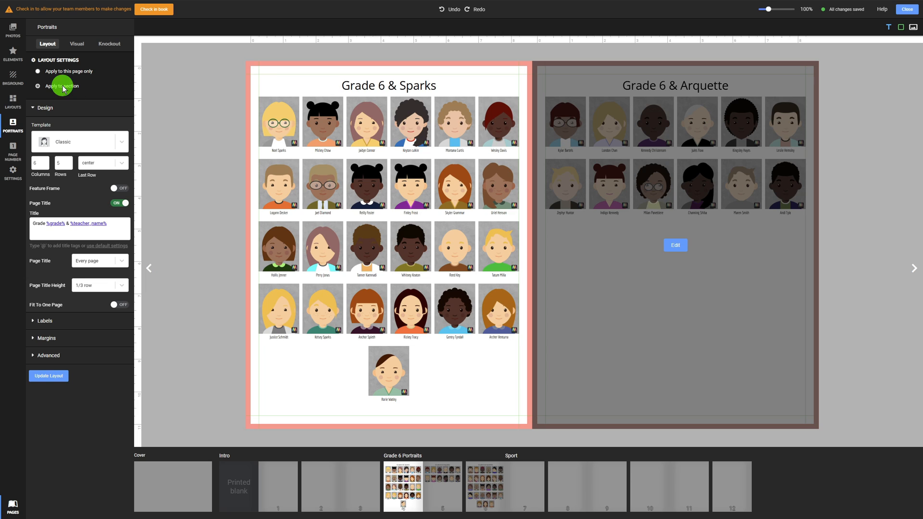
left_click(47, 85)
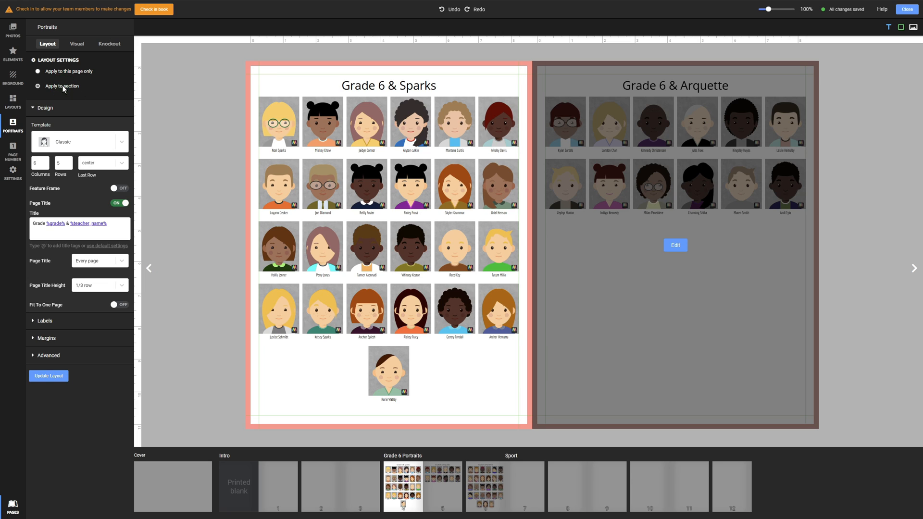
mouse_move(78, 73)
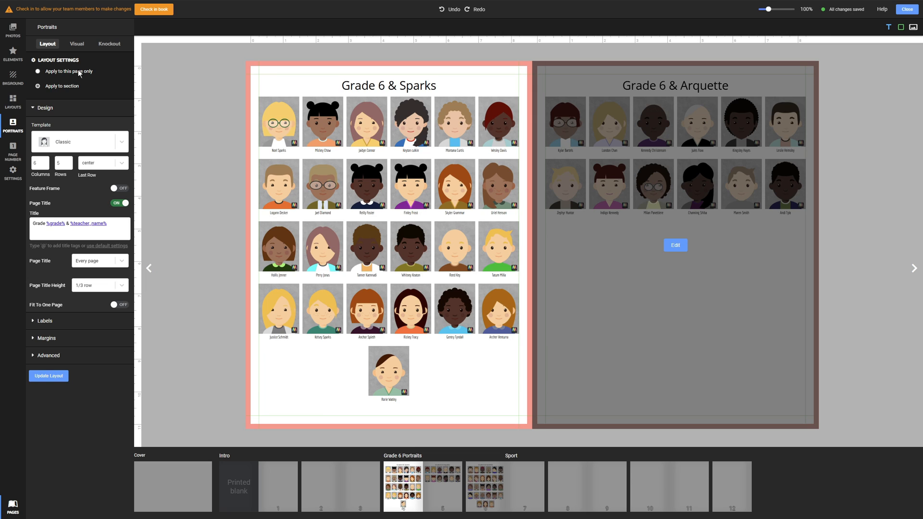
left_click(37, 85)
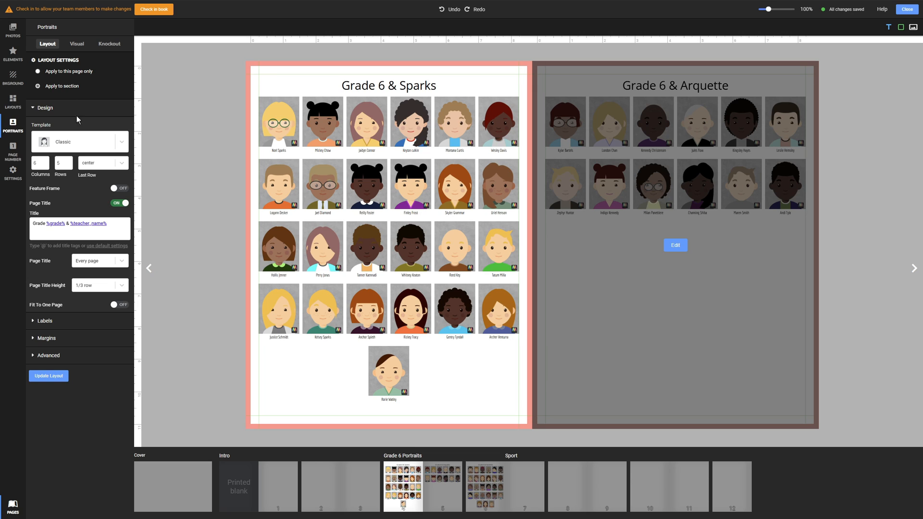
Trial the Side Label portrait template, undo back to Classic, and reveal the label options
left_click(80, 141)
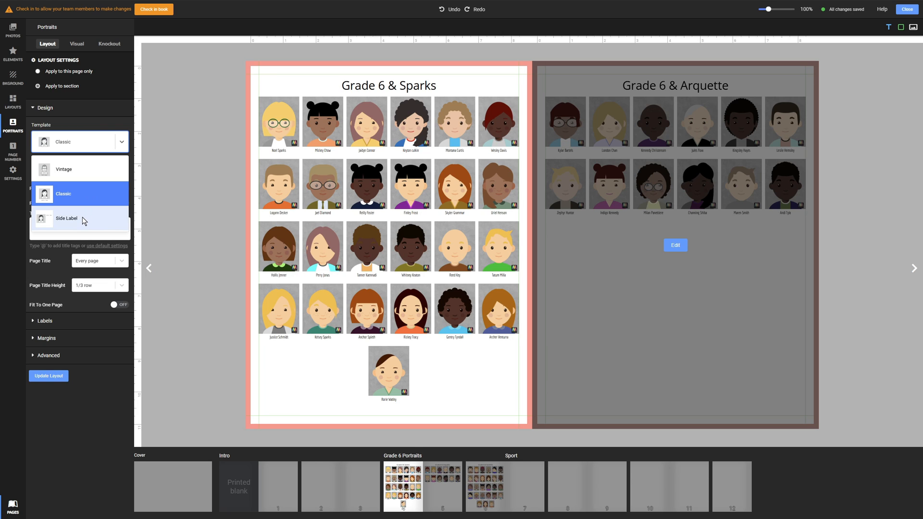
left_click(66, 218)
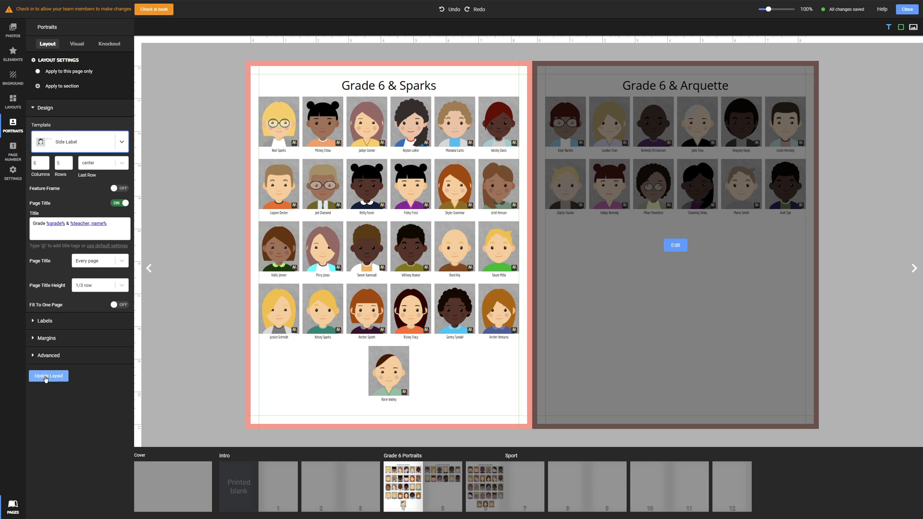
left_click(49, 376)
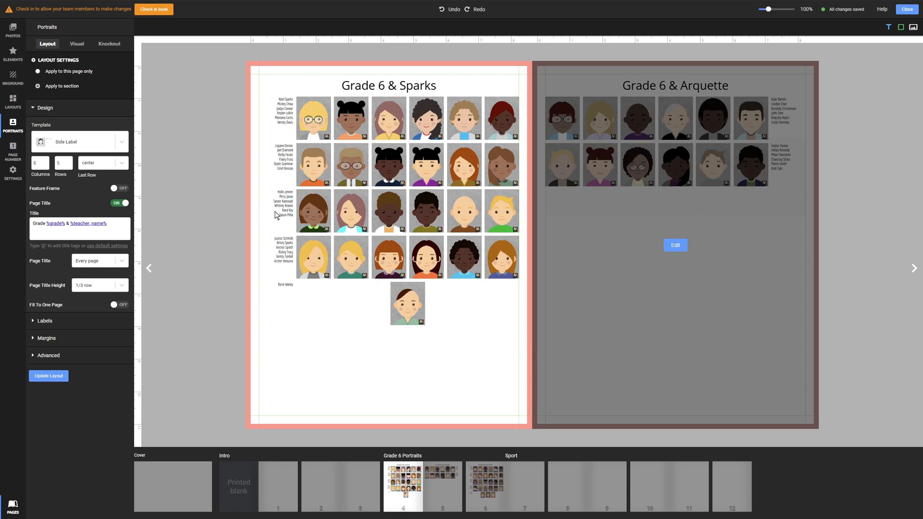
left_click(80, 141)
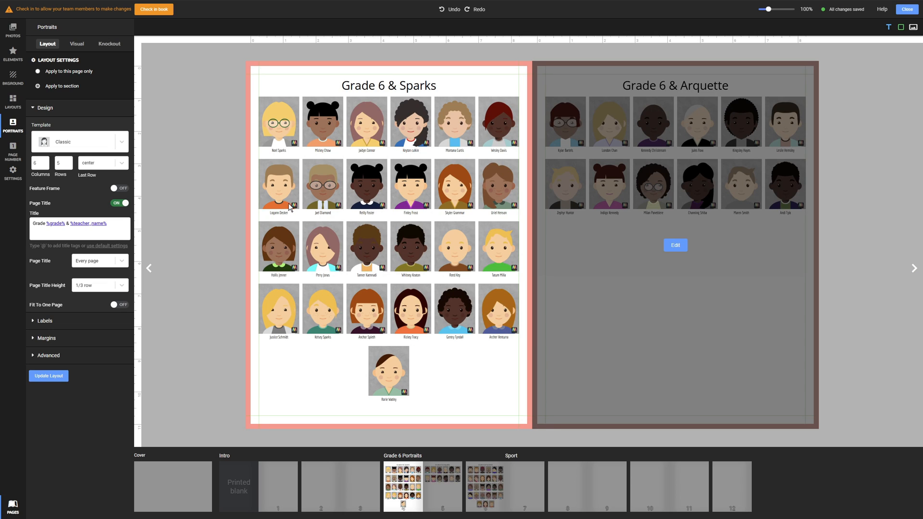
mouse_move(290, 205)
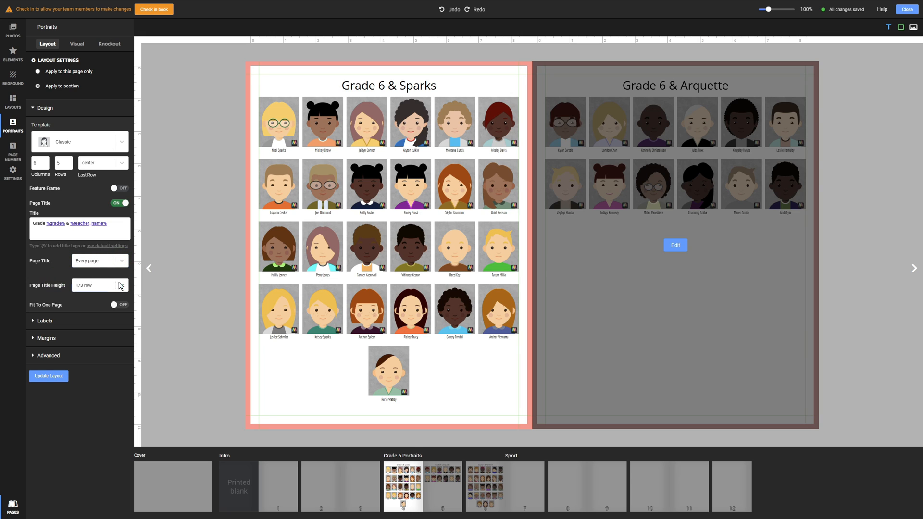
mouse_move(111, 312)
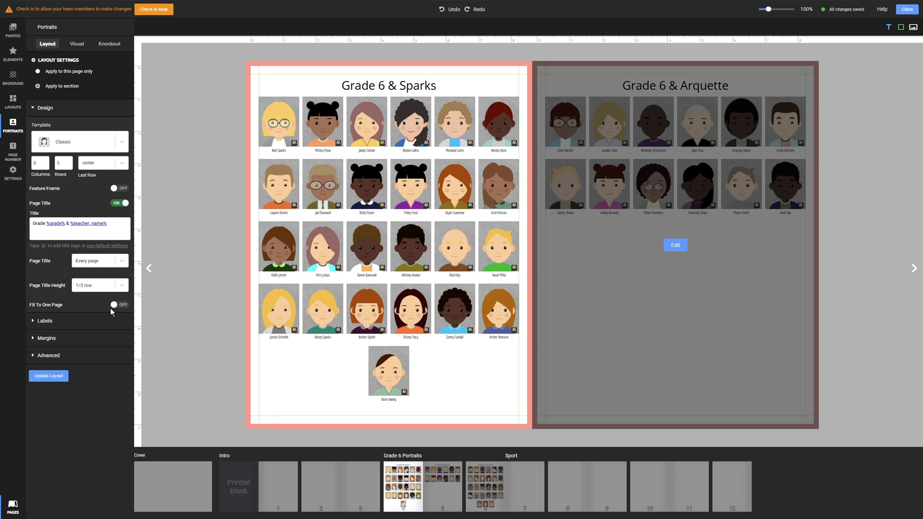
left_click(45, 321)
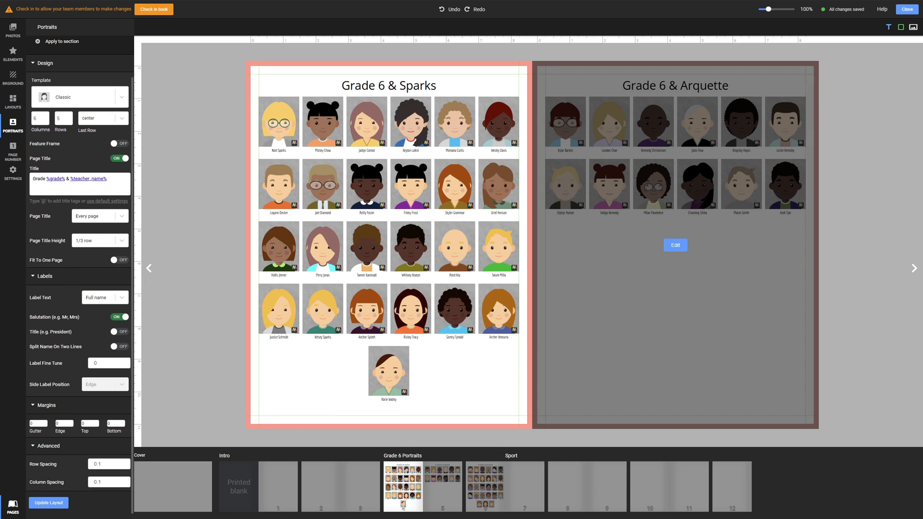
mouse_move(180, 452)
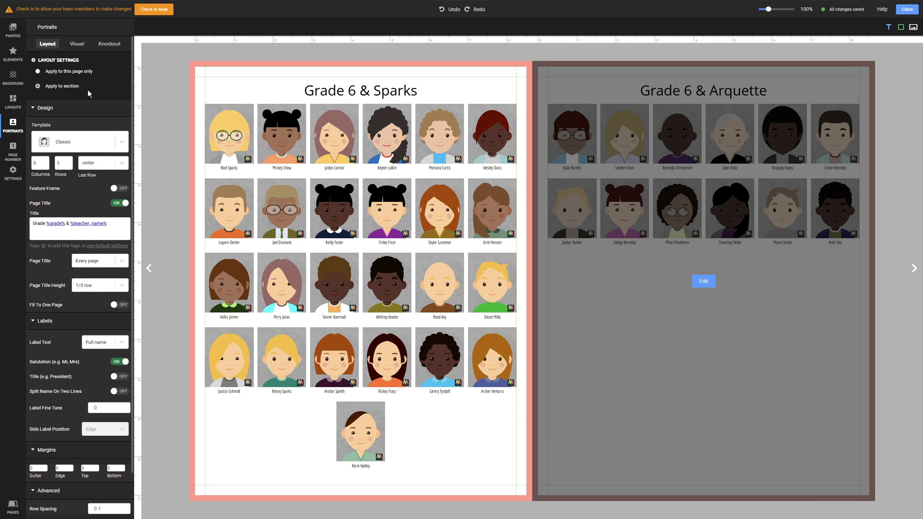
Apply portrait styling to the whole section and give every portrait a red border
left_click(77, 43)
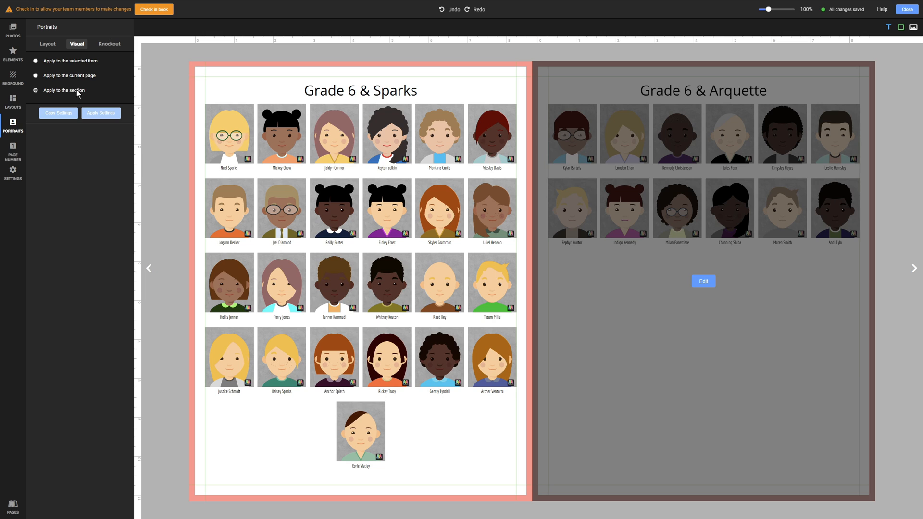
mouse_move(80, 97)
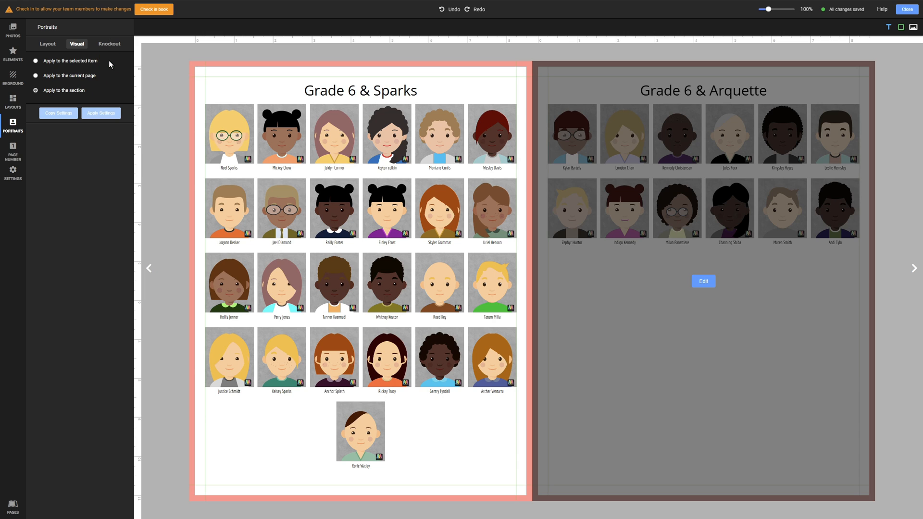
left_click(229, 131)
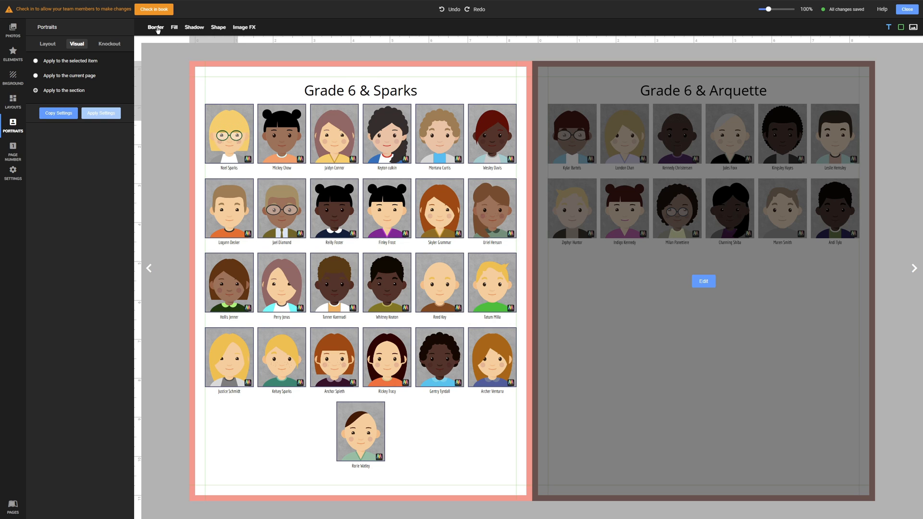
left_click(155, 27)
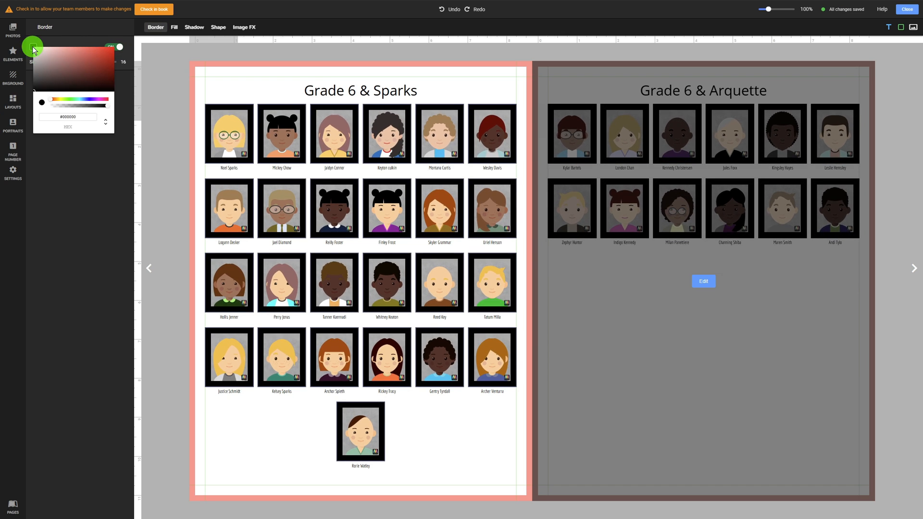
left_click(33, 46)
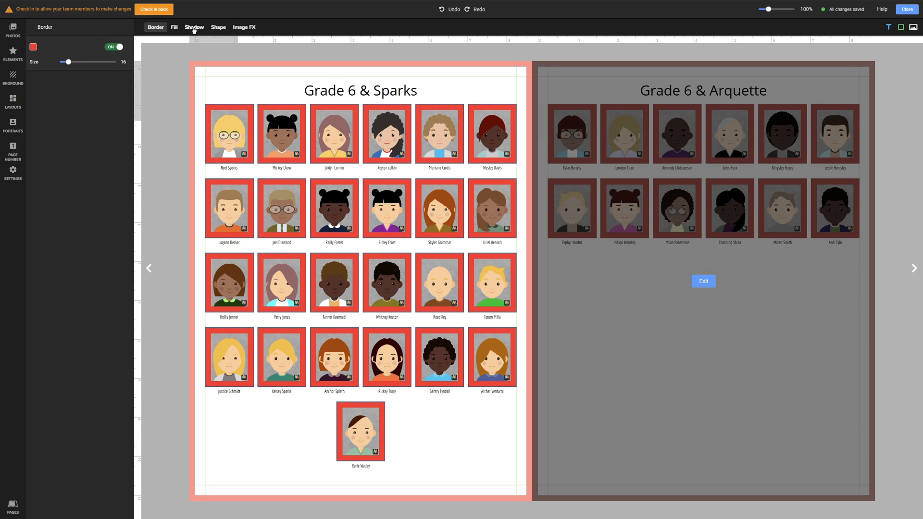
Check the shadow options and turn the portrait frame shape into ovals
left_click(194, 26)
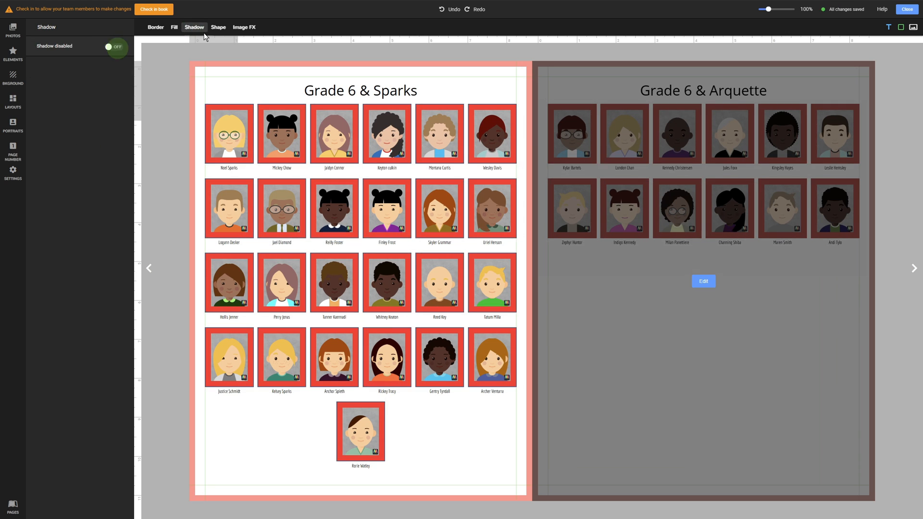
left_click(218, 27)
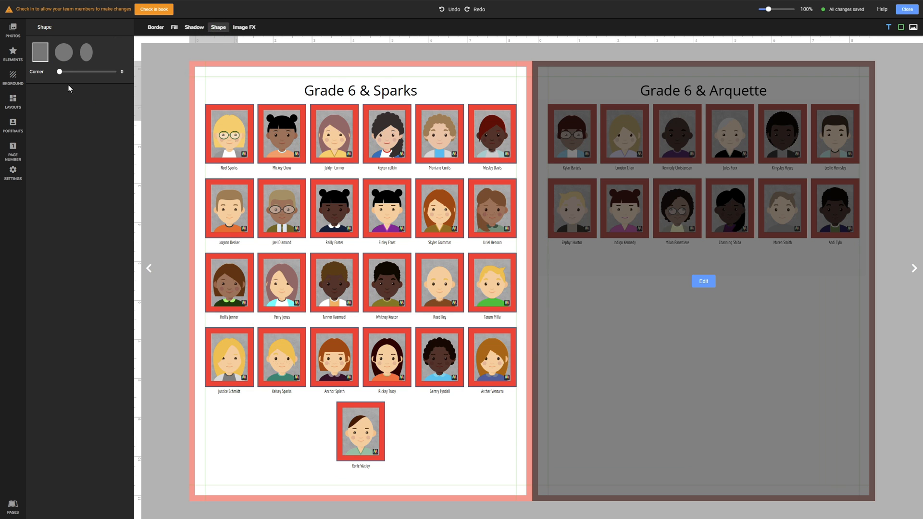
left_click_drag(58, 71, 71, 71)
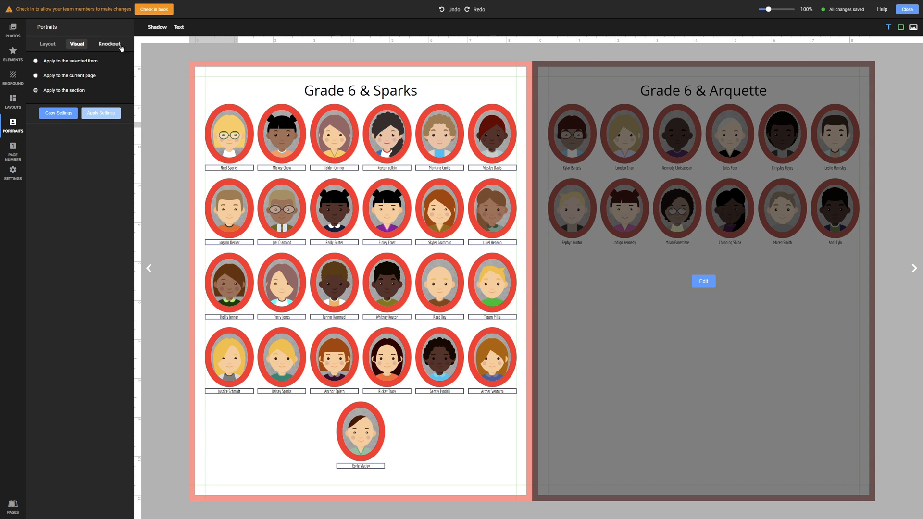
Make the portrait name labels bold and return to the portrait grid settings
left_click(179, 27)
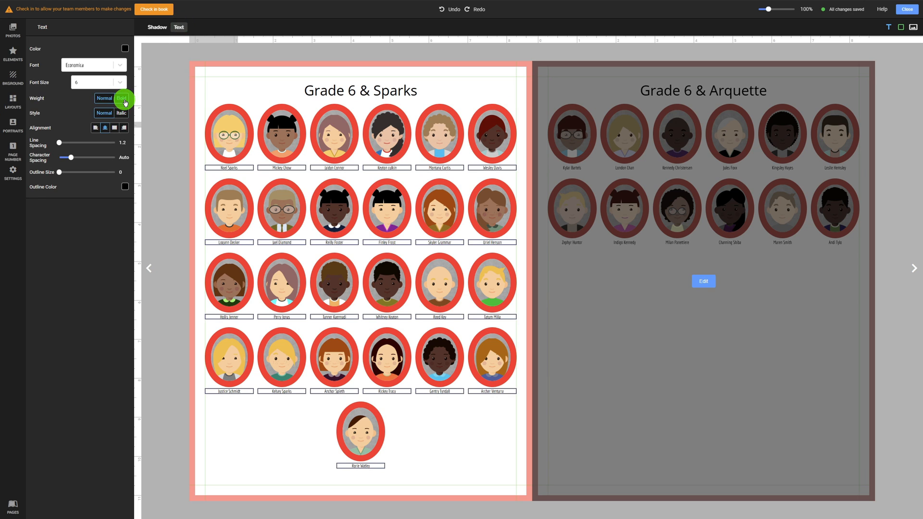
left_click(12, 124)
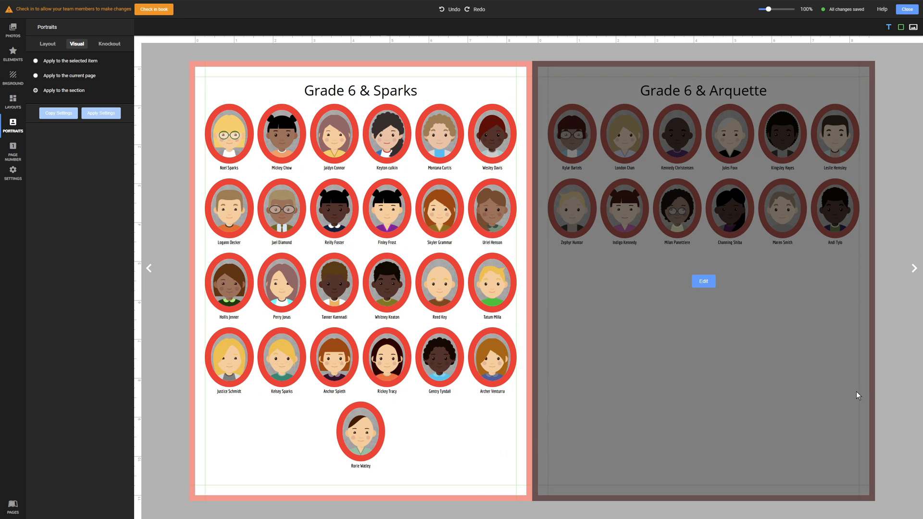
left_click(109, 43)
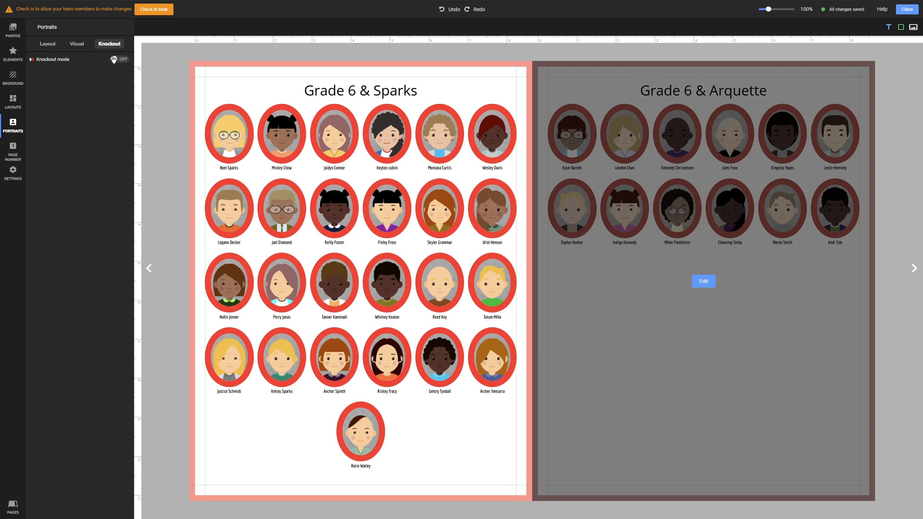
Knock out four grid spots to leave an empty gap in the middle of the portraits
left_click(119, 59)
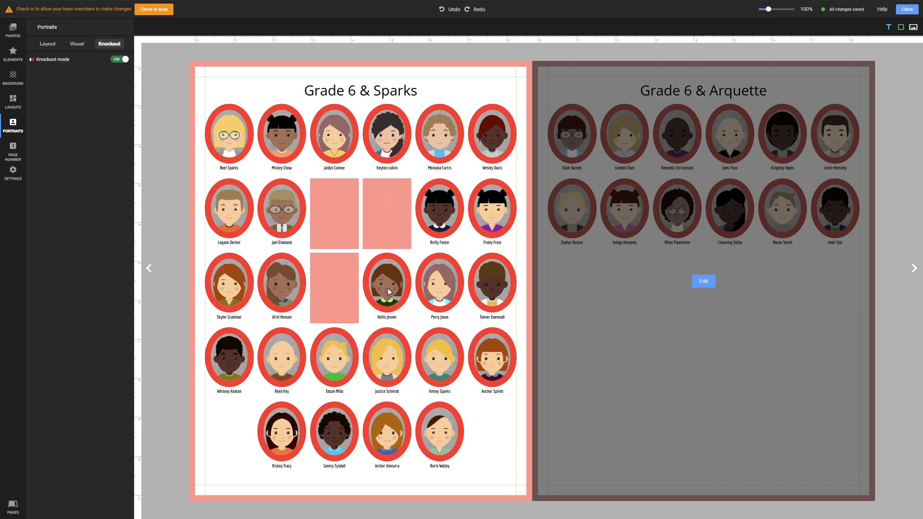
left_click(119, 59)
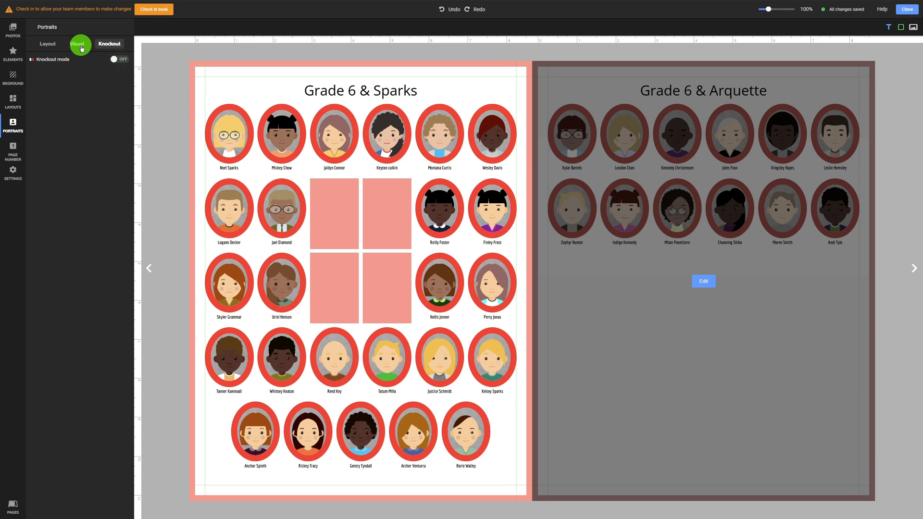
left_click(13, 53)
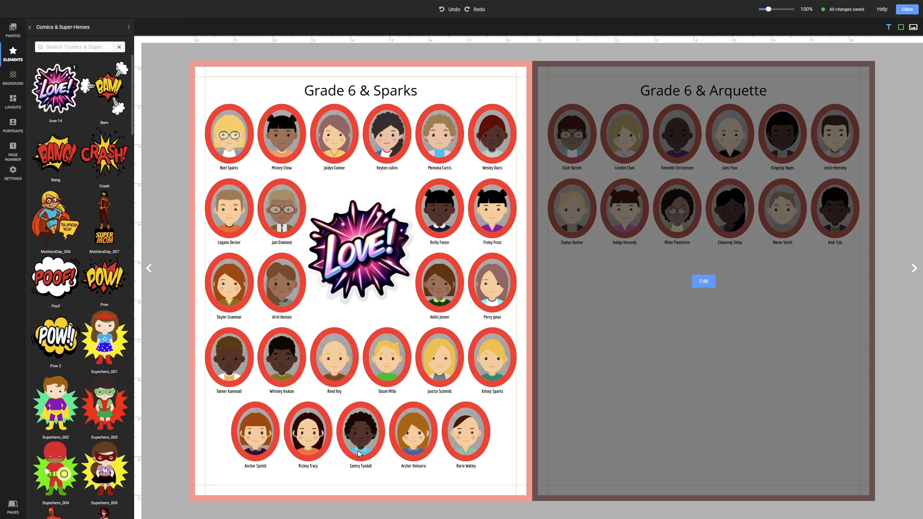
mouse_move(335, 441)
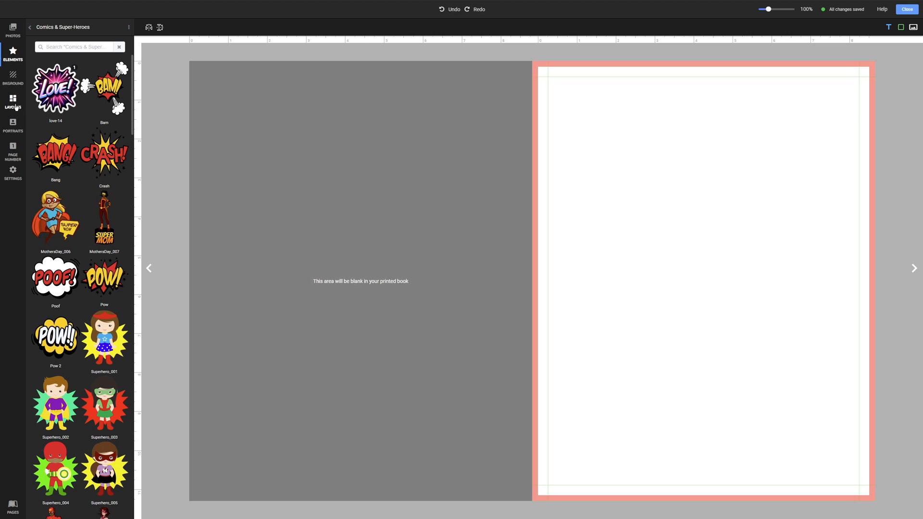
Apply a *Book - Splash of Colors layout with photo placeholders and text to the blank page
left_click(12, 102)
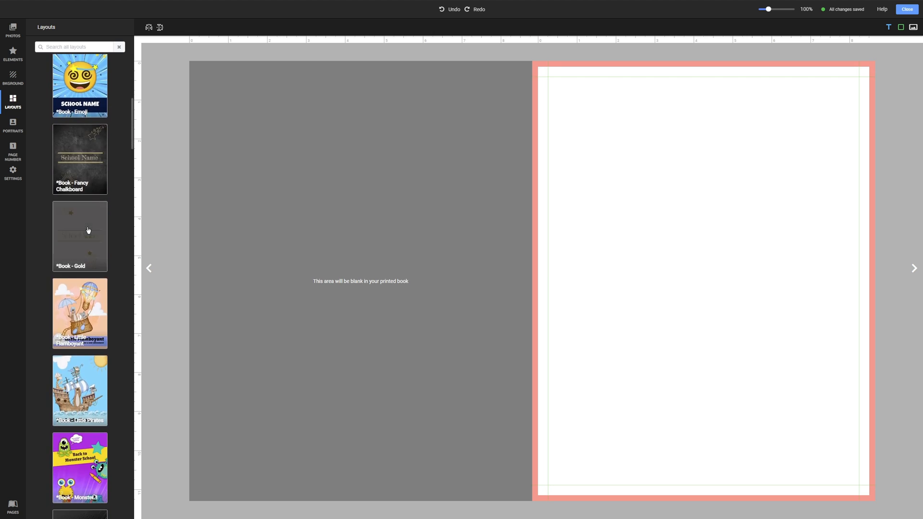
scroll("down", 3)
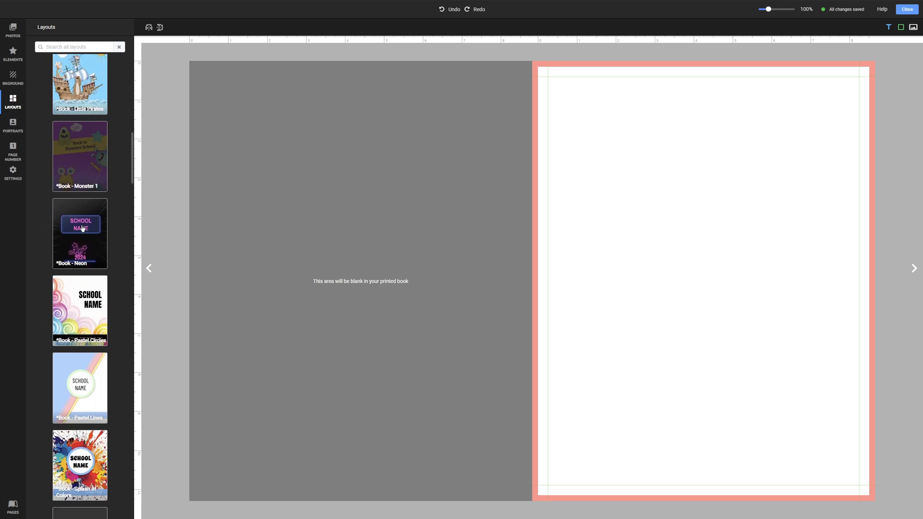
left_click(80, 464)
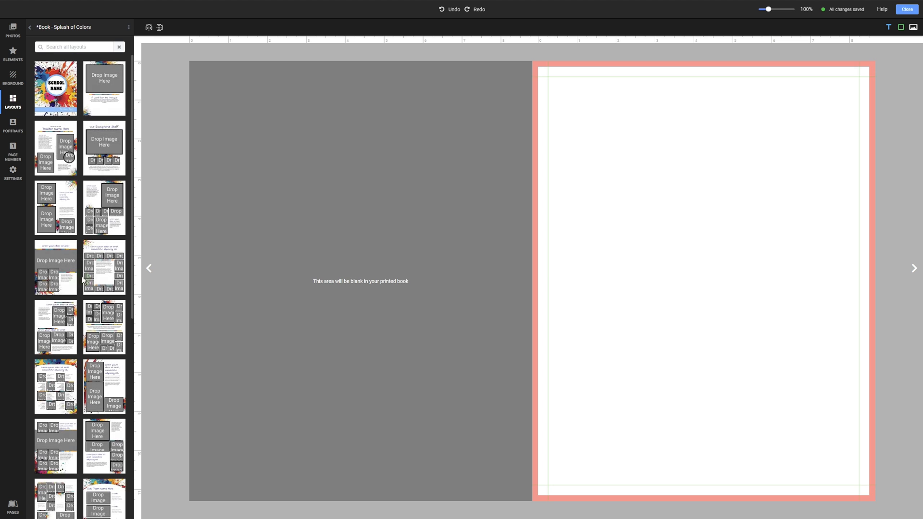
scroll("down", 3)
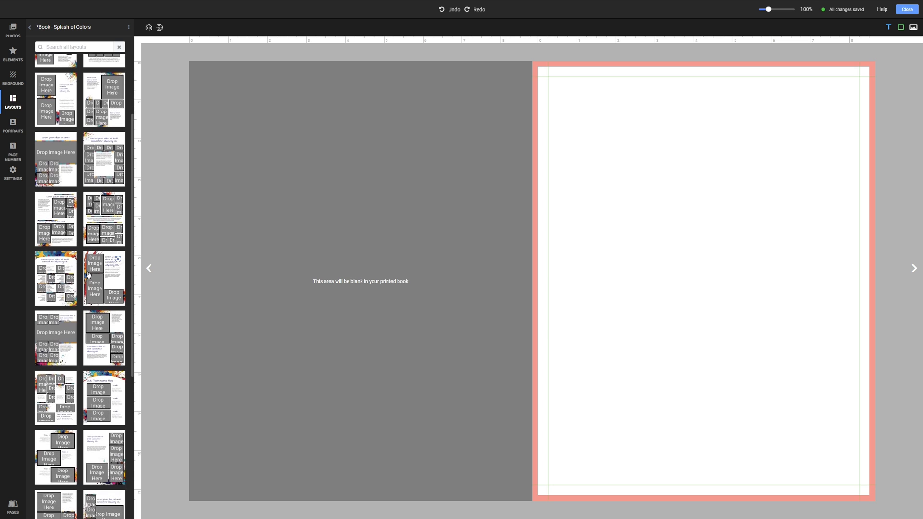
scroll("down", 3)
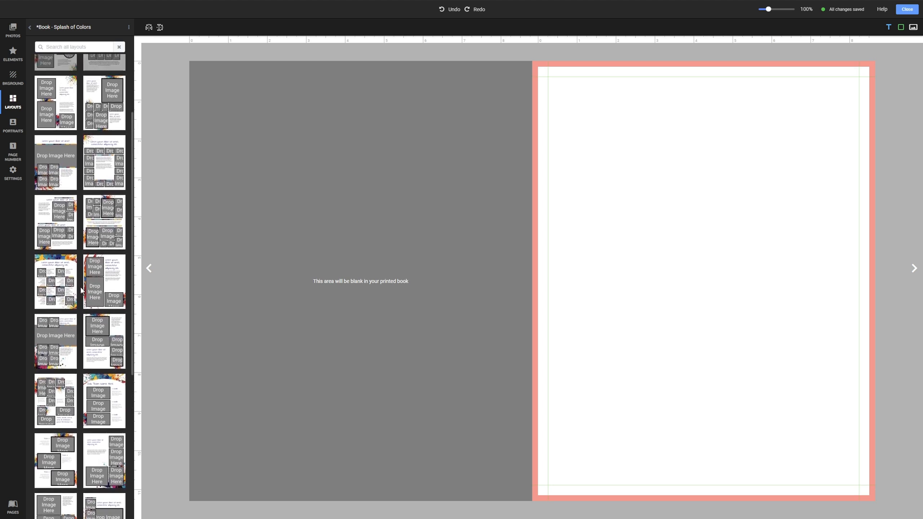
left_click(56, 318)
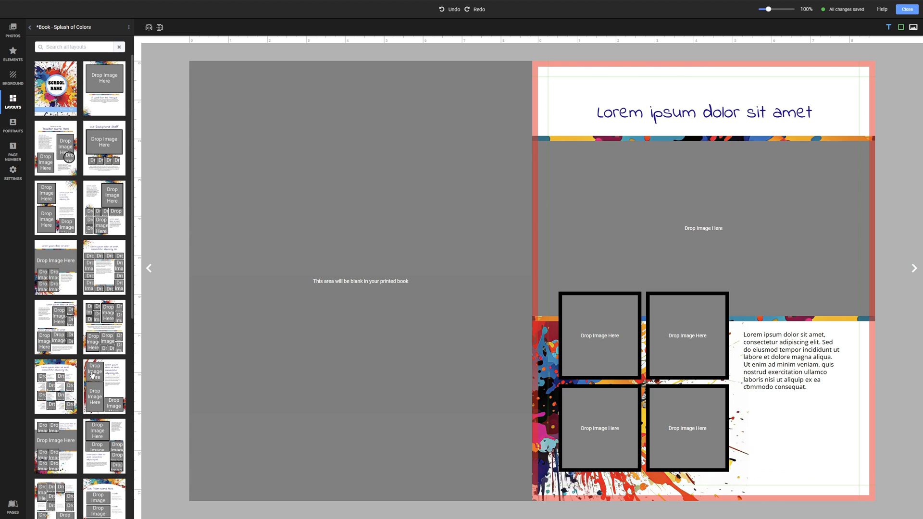
Swap in the Pastel Circles Teacher of the Year layout and select its name title
left_click(55, 87)
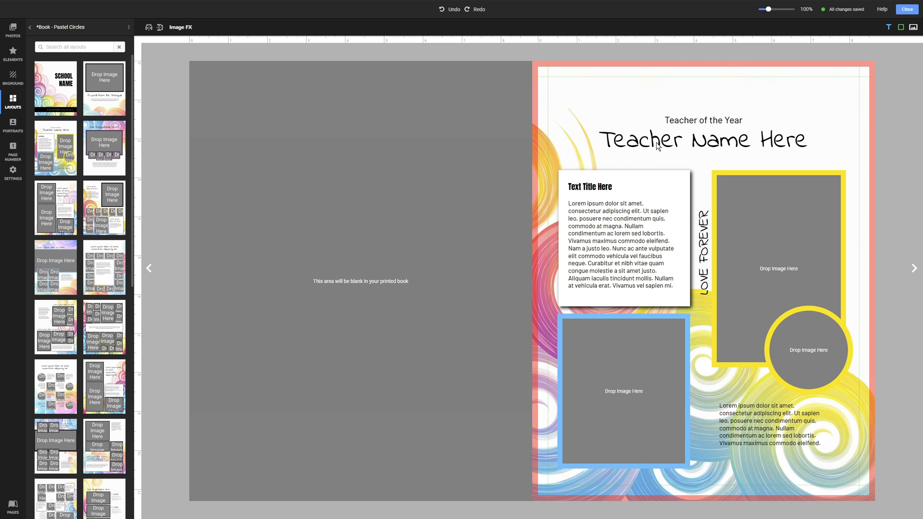
left_click(702, 140)
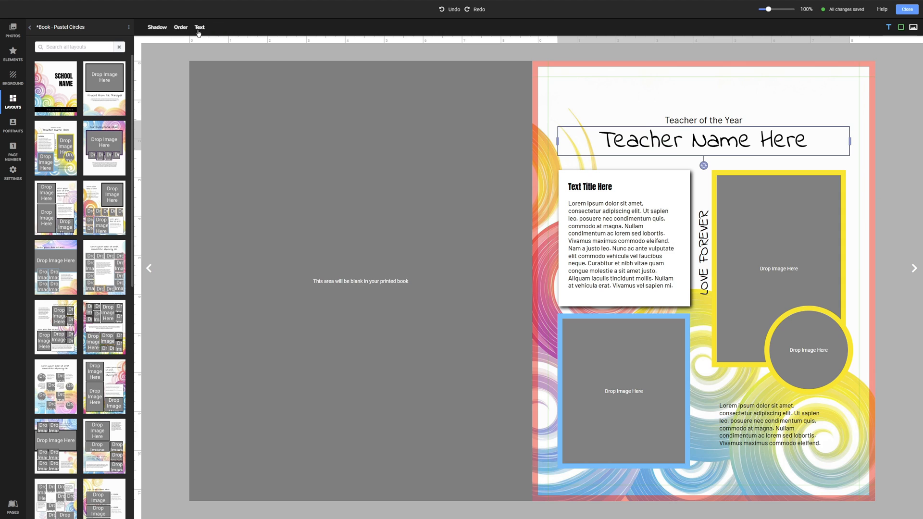
left_click(157, 27)
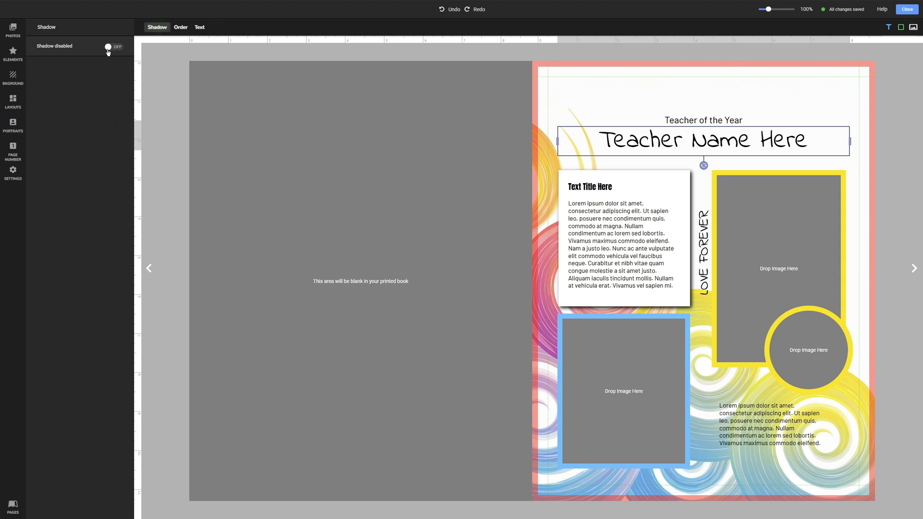
left_click(113, 47)
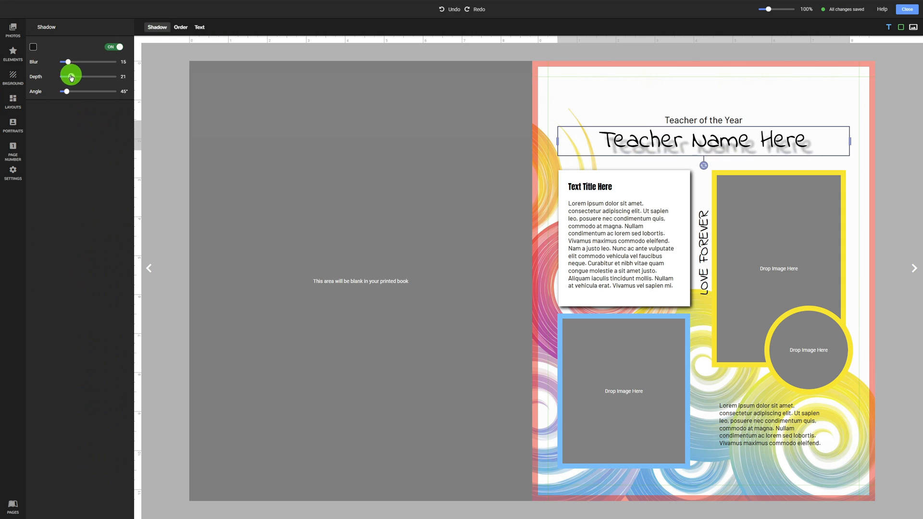
left_click_drag(67, 91, 83, 91)
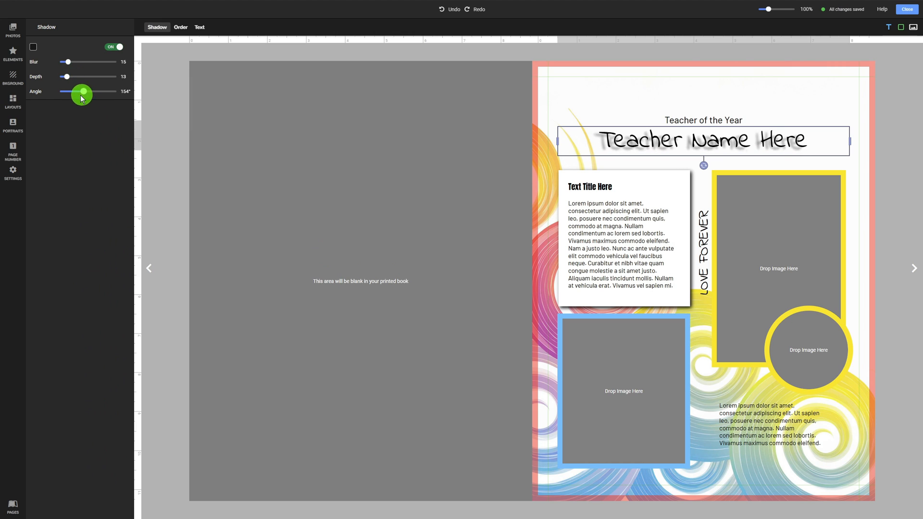
left_click_drag(66, 62, 62, 61)
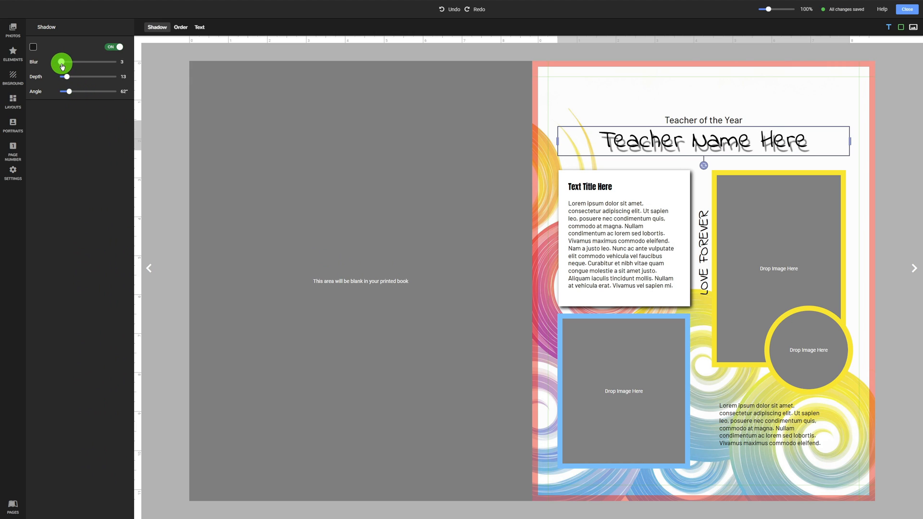
left_click(113, 47)
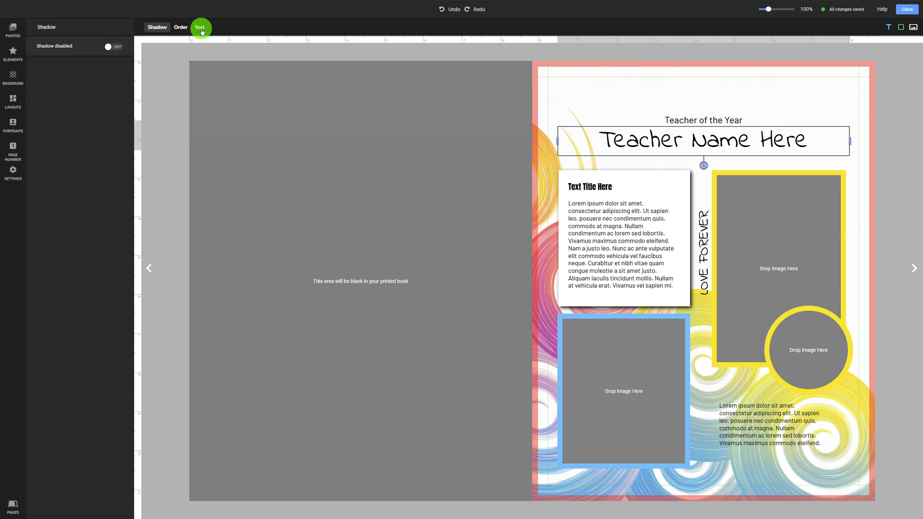
Widen the title's character spacing and switch its font to Anton
left_click(200, 27)
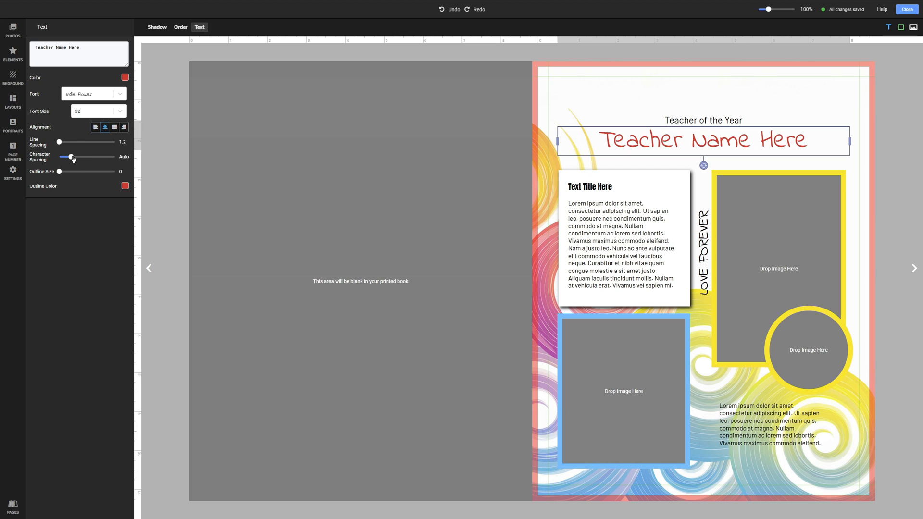
left_click_drag(59, 157, 75, 156)
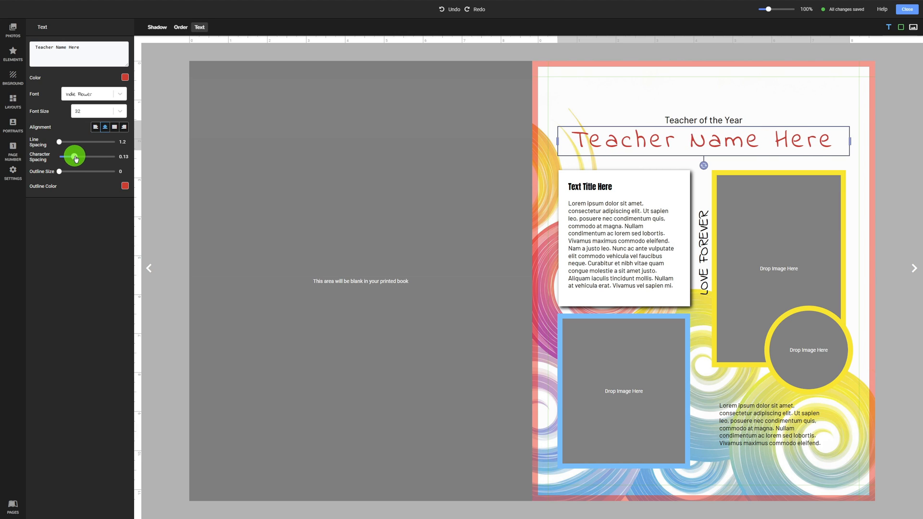
left_click(93, 93)
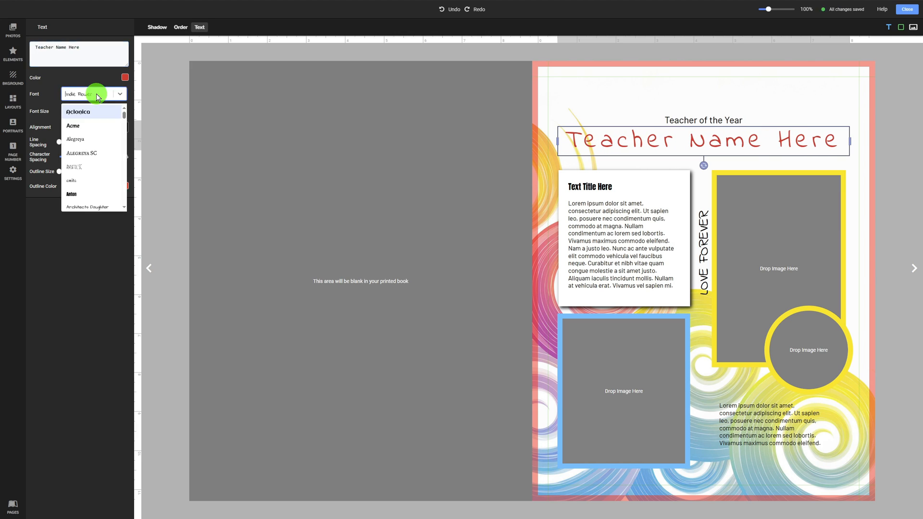
left_click(70, 195)
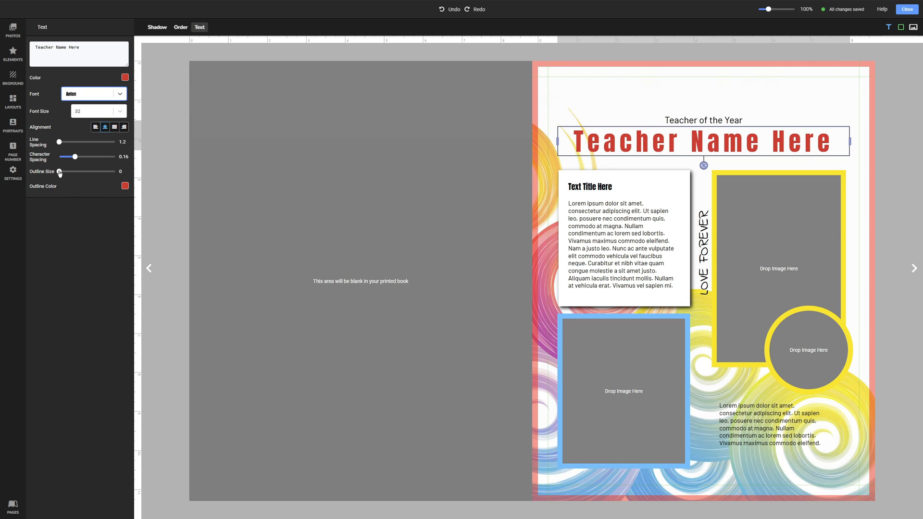
Give the title a thick red outline, then select the body paragraph
left_click_drag(59, 171, 87, 171)
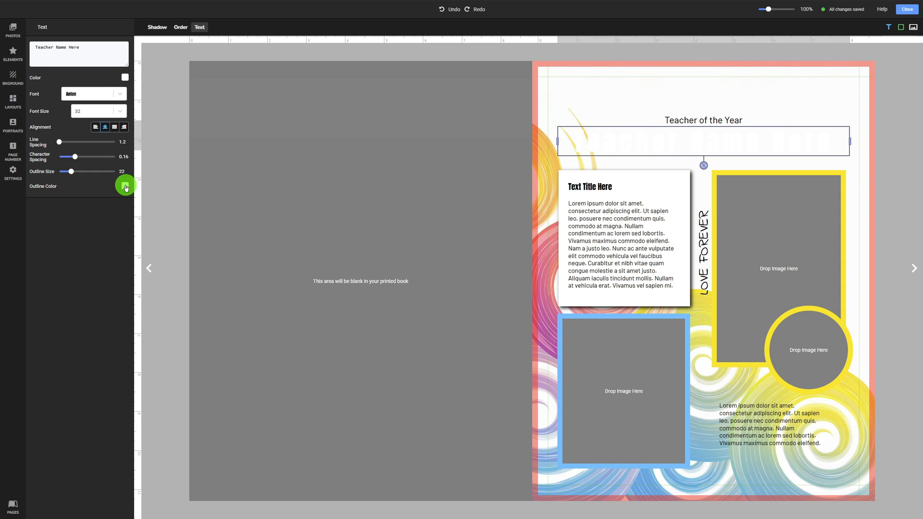
left_click(125, 186)
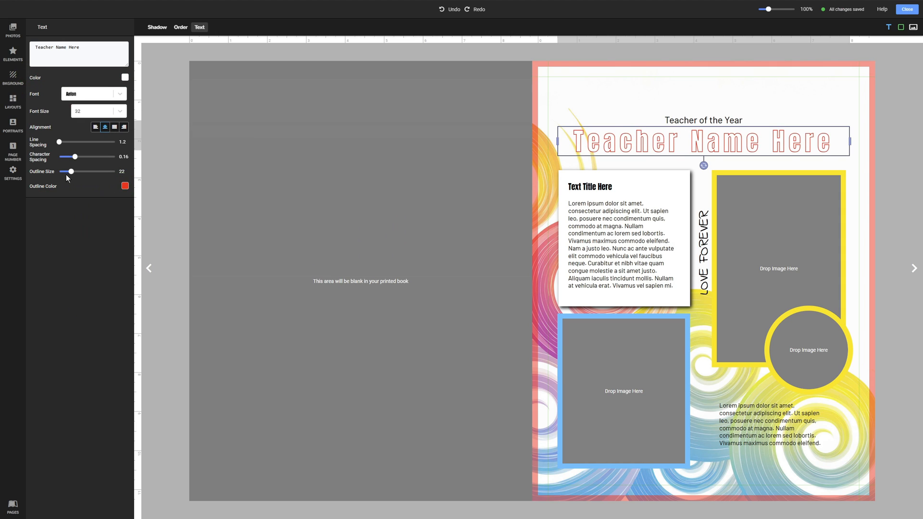
left_click_drag(72, 171, 92, 171)
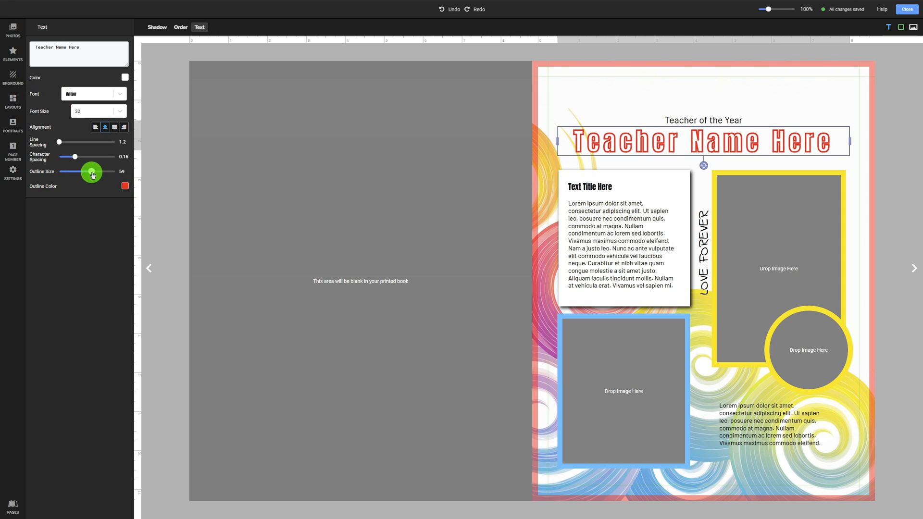
left_click(621, 244)
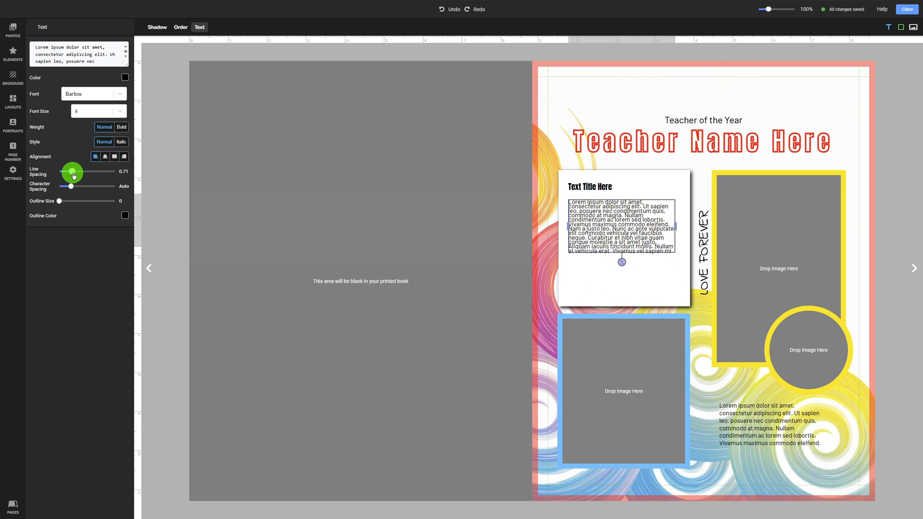
Adjust the paragraph's line spacing and bring up the photo albums
left_click_drag(72, 173, 86, 172)
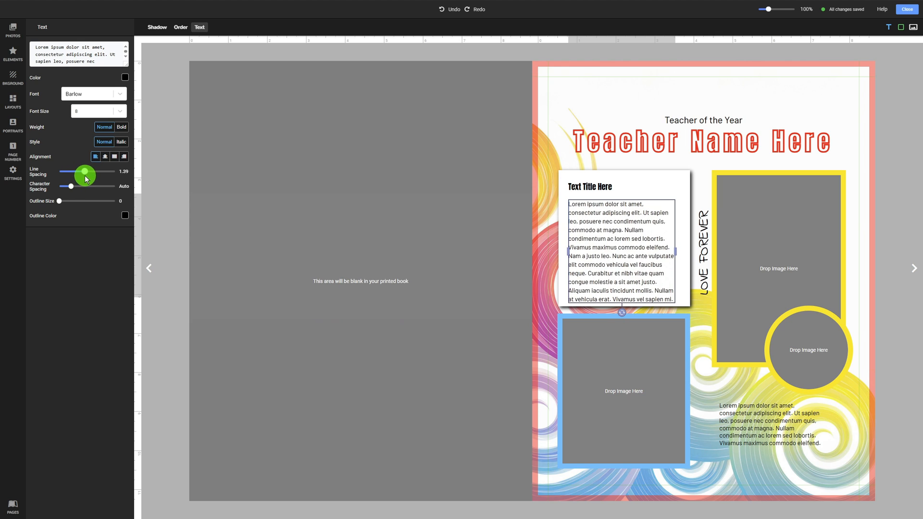
left_click_drag(85, 171, 84, 171)
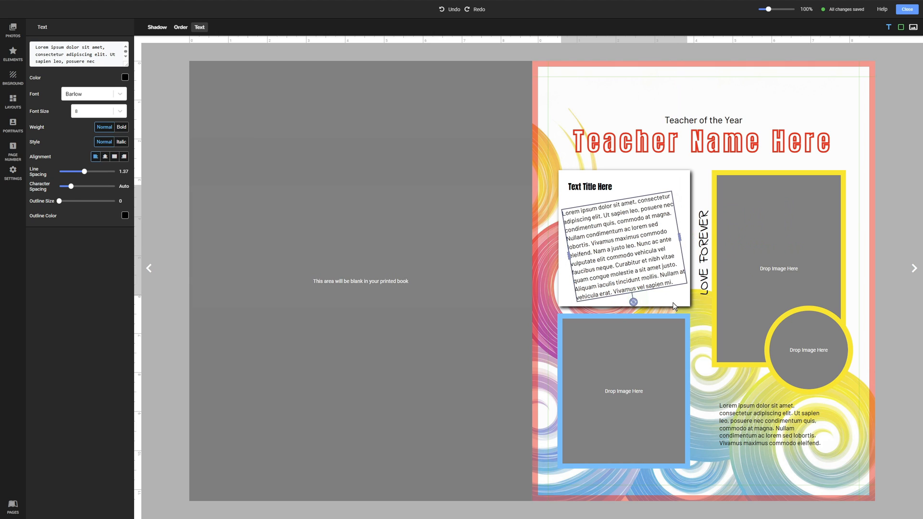
mouse_move(113, 86)
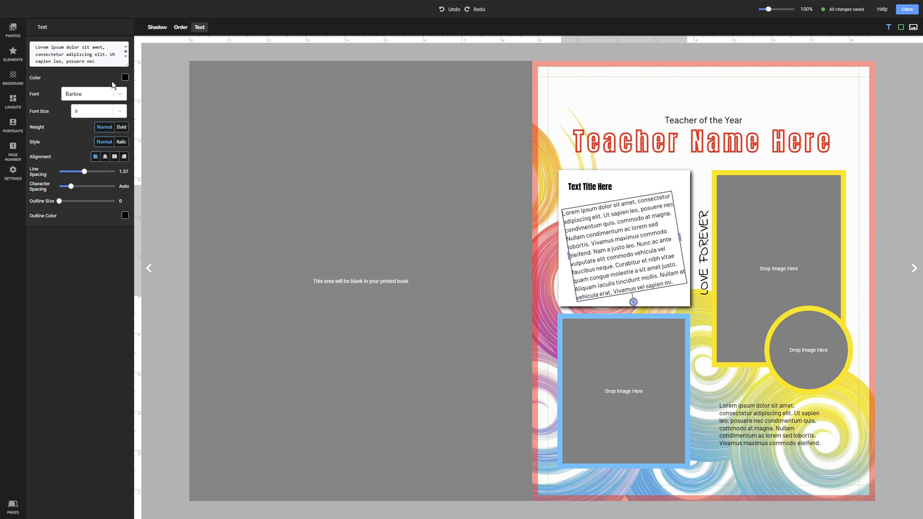
left_click(12, 28)
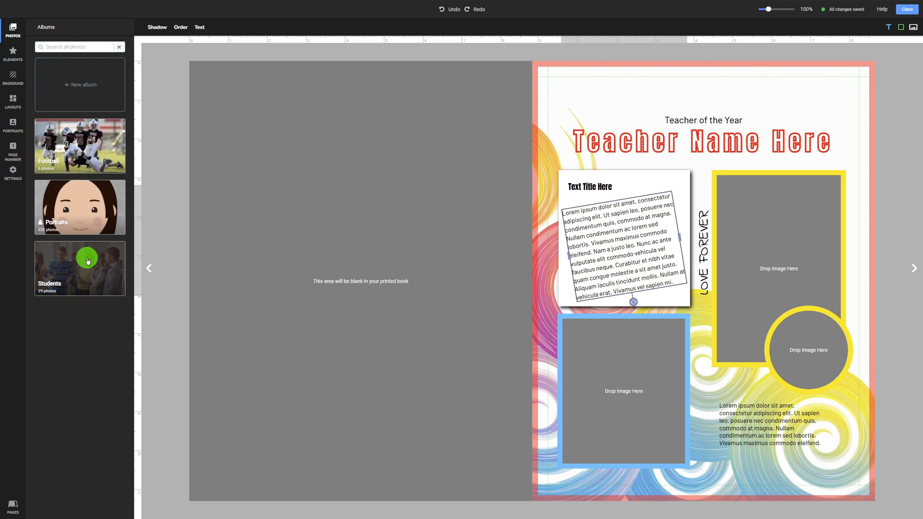
Drop a Students album photo into the lower-left frame and tilt it slightly
left_click(79, 269)
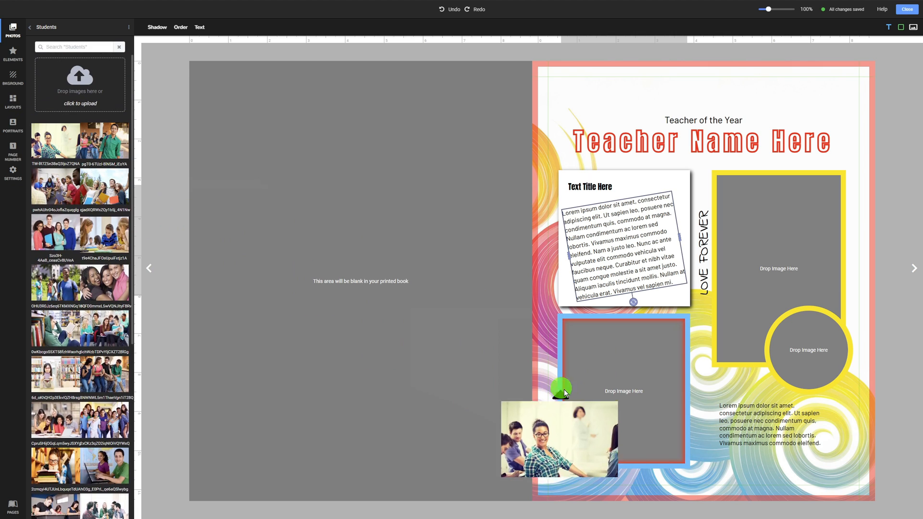
left_click_drag(559, 440, 623, 391)
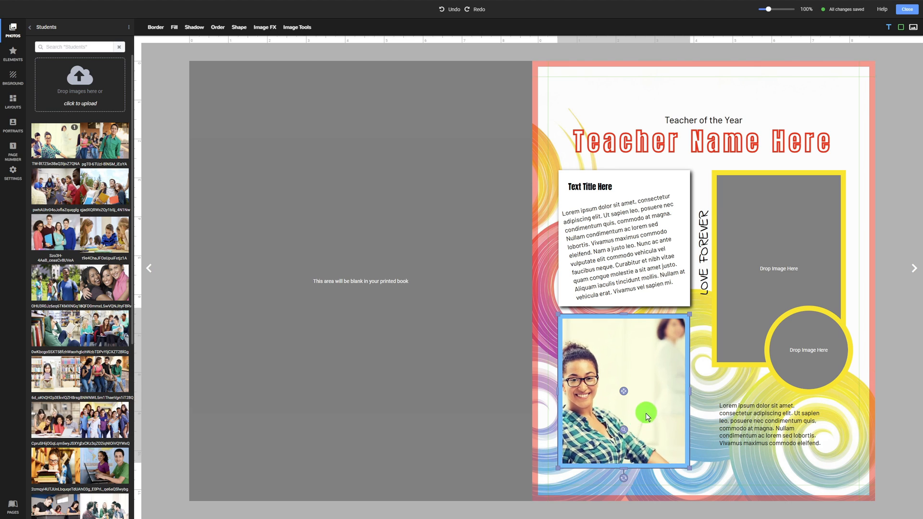
left_click_drag(646, 414, 659, 408)
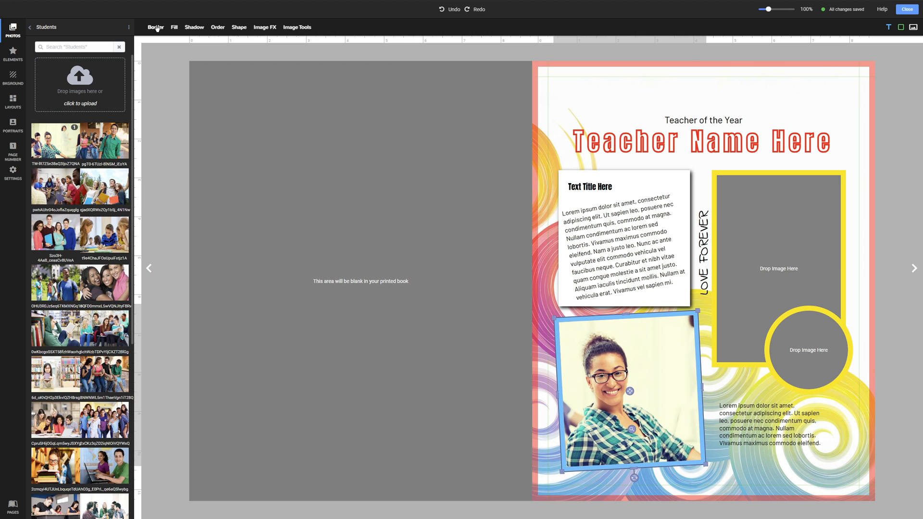
Thicken the photo border to 23, add a shadow and round the corners to 21
left_click(156, 27)
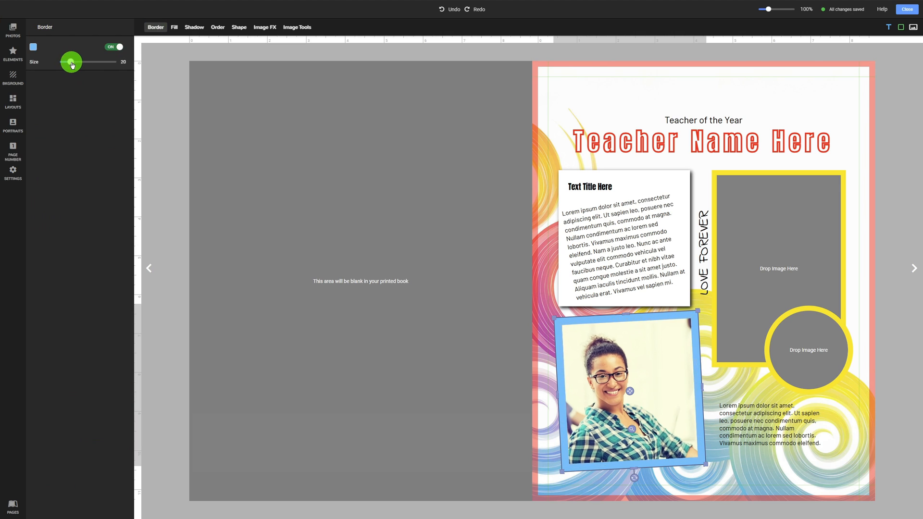
left_click_drag(71, 62, 71, 62)
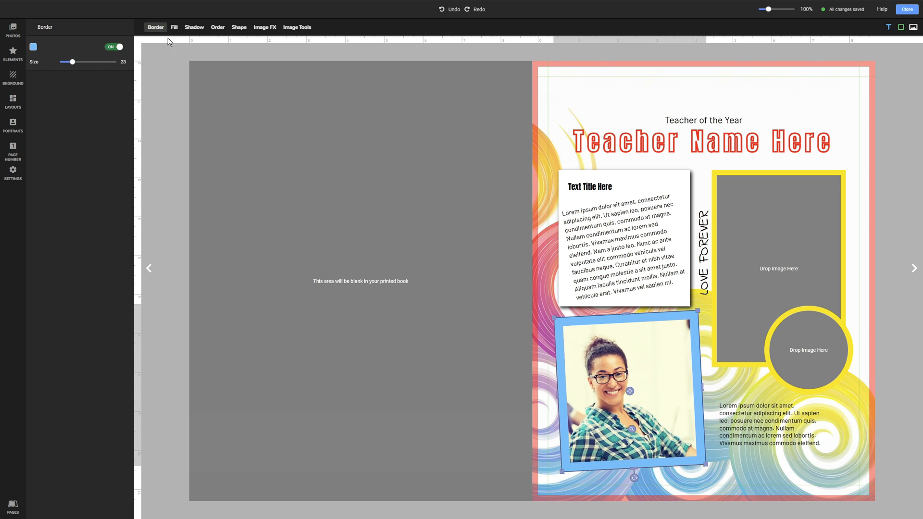
left_click(193, 27)
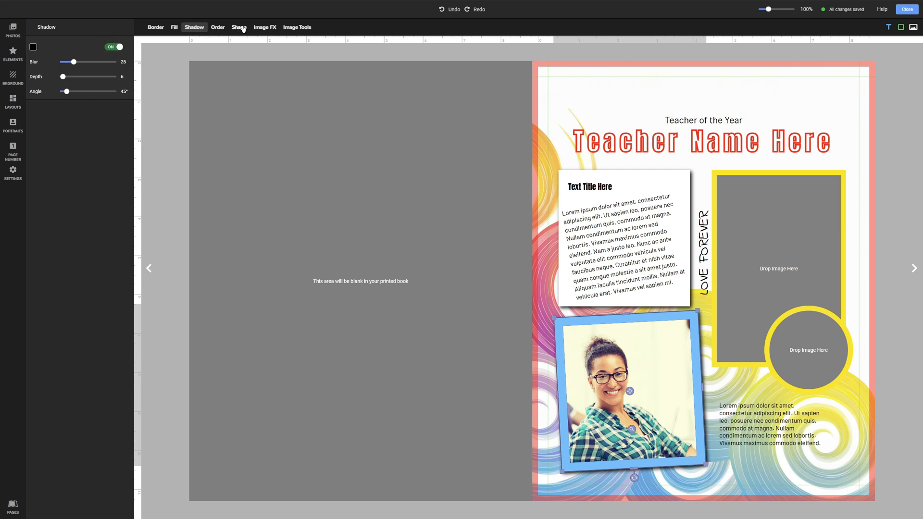
left_click(238, 27)
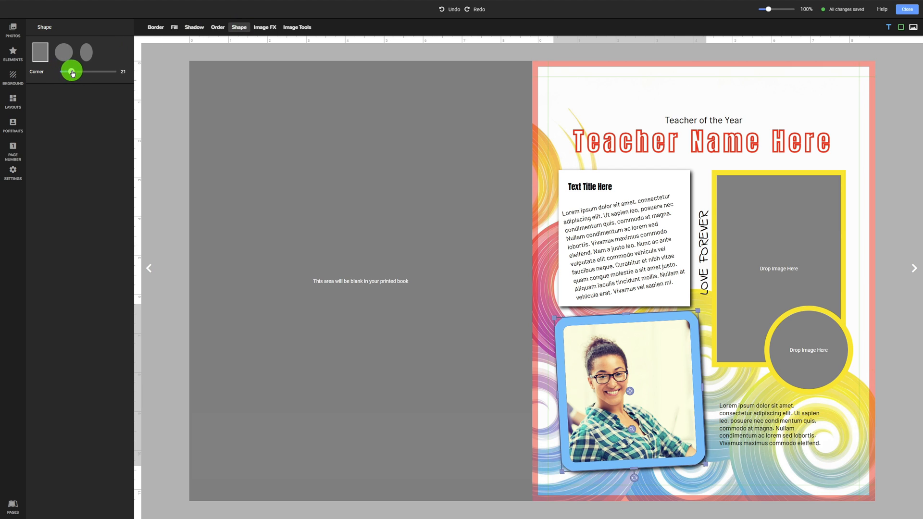
Nudge the photo's colour saturation in Image FX and check the Image Tools
left_click(264, 27)
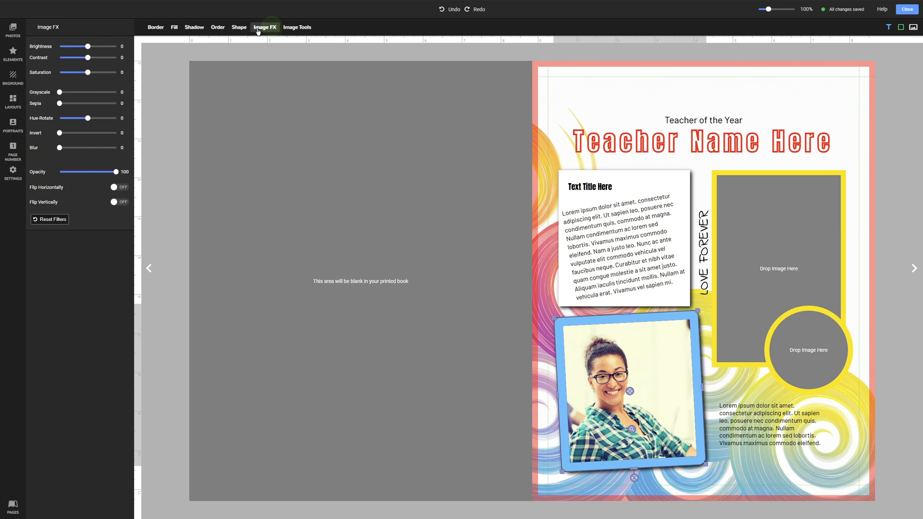
left_click_drag(88, 72, 75, 72)
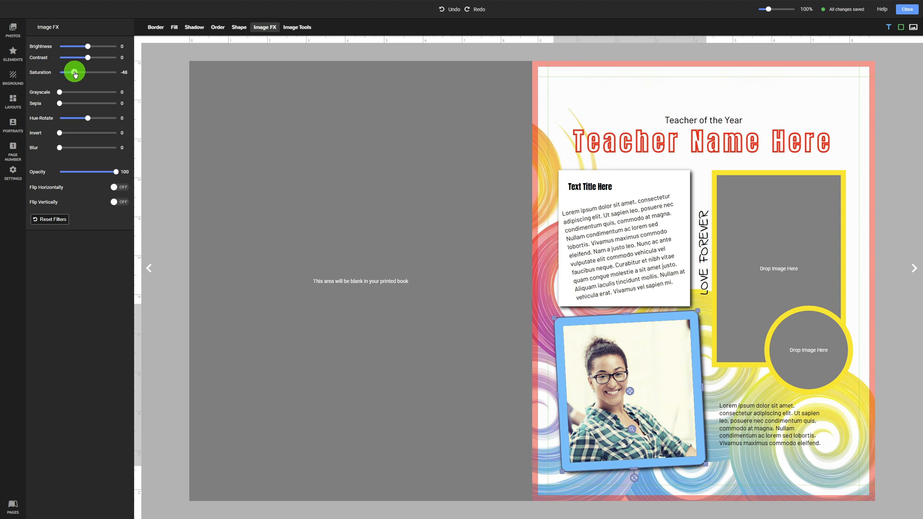
left_click_drag(75, 72, 80, 72)
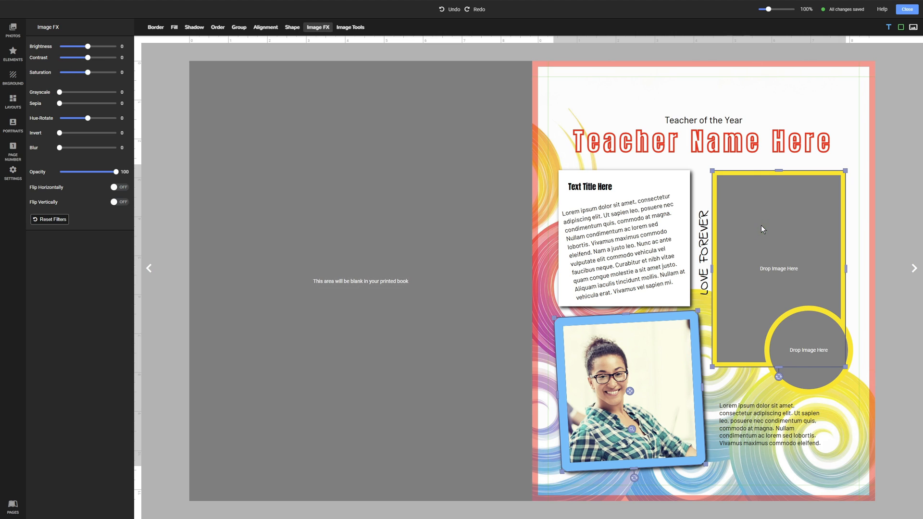
left_click(350, 27)
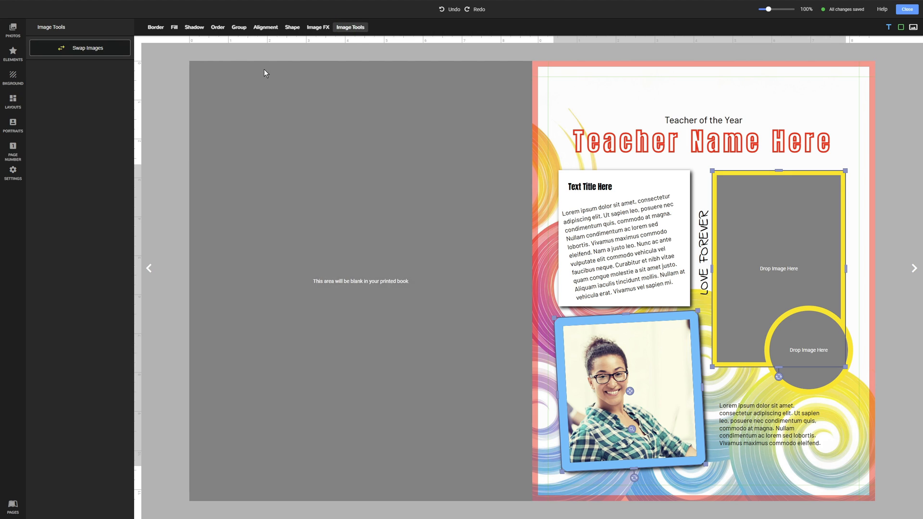
left_click(80, 48)
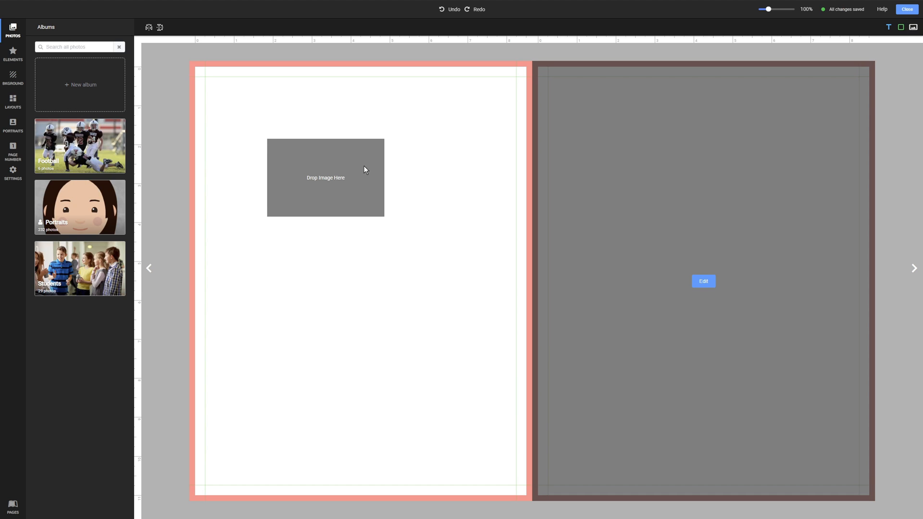
Select the empty placeholder and open the Football photo album
left_click(326, 176)
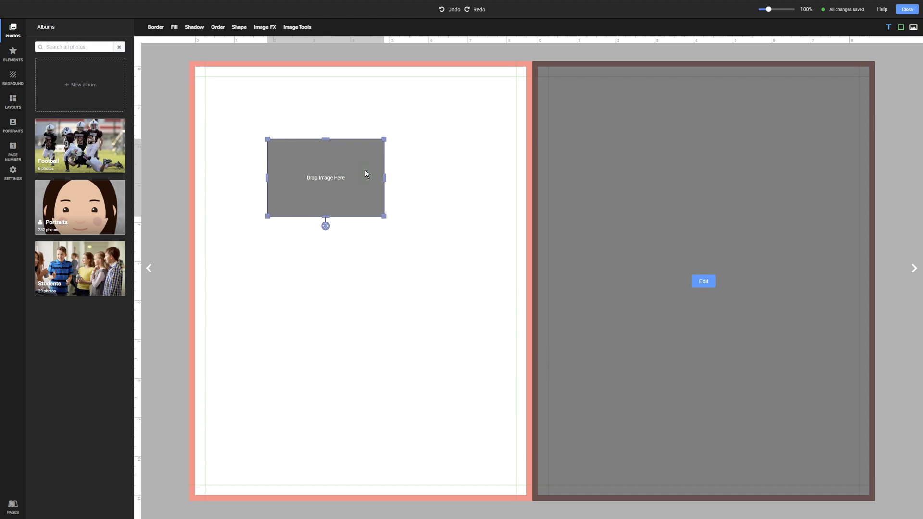
left_click(80, 145)
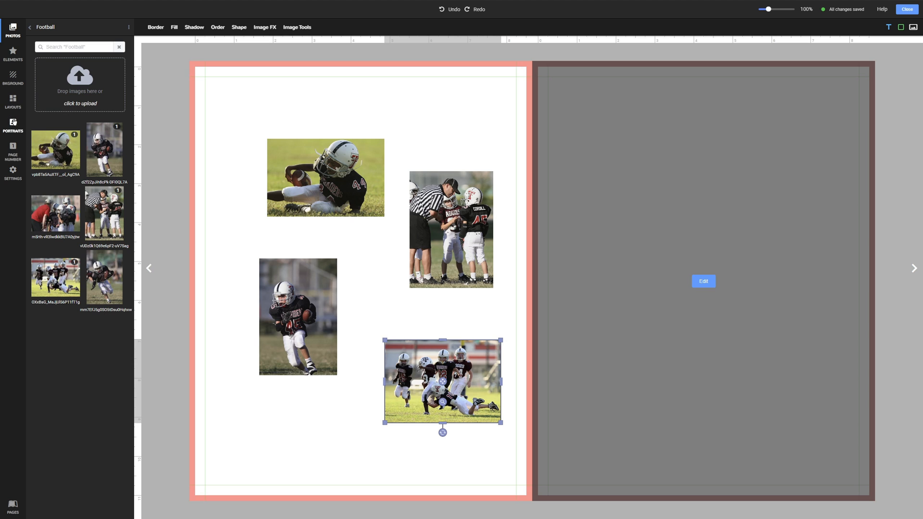
Apply the Sport - Football 'United by Passion' layout to the left page, then select the right page
left_click(12, 101)
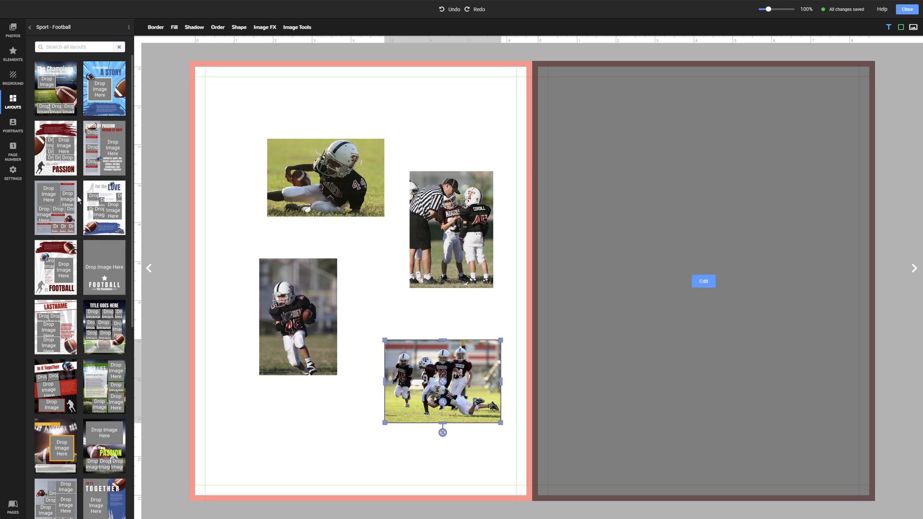
mouse_move(116, 150)
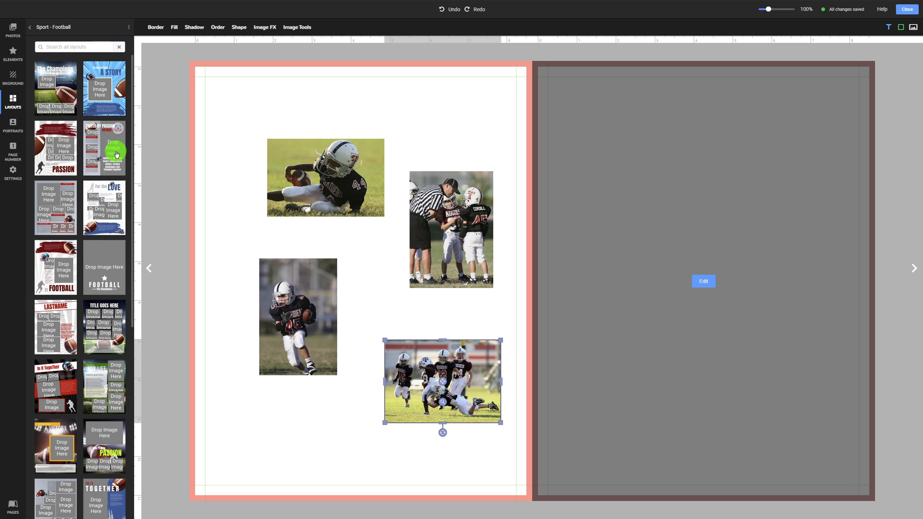
left_click(103, 147)
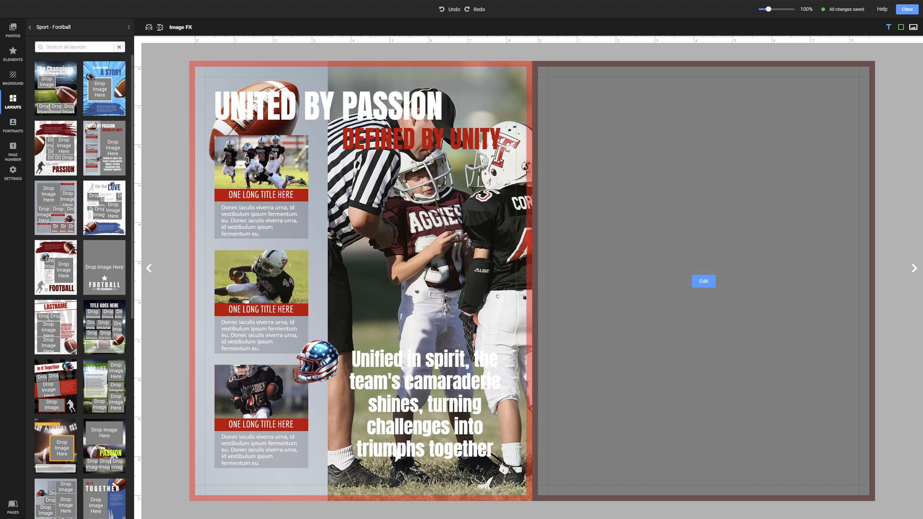
left_click(699, 280)
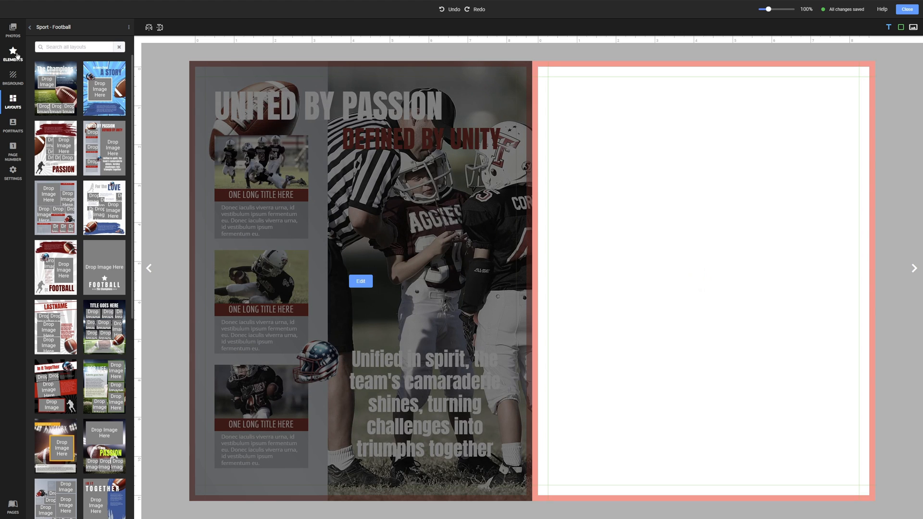
Add the Music bass guitar clipart, then search 'fo' to add a football and player silhouette
left_click(13, 54)
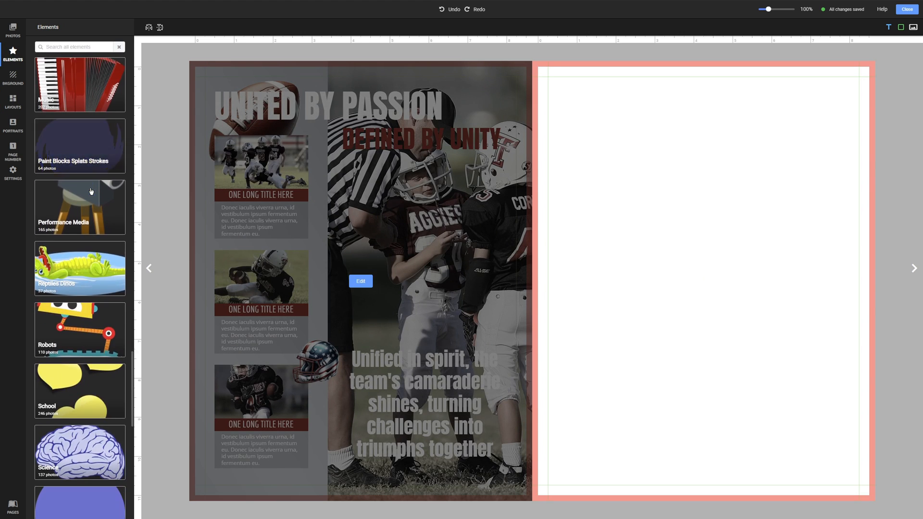
left_click(80, 84)
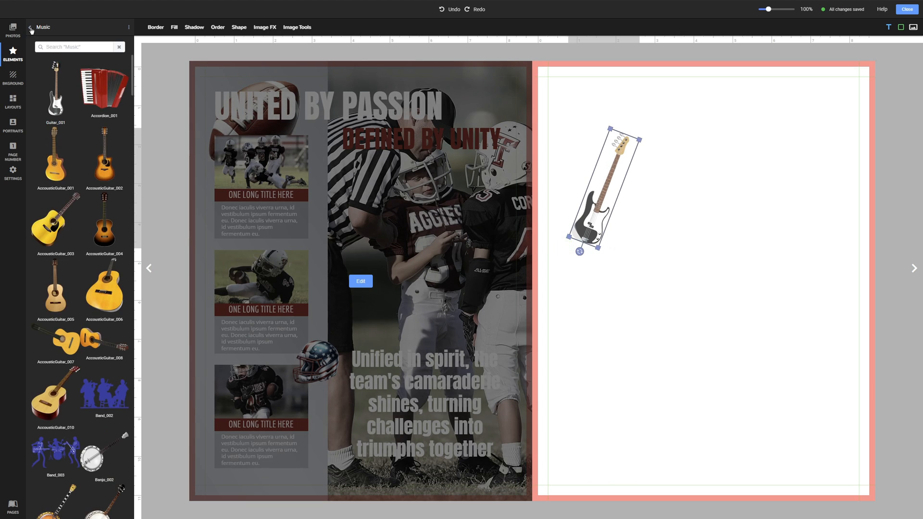
type("football")
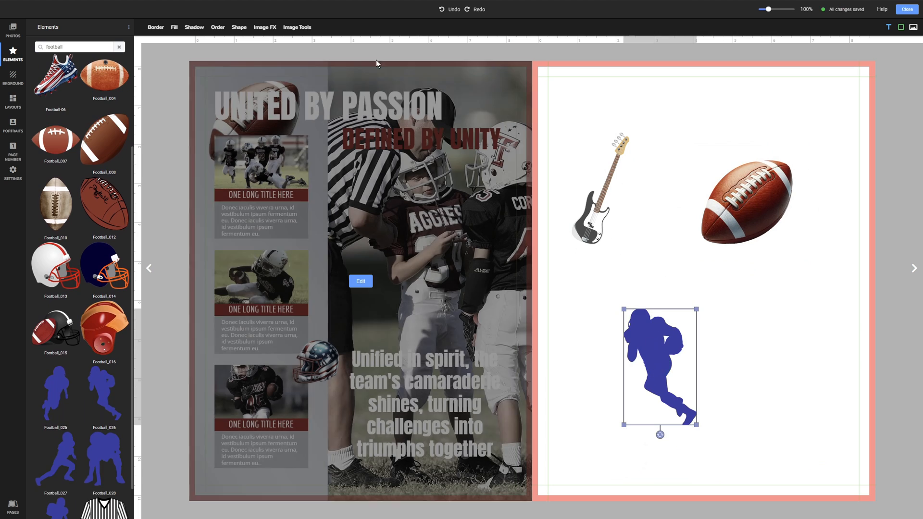
In Image FX set Hue-Rotate to -273 and Saturation to about 21, turning the silhouette deep pink
left_click(264, 27)
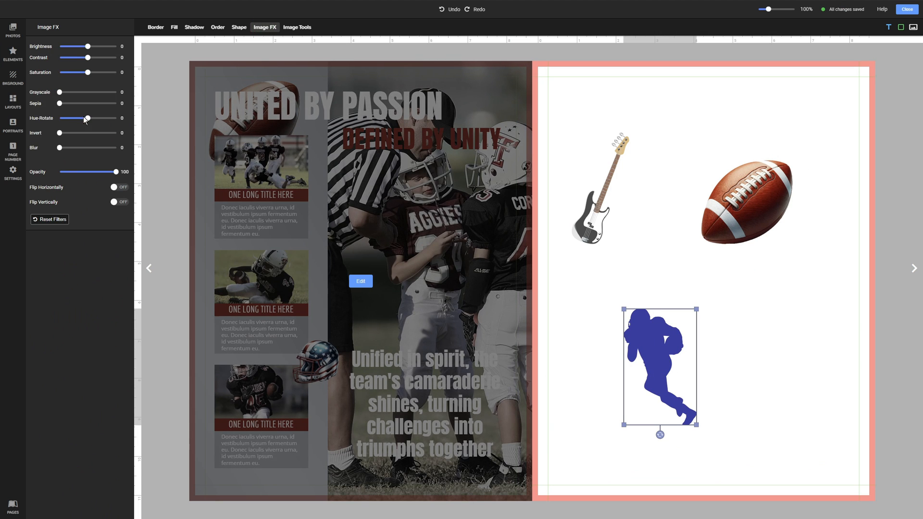
left_click_drag(89, 117, 72, 118)
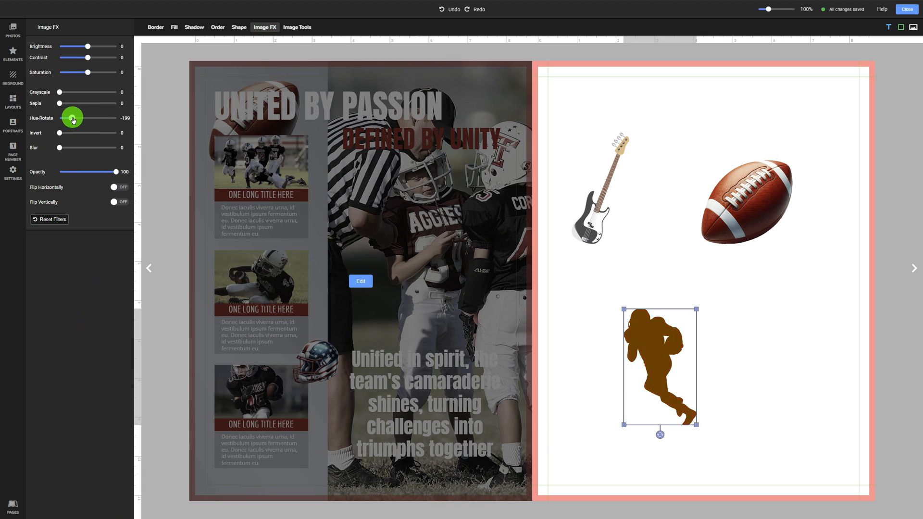
left_click_drag(61, 72, 97, 72)
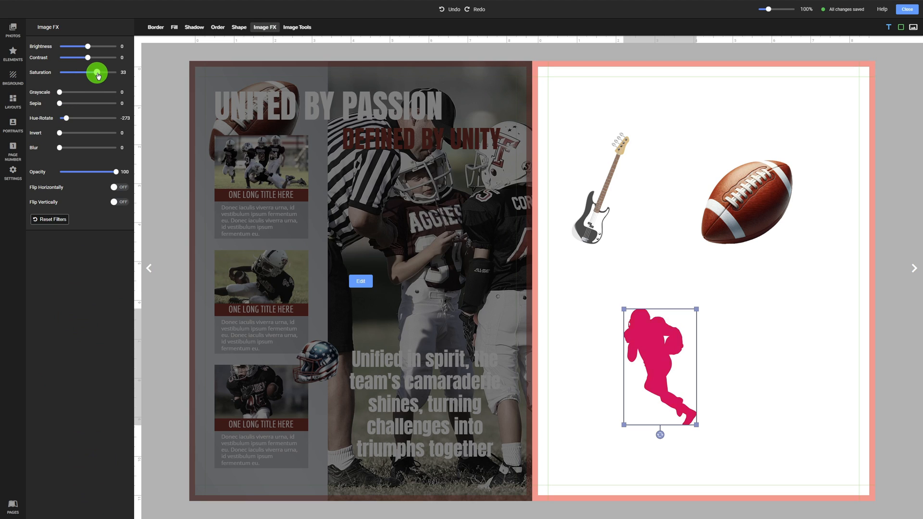
left_click_drag(99, 72, 91, 72)
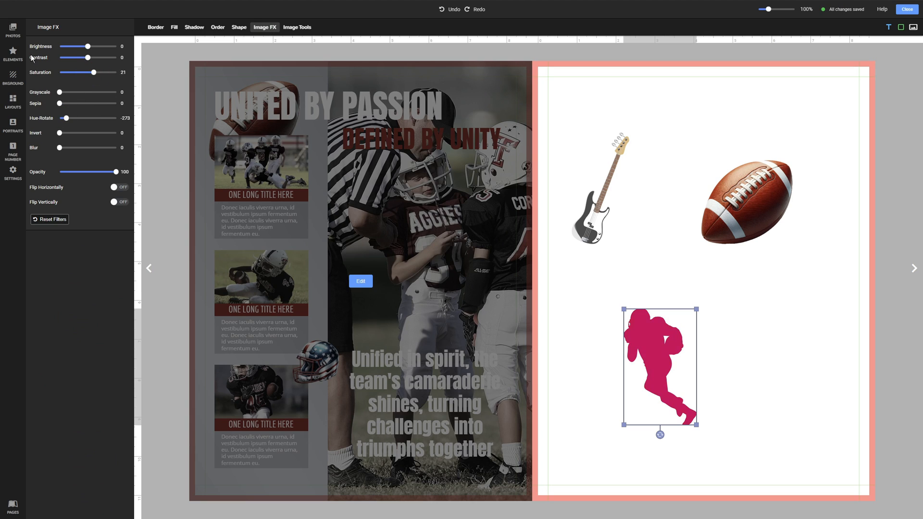
Apply the Comics 'Comic-Light Blue' burst background behind the clipart on the right page
left_click(12, 77)
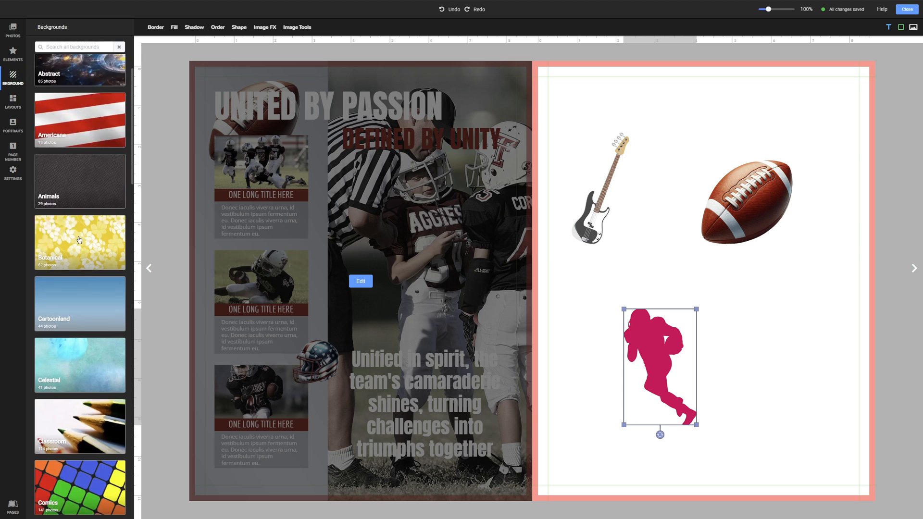
left_click(80, 487)
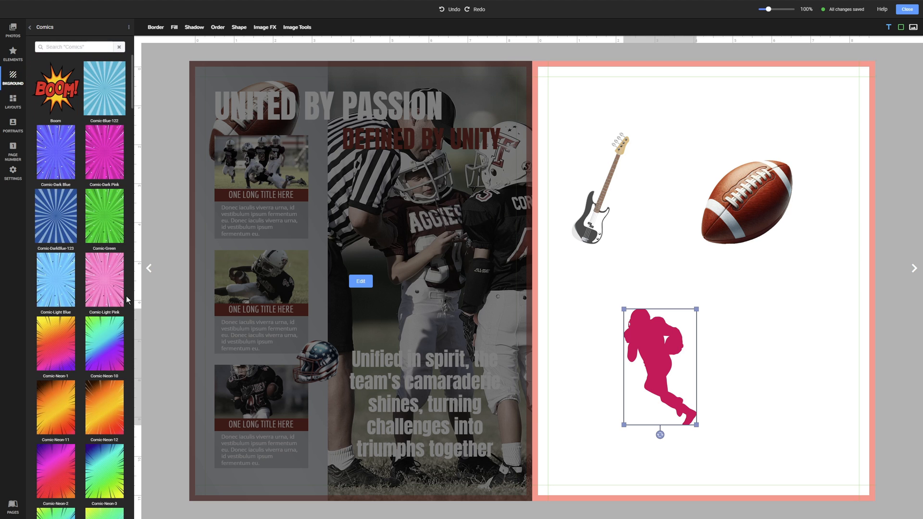
left_click(55, 280)
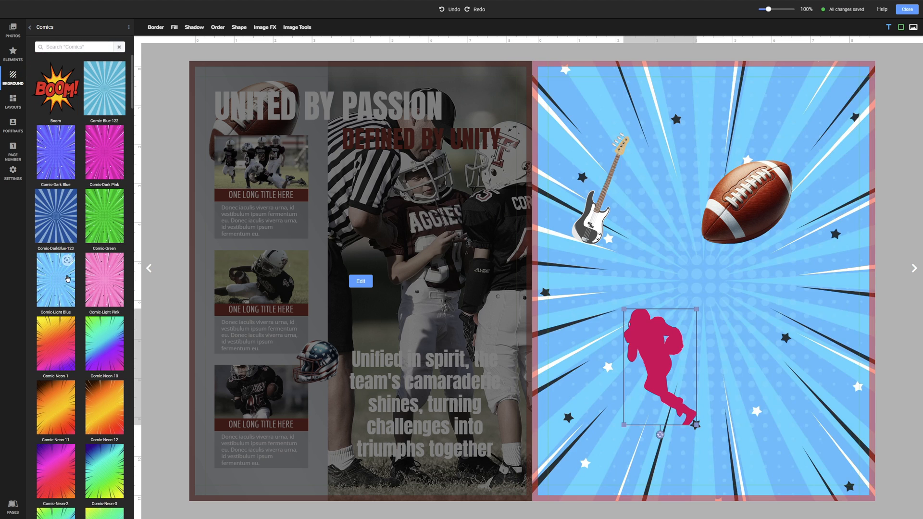